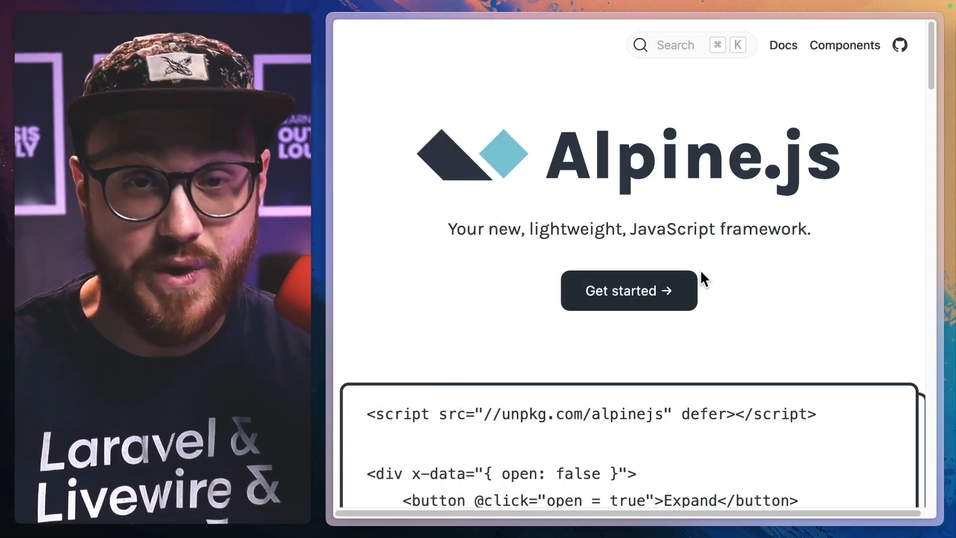
# Scroll through the Alpine.js homepage and the Custom directives, Cleaning Up and Custom magics docs
pyautogui.scroll(-3)
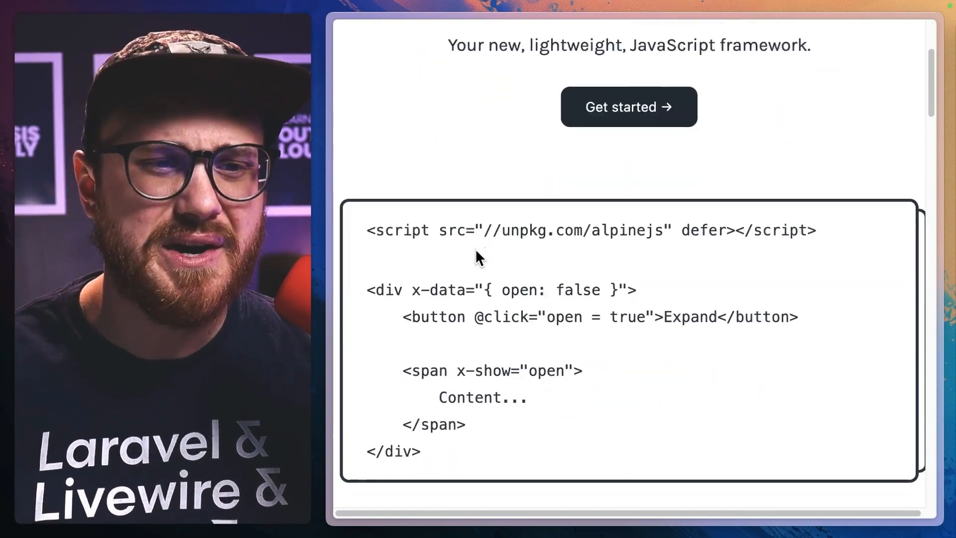
pyautogui.scroll(3)
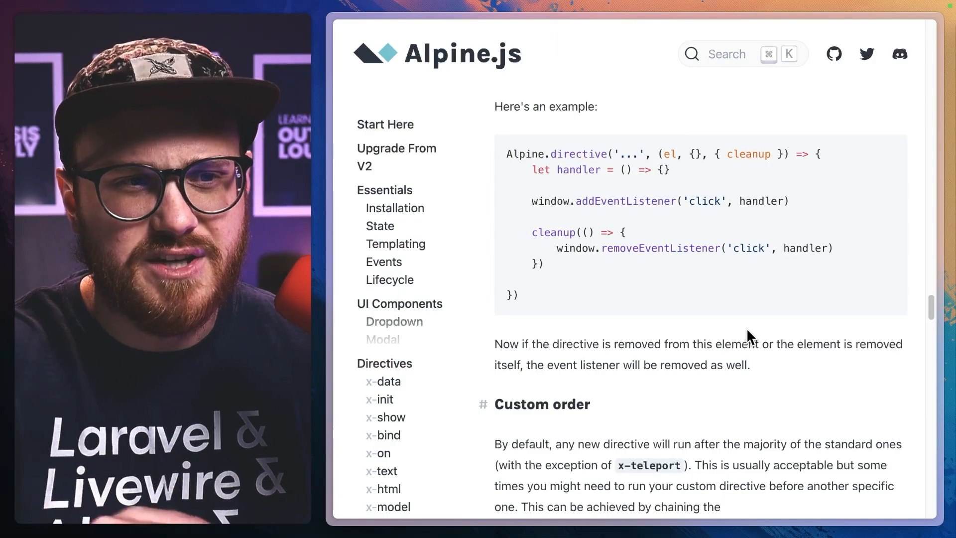
pyautogui.scroll(3)
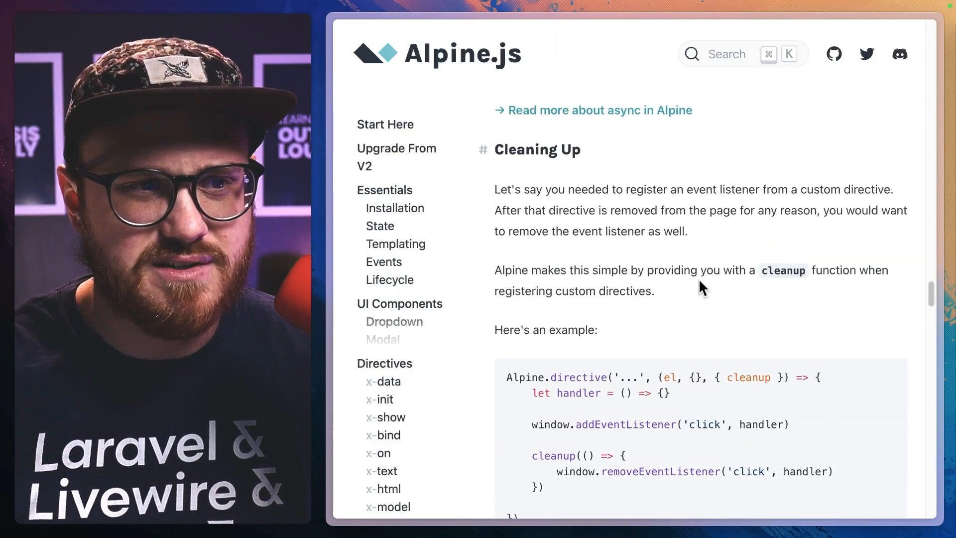
pyautogui.scroll(3)
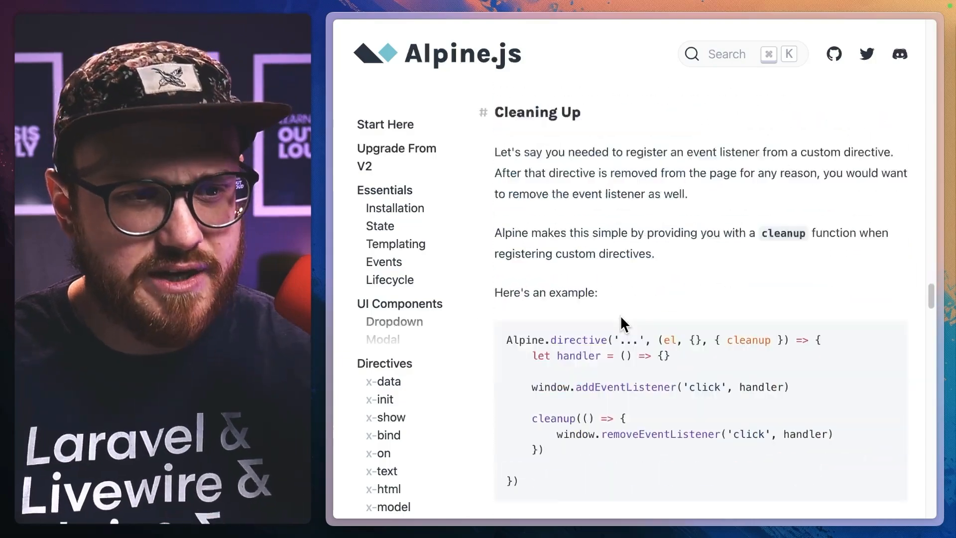
pyautogui.scroll(-3)
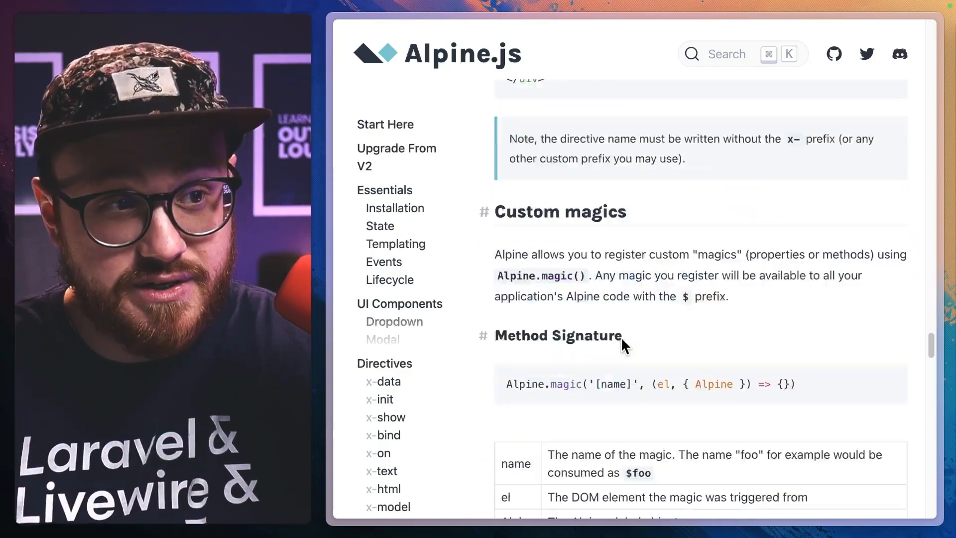
pyautogui.scroll(3)
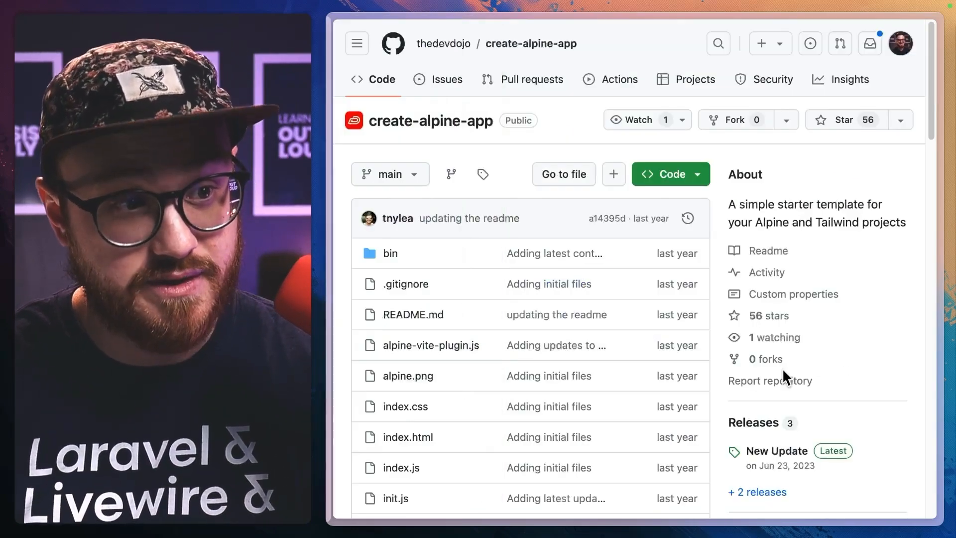
# Scroll the create-alpine-app repo down to the README's npx create-alpine-app command
pyautogui.scroll(-3)
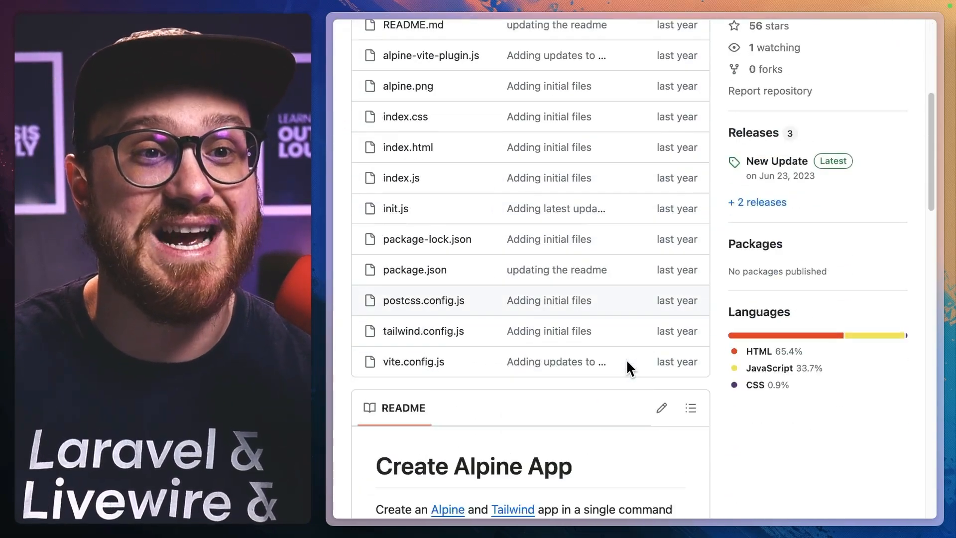
pyautogui.scroll(-3)
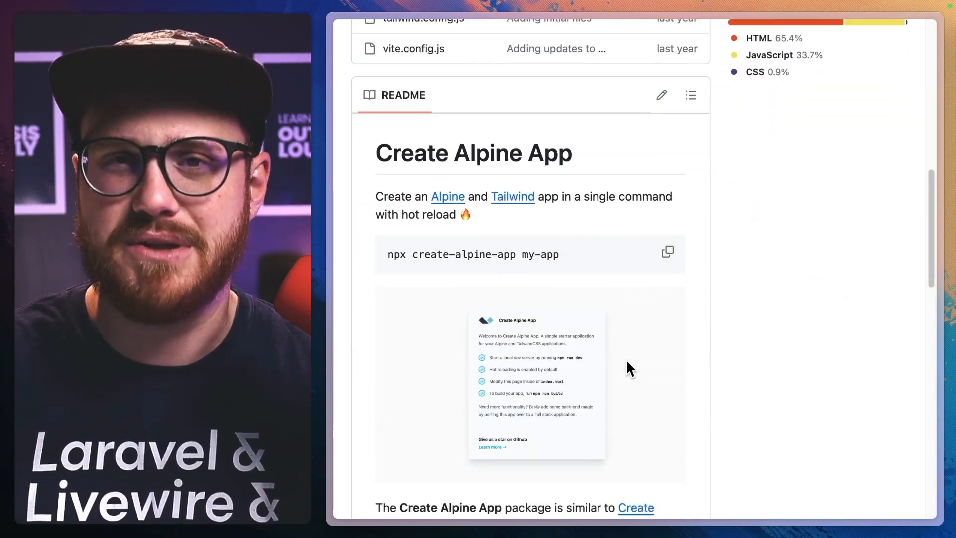
pyautogui.moveTo(629, 370)
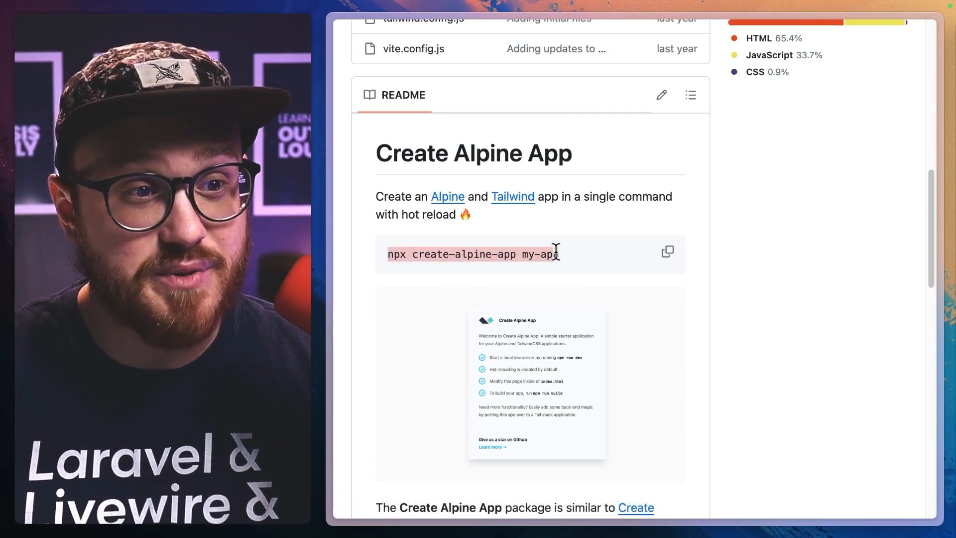
pyautogui.moveTo(593, 403)
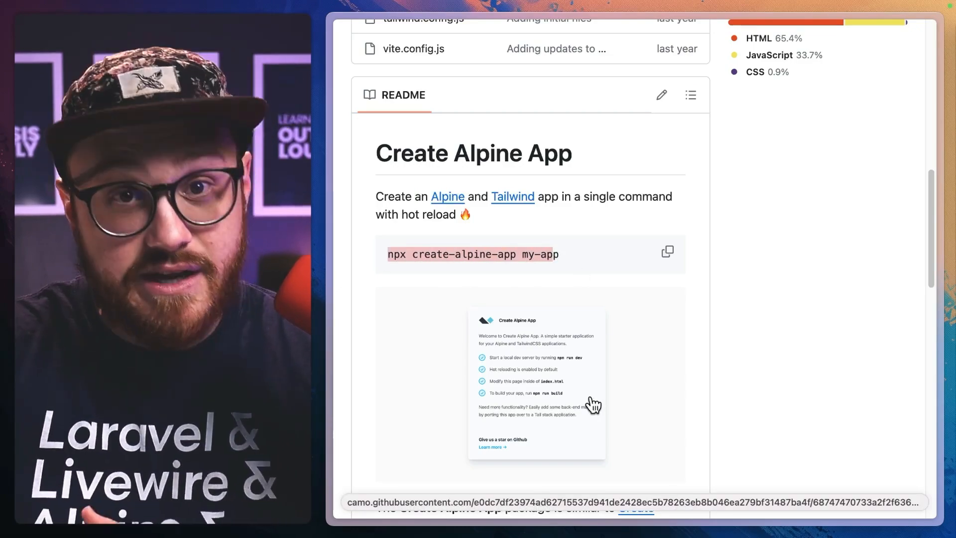
pyautogui.moveTo(427, 271)
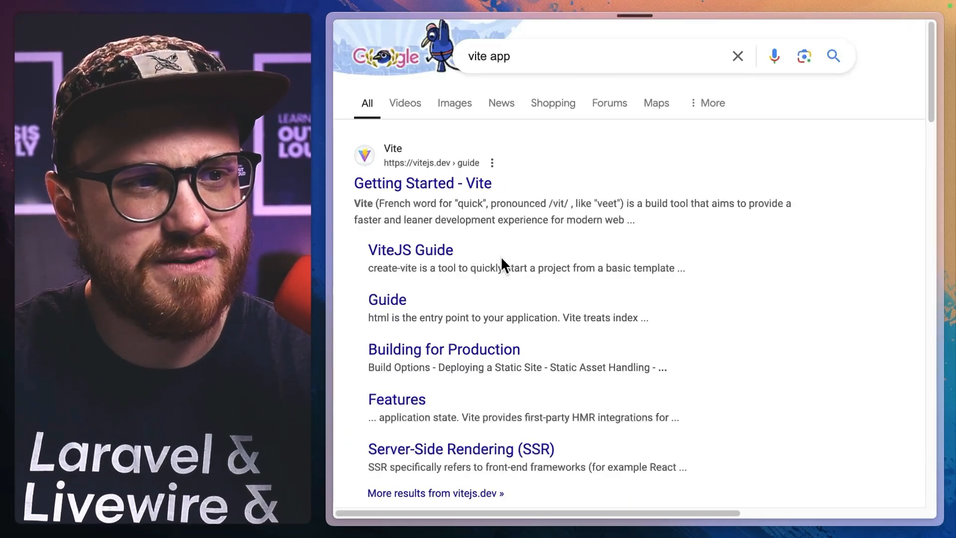
# Open the 'Getting Started - Vite' search result and skim its overview
pyautogui.click(423, 183)
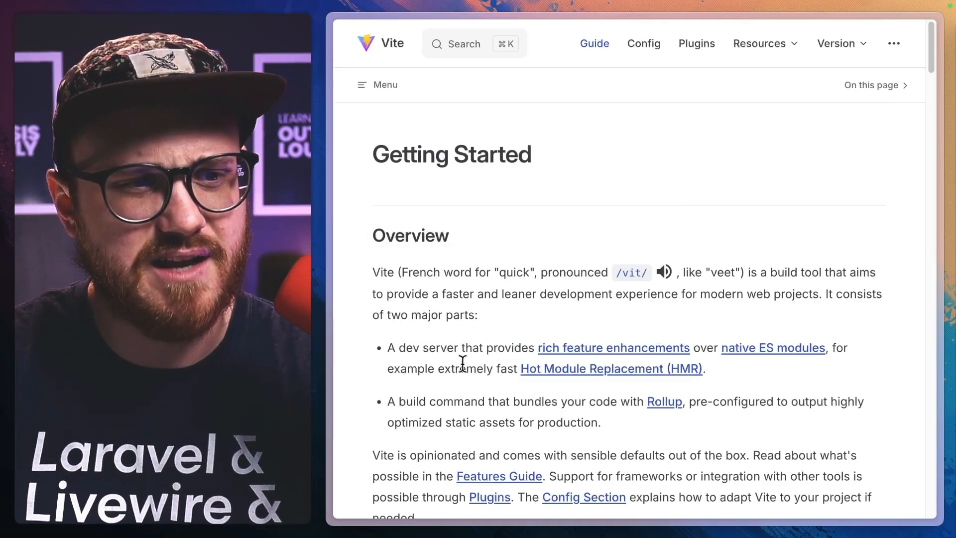
pyautogui.scroll(-3)
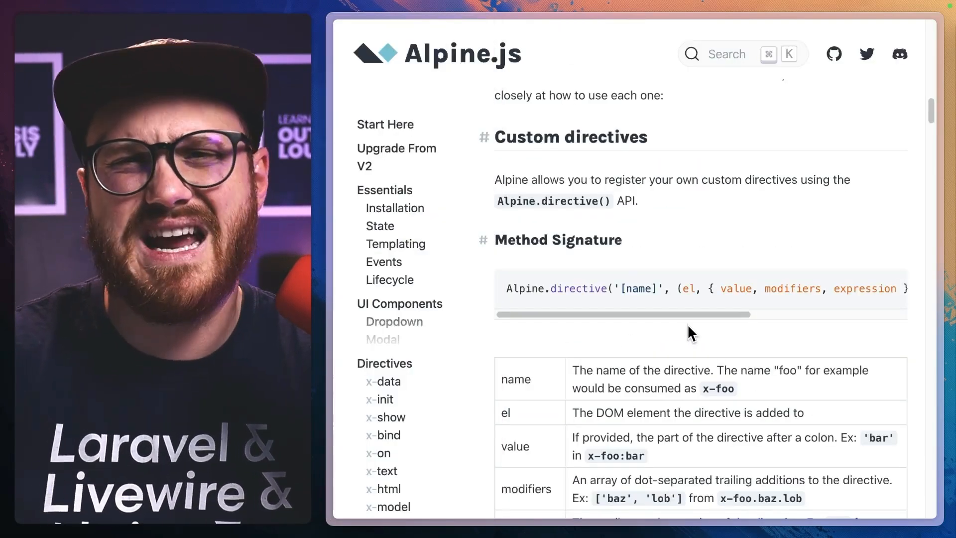
pyautogui.moveTo(454, 317)
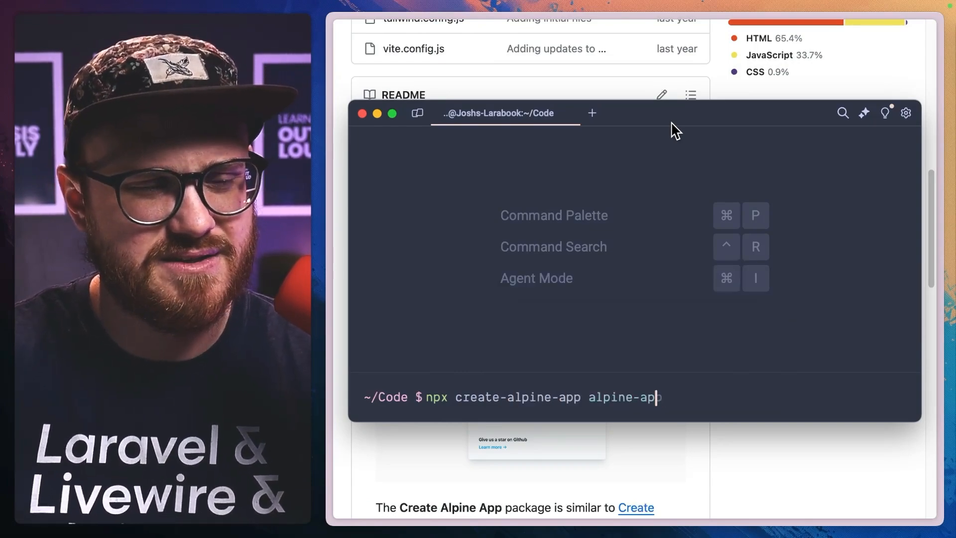
# Run npx create-alpine-app for-the-video, cd into the folder and start the dev command
pyautogui.write('for-the')
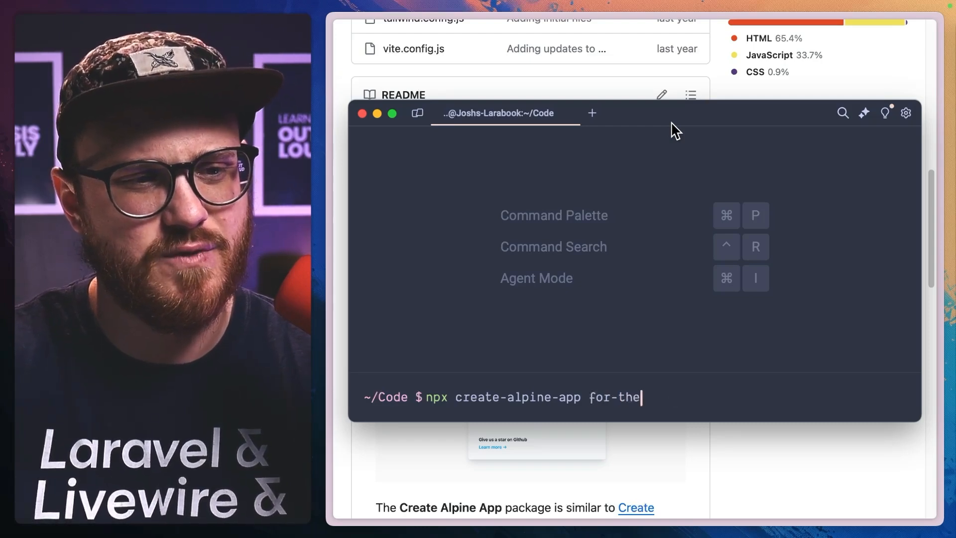
pyautogui.press('Return')
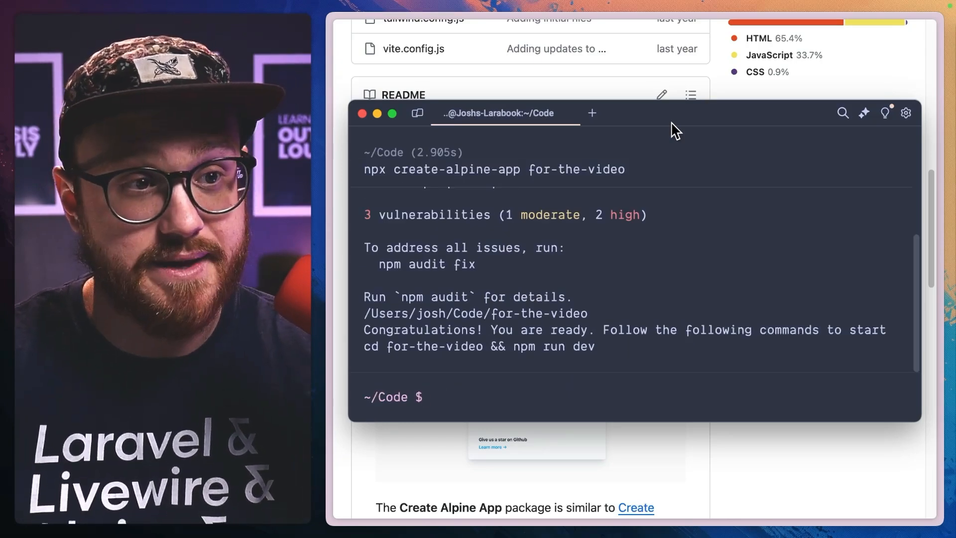
pyautogui.write('cd for-the-video/bin/')
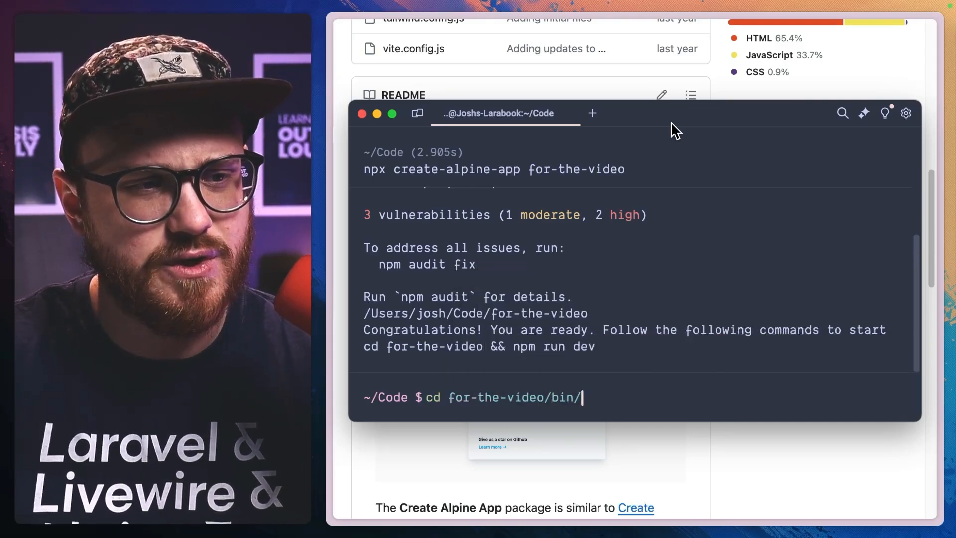
pyautogui.write('np')
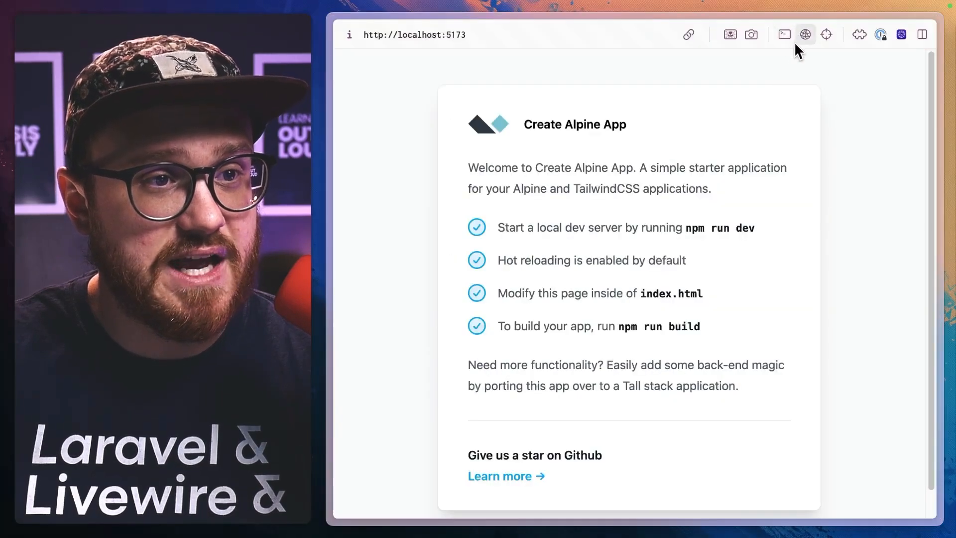
pyautogui.moveTo(683, 244)
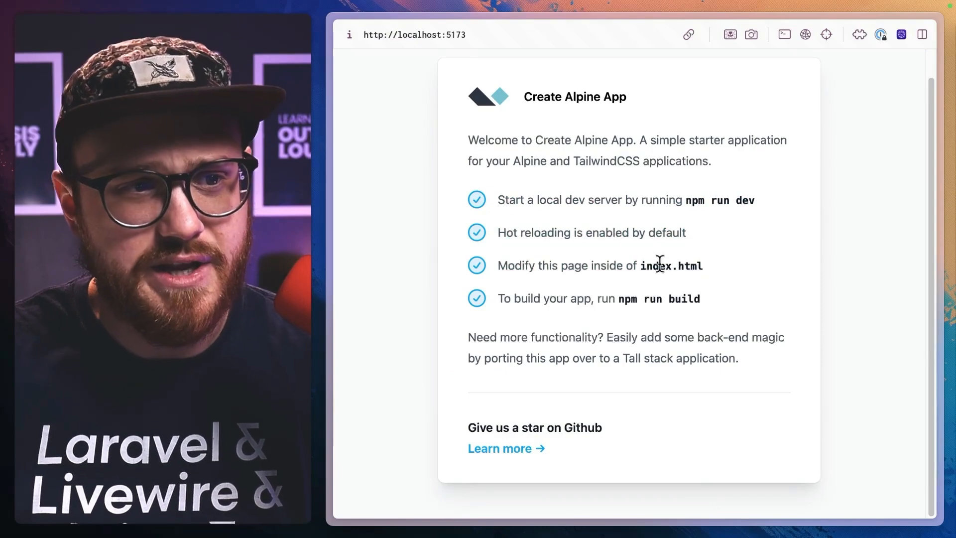
pyautogui.moveTo(713, 279)
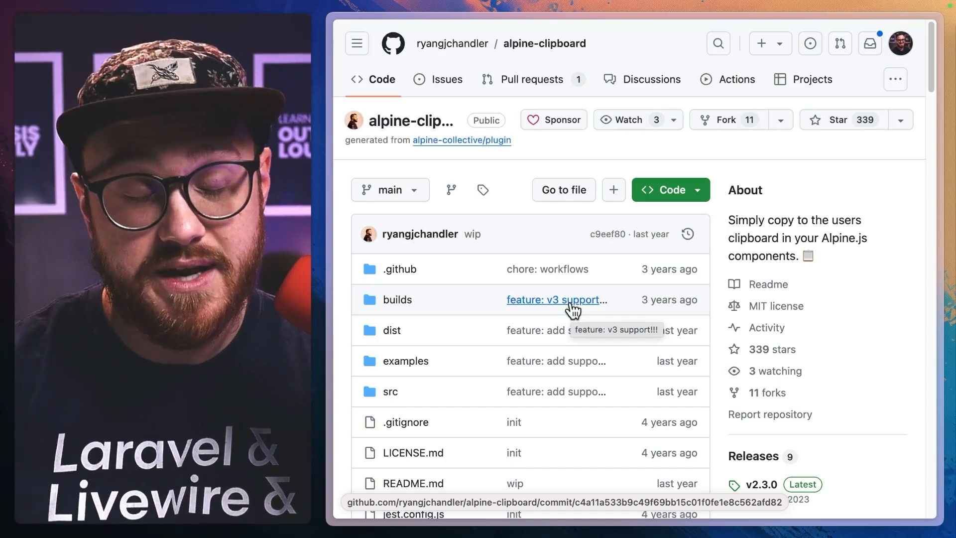
pyautogui.moveTo(378, 131)
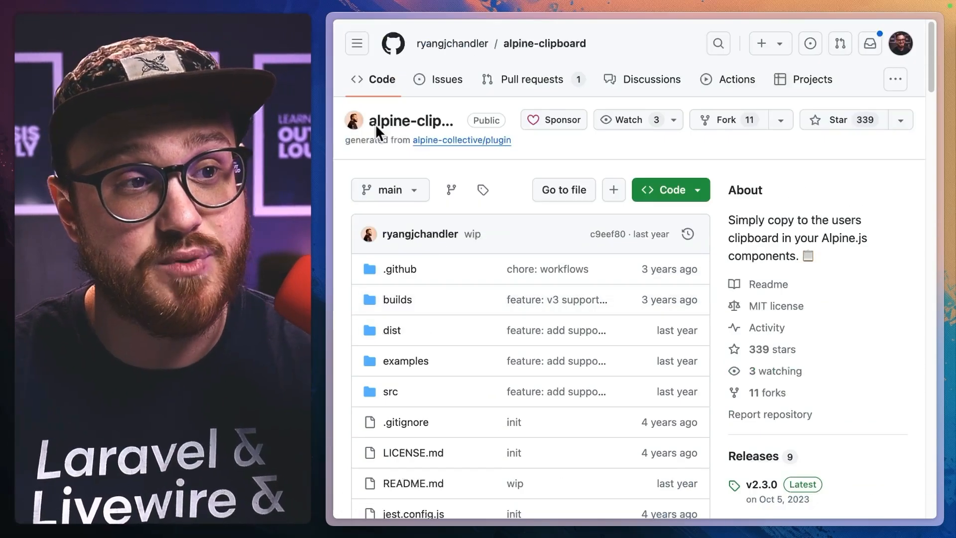
# Scroll the alpine-clipboard README to its Installation CDN and NPM import instructions
pyautogui.scroll(-3)
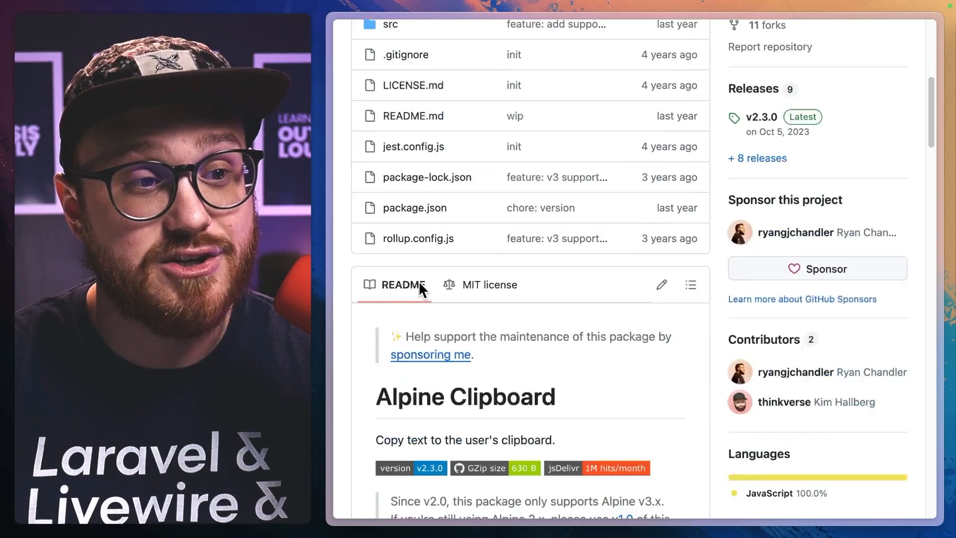
pyautogui.scroll(-3)
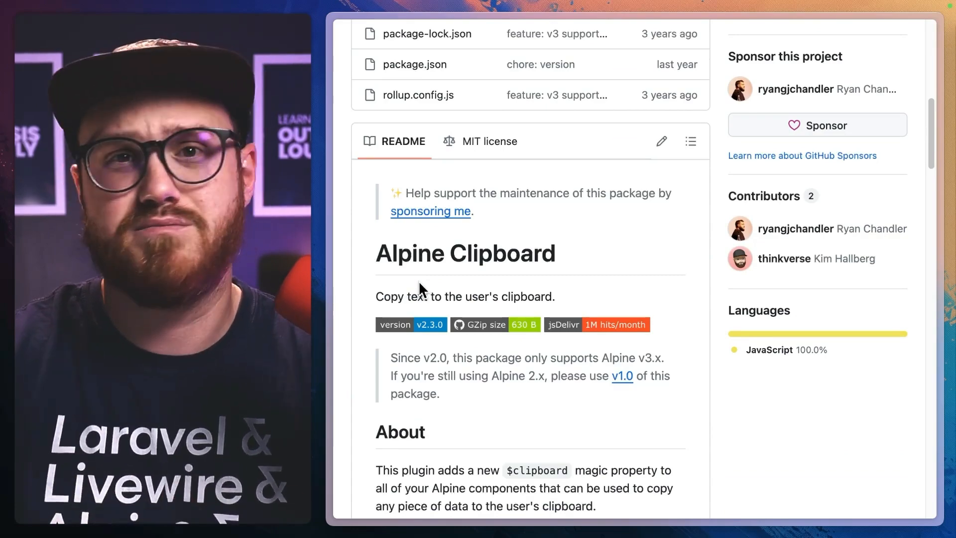
pyautogui.scroll(-3)
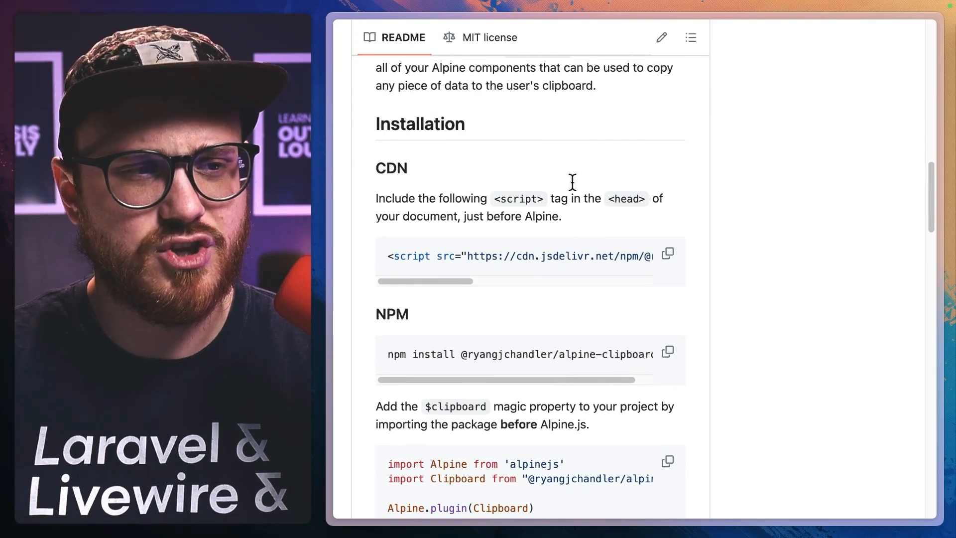
pyautogui.moveTo(460, 304)
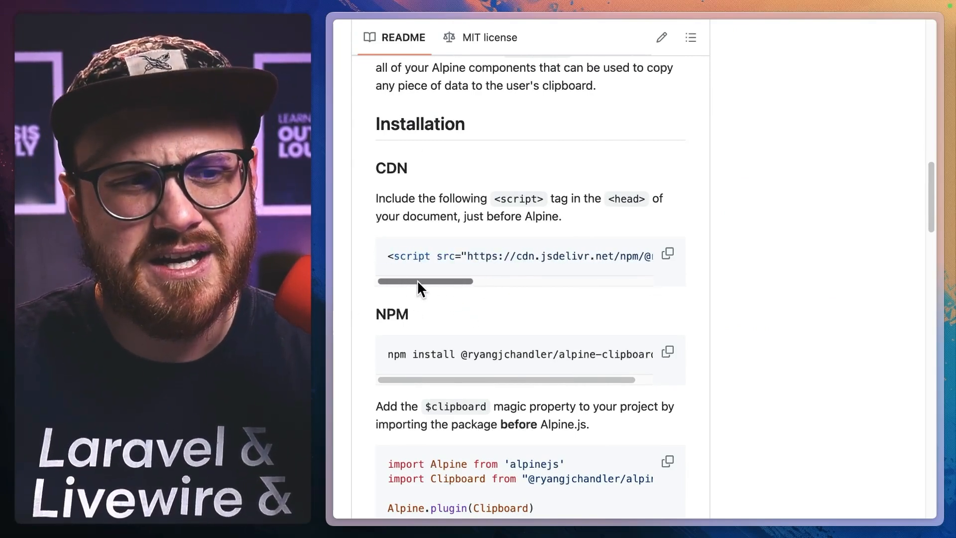
pyautogui.scroll(-3)
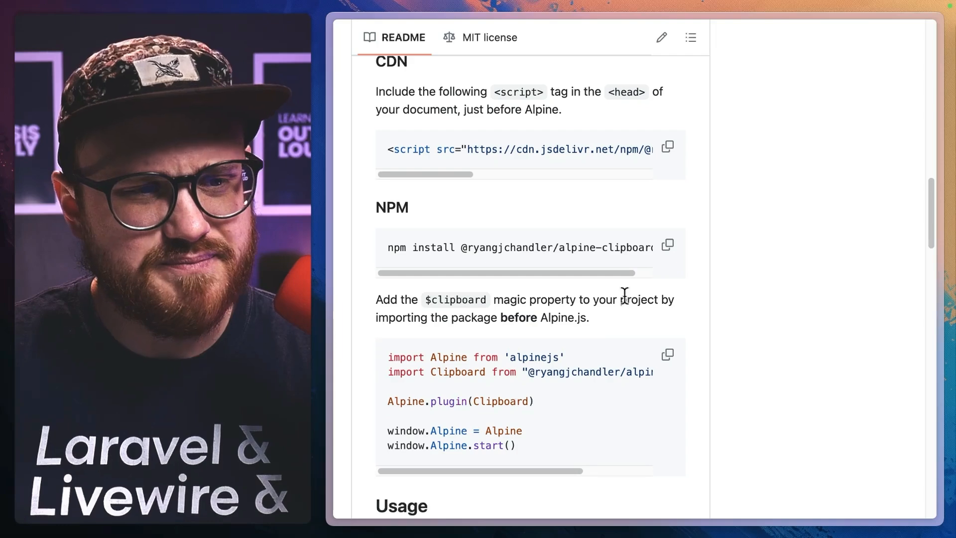
pyautogui.click(666, 244)
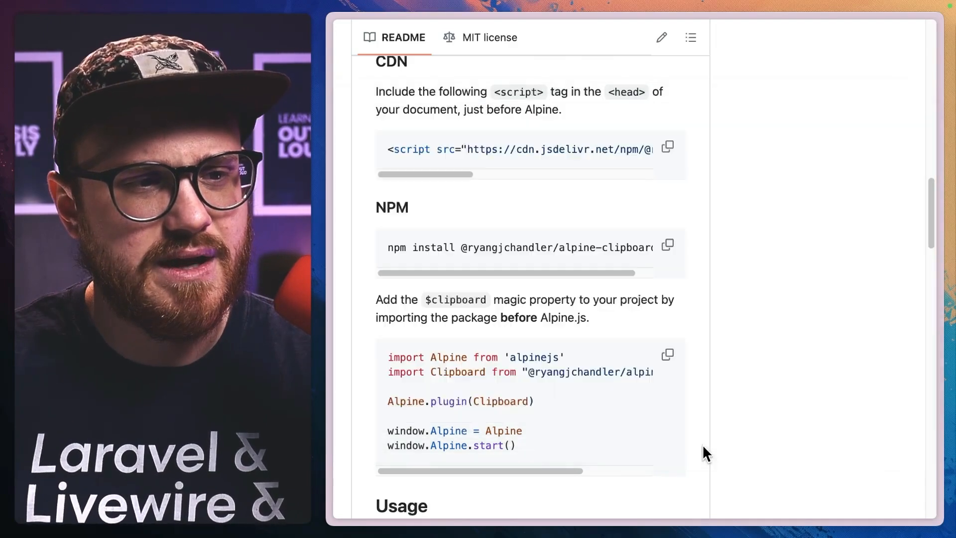
pyautogui.scroll(-3)
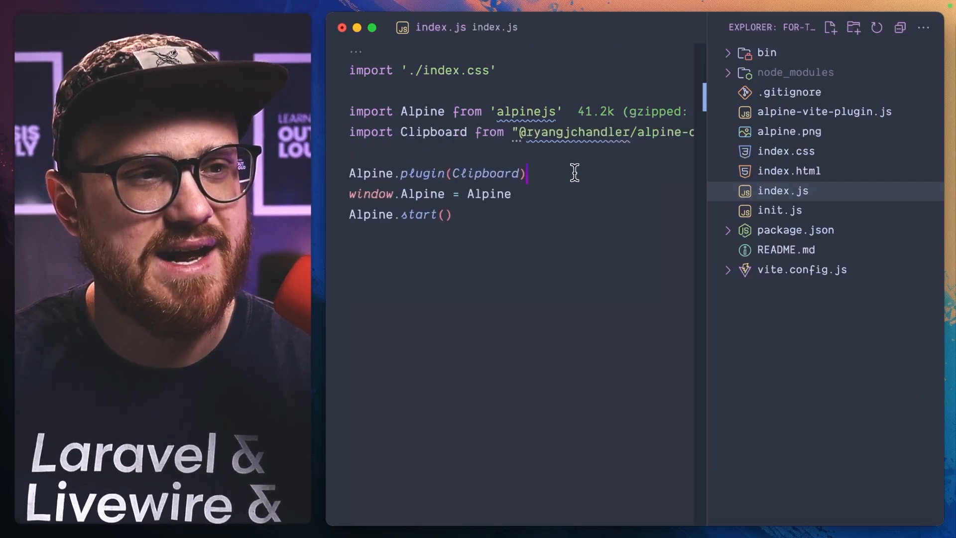
# Rewrite the plugin line as Alpine.plugin(Clipboard) above window.Alpine = Alpine
pyautogui.press('Backspace')
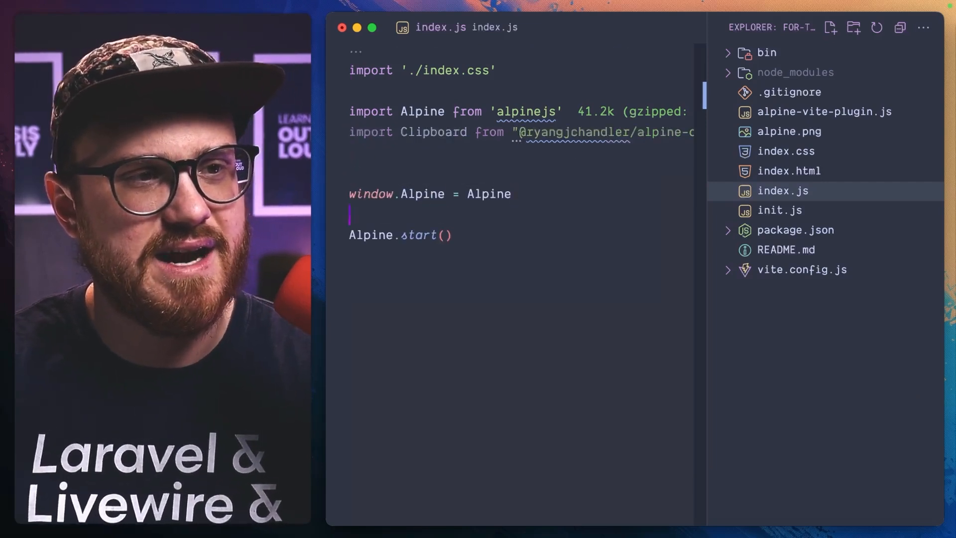
pyautogui.write('Alpine.plugin(Clipboard)')
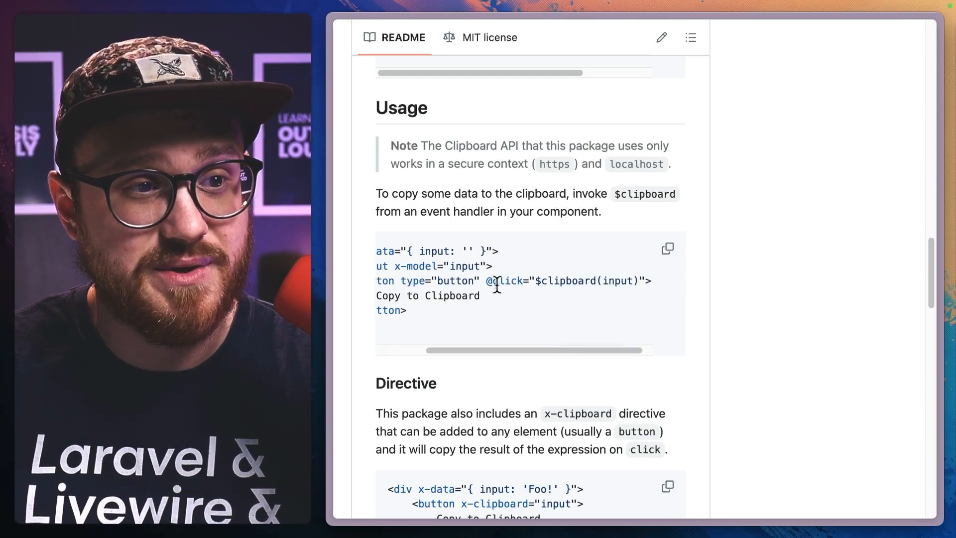
# Select the $clipboard usage code example in the README
pyautogui.doubleClick(566, 281)
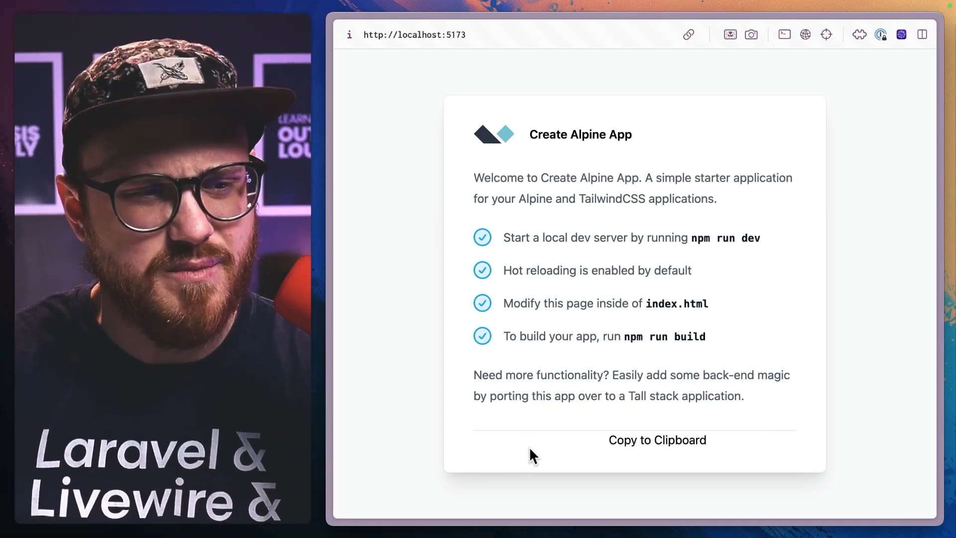
# Enter 'hello there YouTub' into the input next to Copy to Clipboard on localhost
pyautogui.click(539, 439)
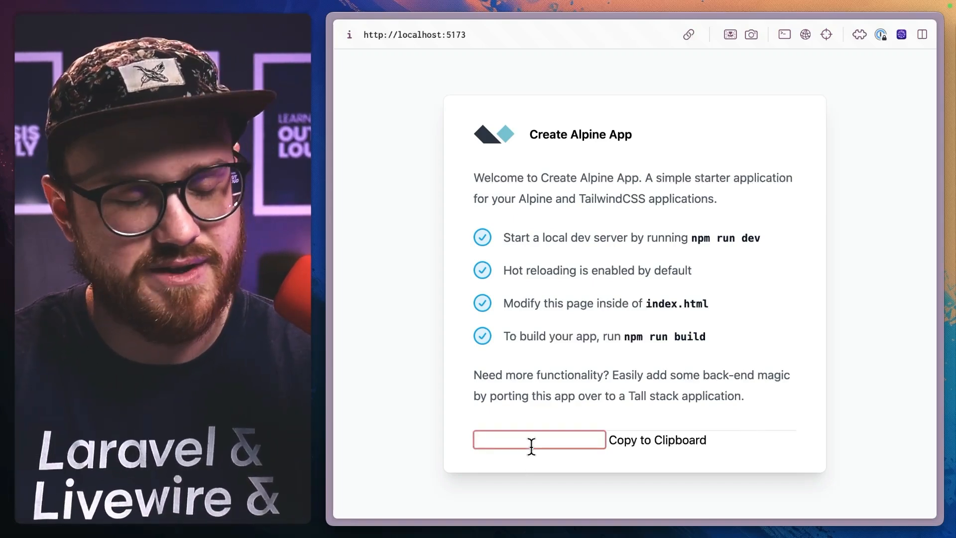
pyautogui.write('hello there YouTub')
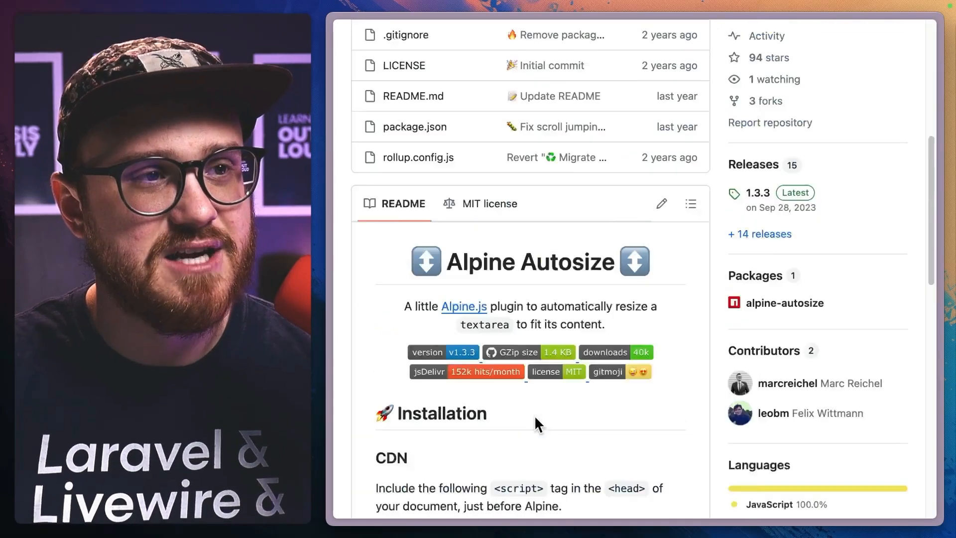
pyautogui.scroll(-3)
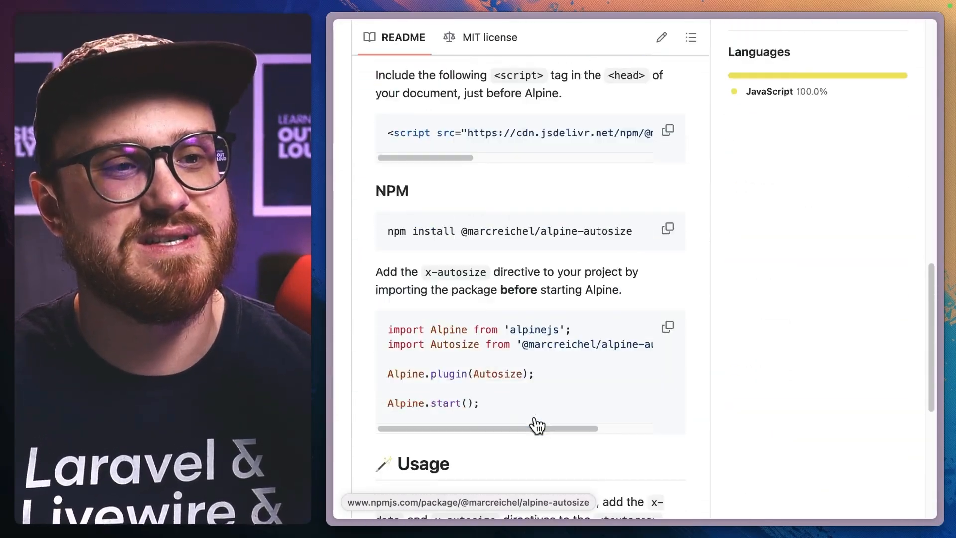
pyautogui.scroll(-3)
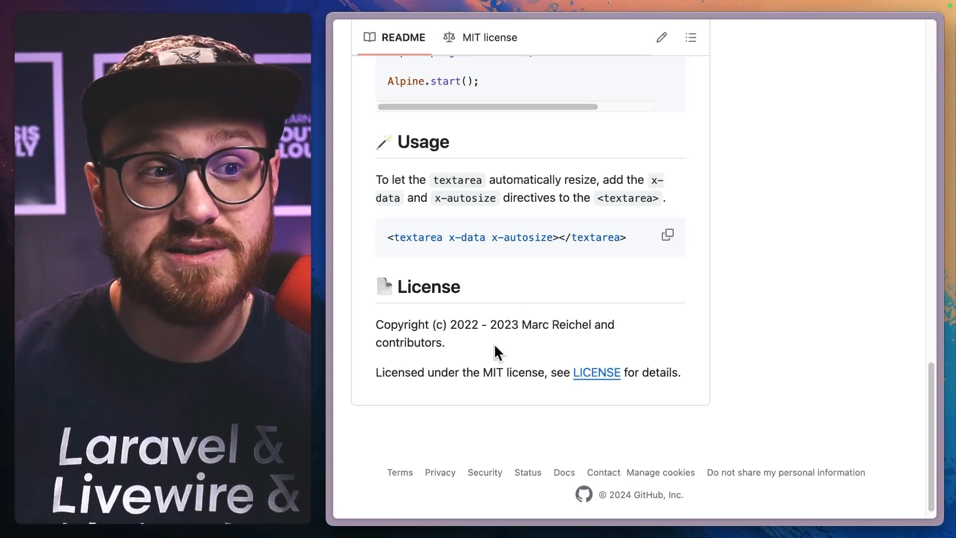
pyautogui.doubleClick(521, 237)
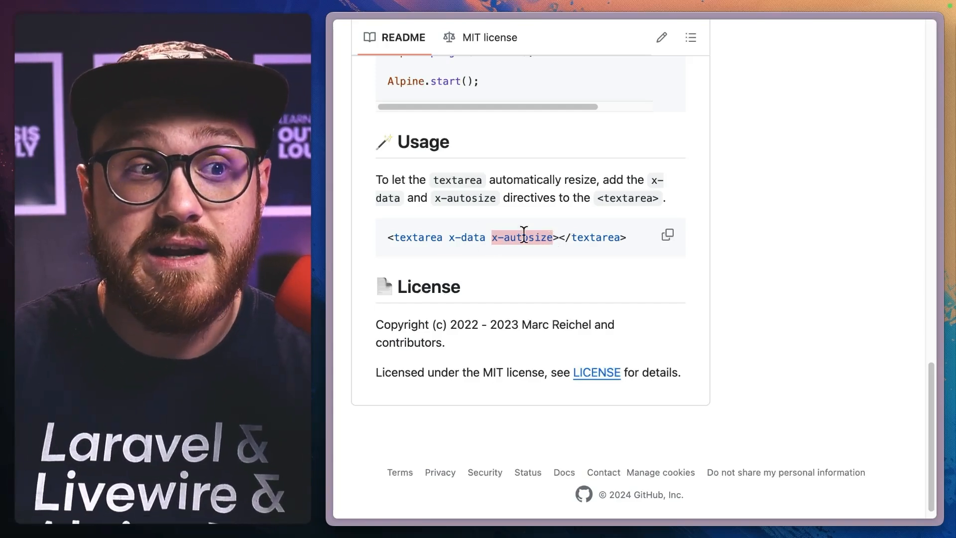
pyautogui.moveTo(543, 399)
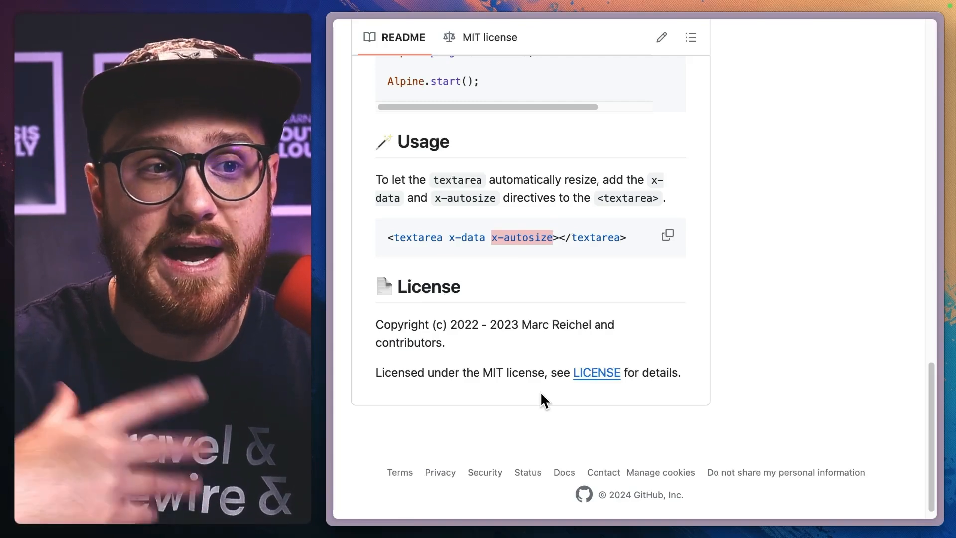
pyautogui.scroll(3)
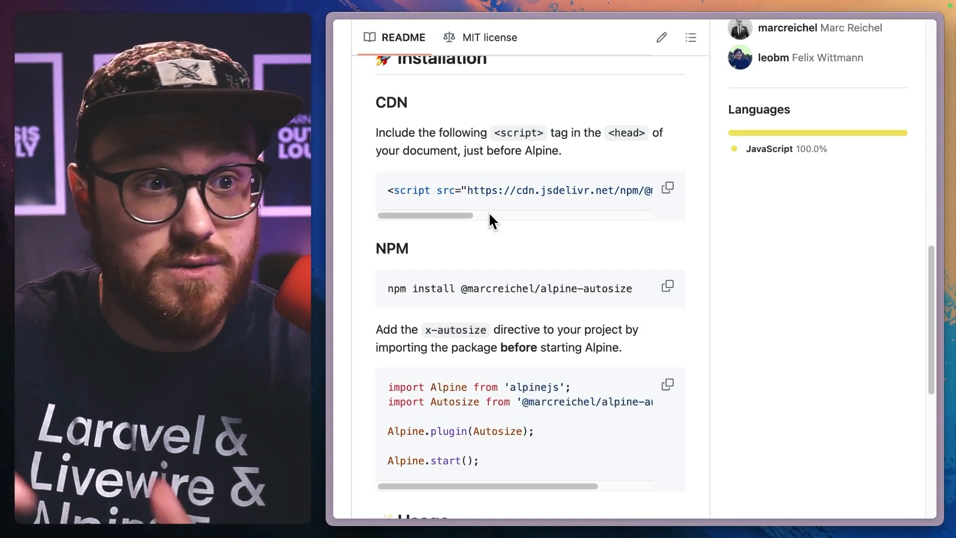
pyautogui.scroll(-3)
pyautogui.write('inde')
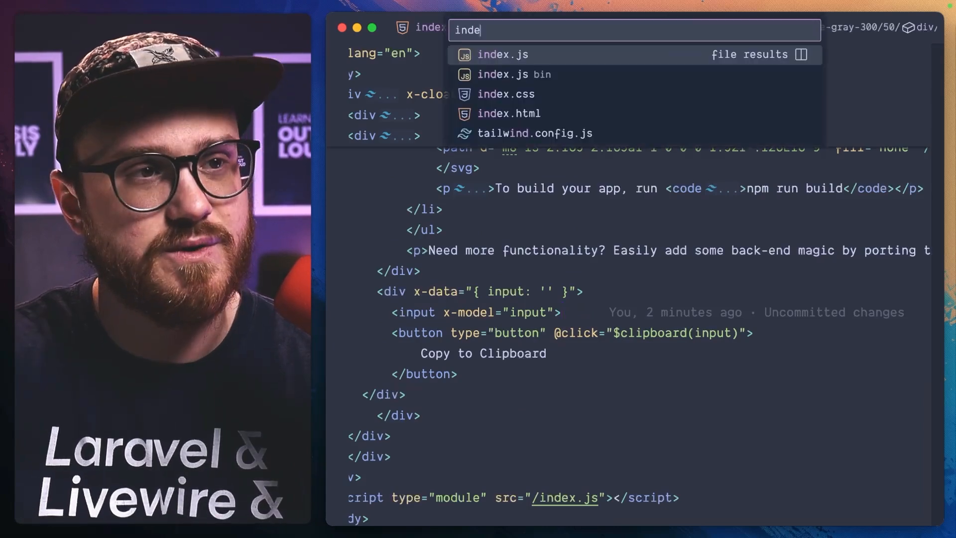
# Replace the clipboard input and button with <textarea x-data x-autosize></textarea> in index.html
pyautogui.click(503, 54)
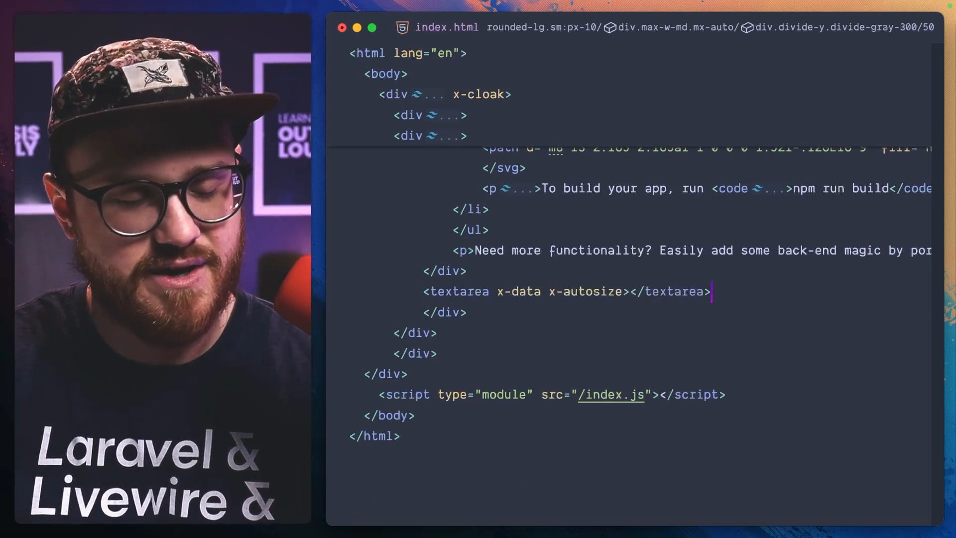
pyautogui.write('cl')
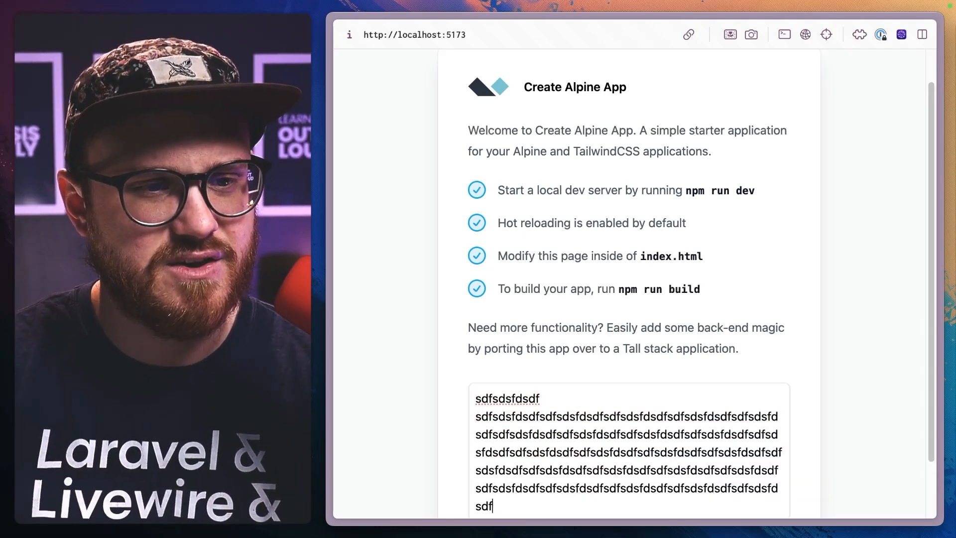
# Scroll the localhost page to watch the textarea auto-resize to its many lines of text
pyautogui.scroll(-3)
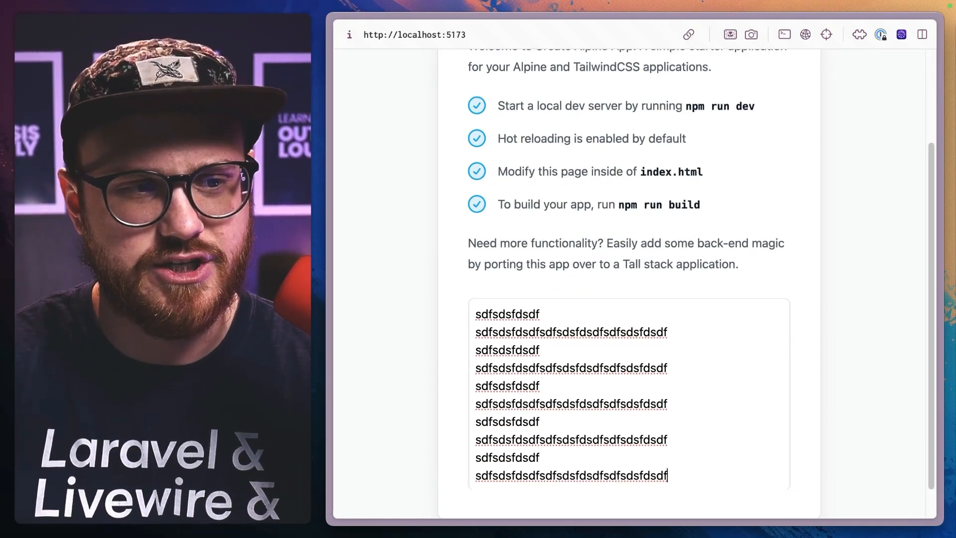
pyautogui.scroll(3)
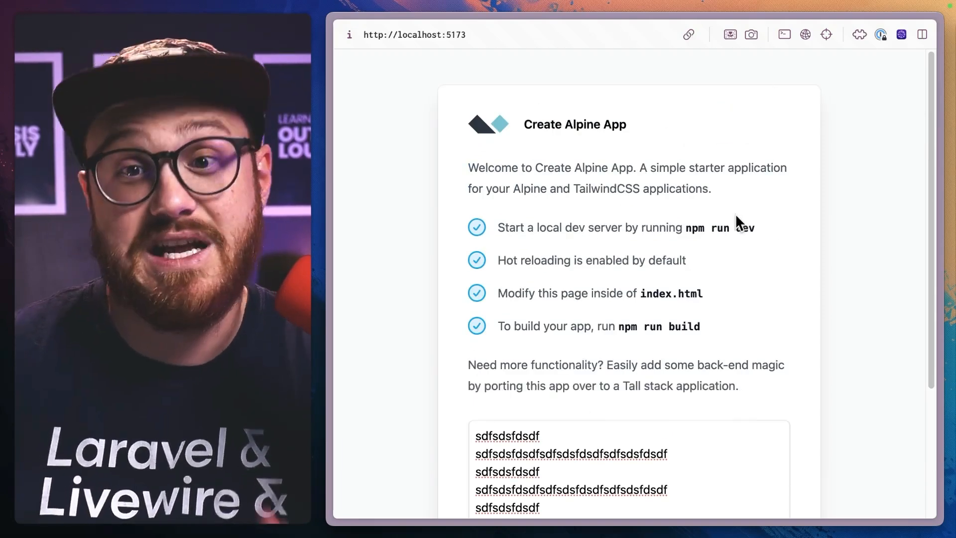
pyautogui.scroll(-3)
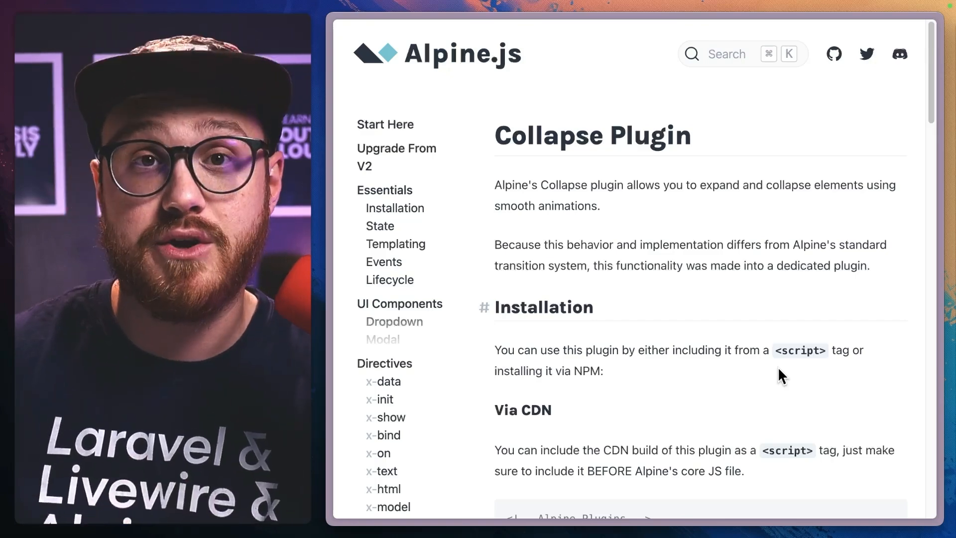
pyautogui.scroll(-3)
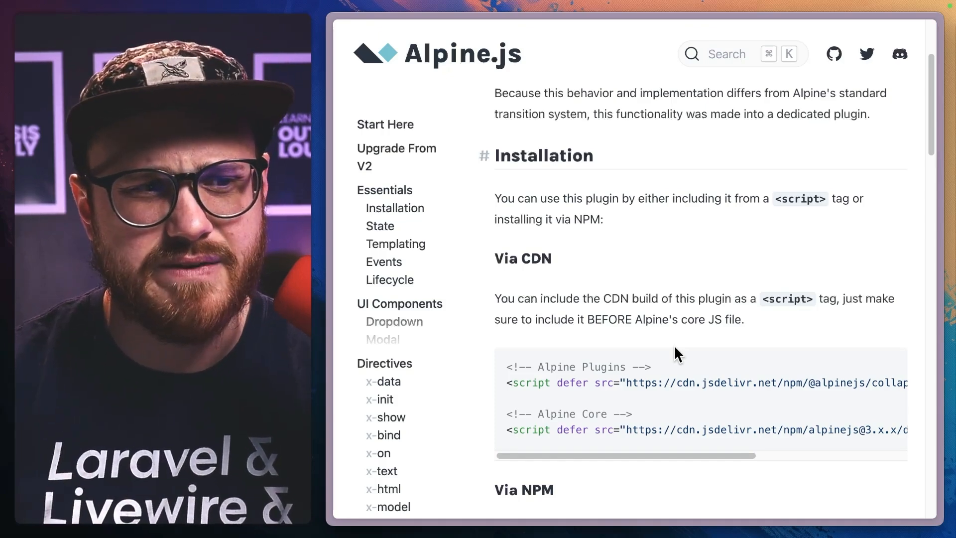
pyautogui.scroll(-3)
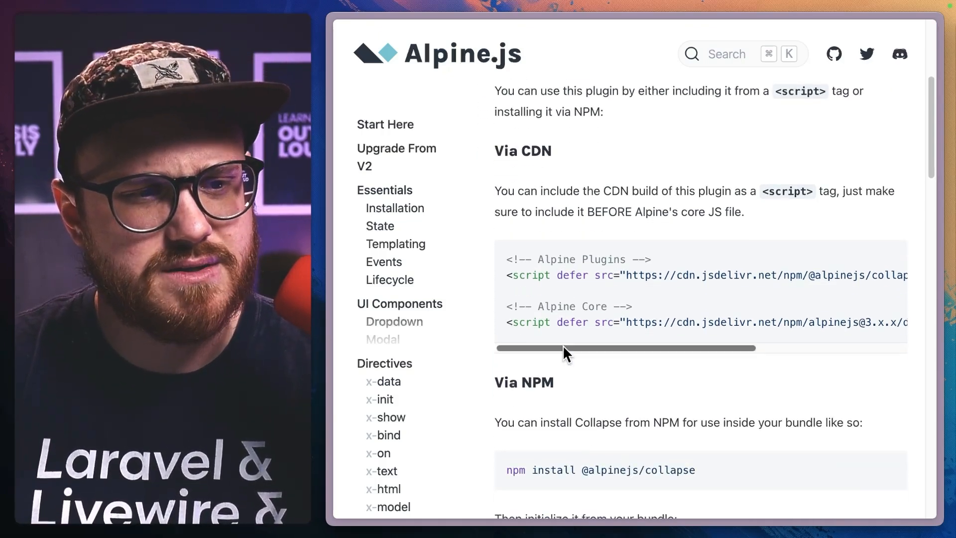
pyautogui.scroll(3)
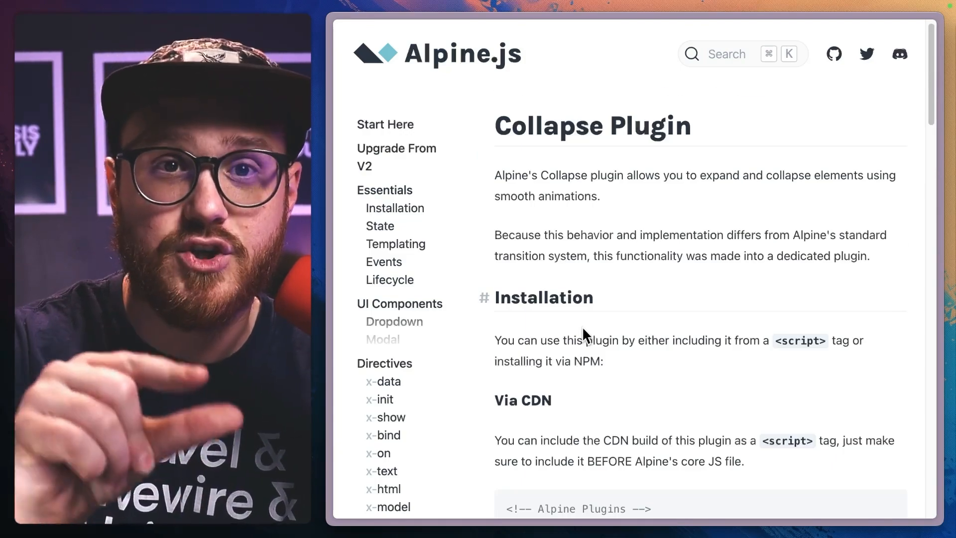
pyautogui.moveTo(678, 306)
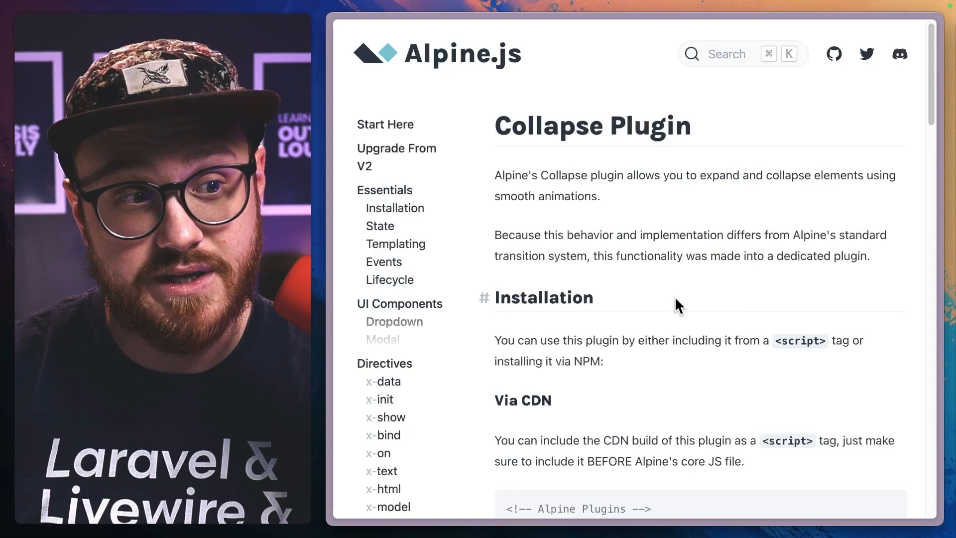
pyautogui.scroll(-3)
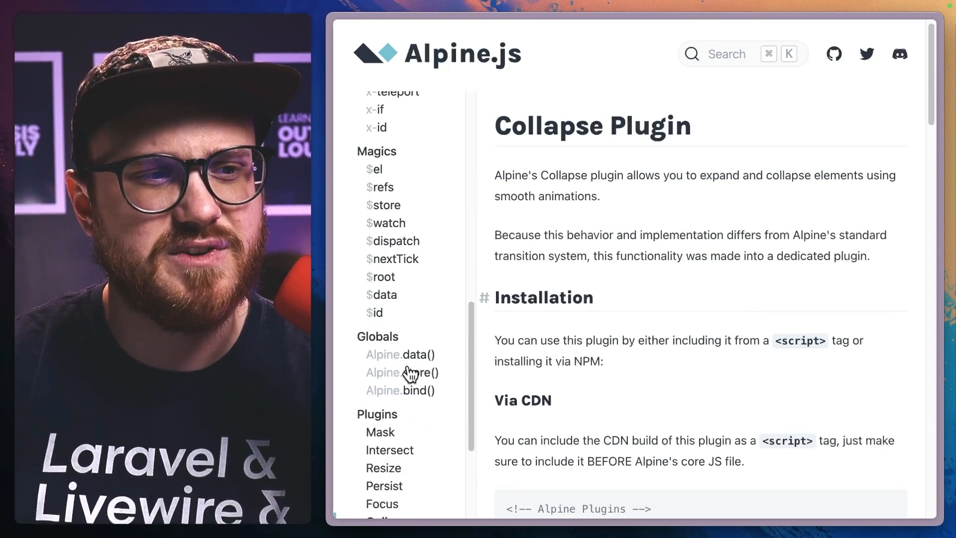
pyautogui.scroll(-3)
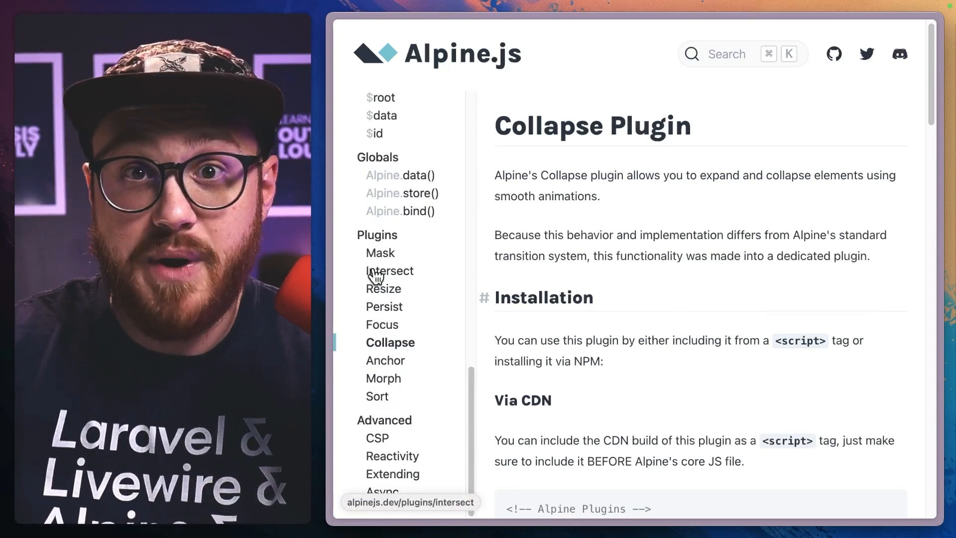
pyautogui.moveTo(384, 307)
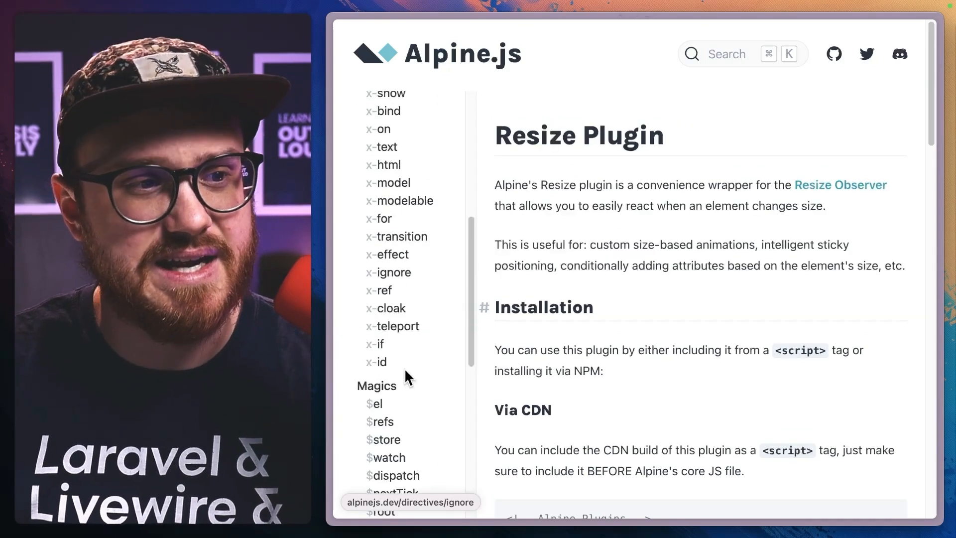
pyautogui.scroll(-3)
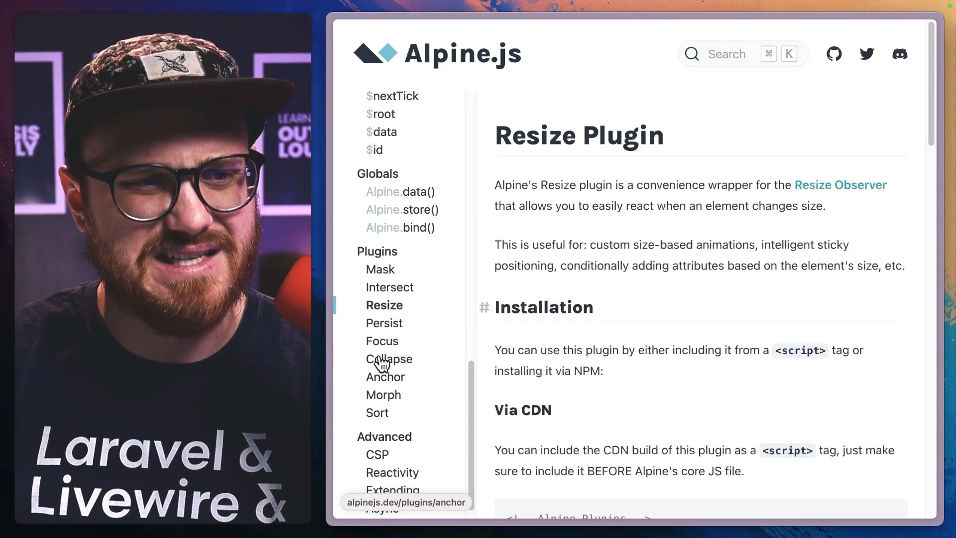
pyautogui.moveTo(405, 405)
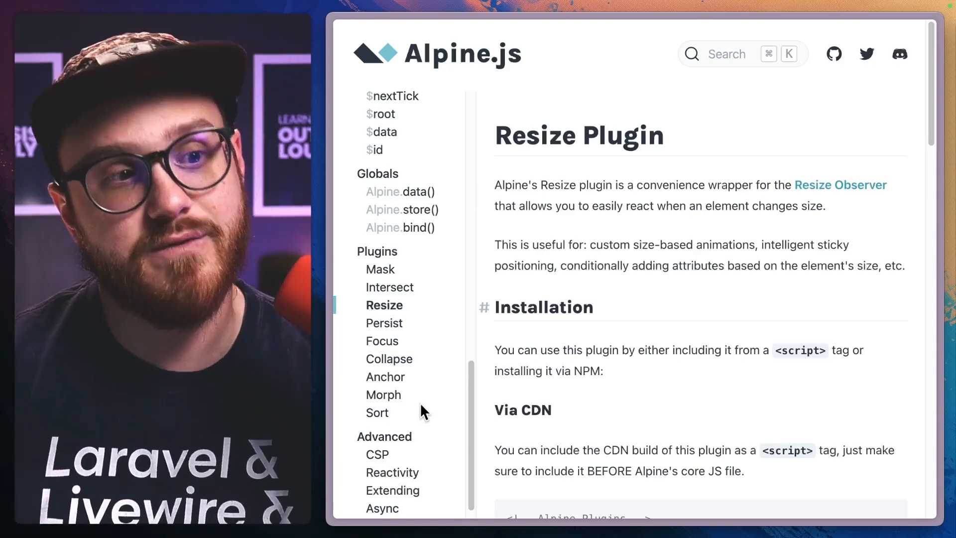
pyautogui.moveTo(409, 386)
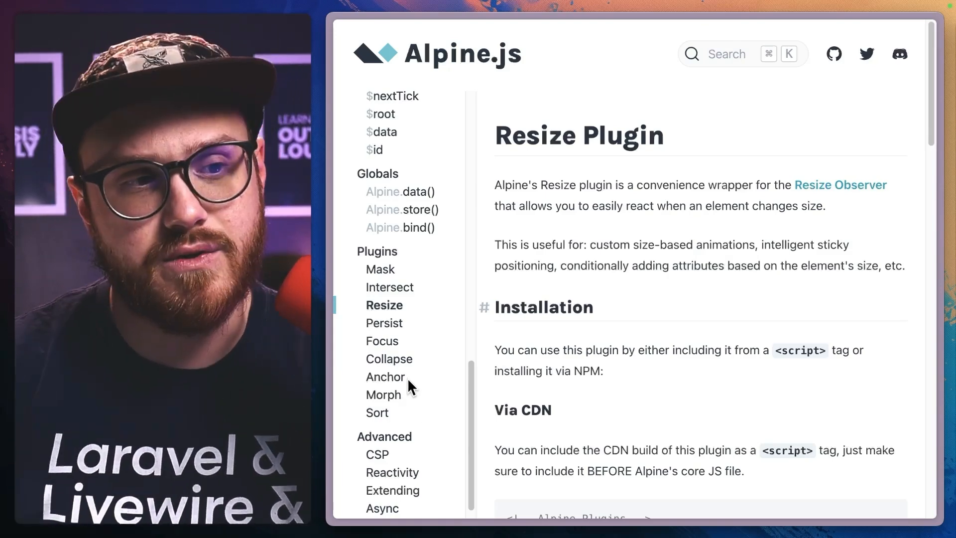
pyautogui.click(390, 359)
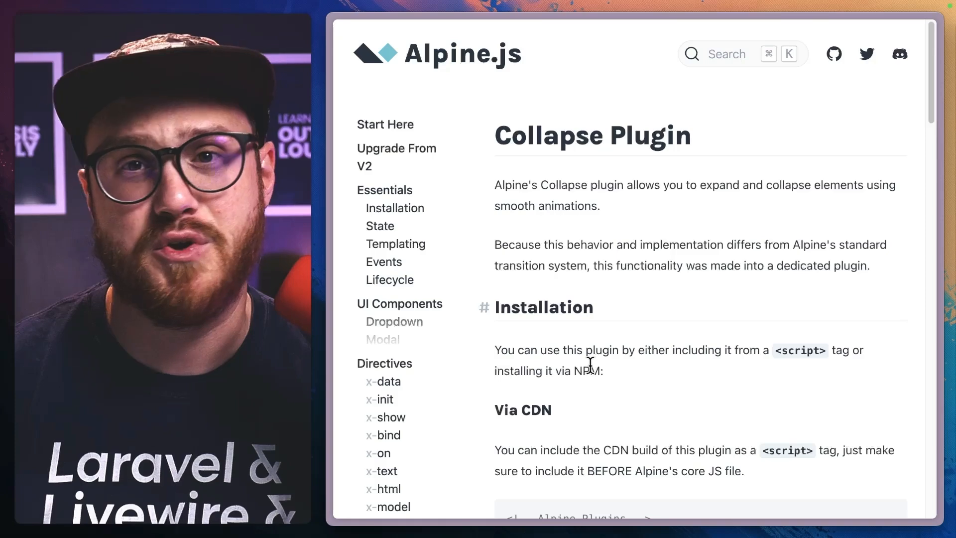
# Scroll to the x-collapse example with the Toggle Content button and copy it
pyautogui.scroll(-3)
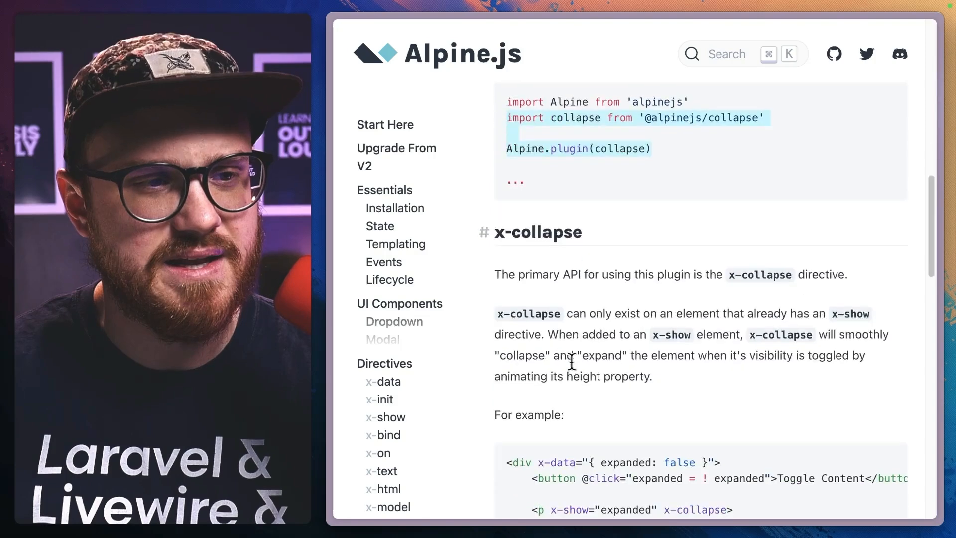
pyautogui.scroll(-3)
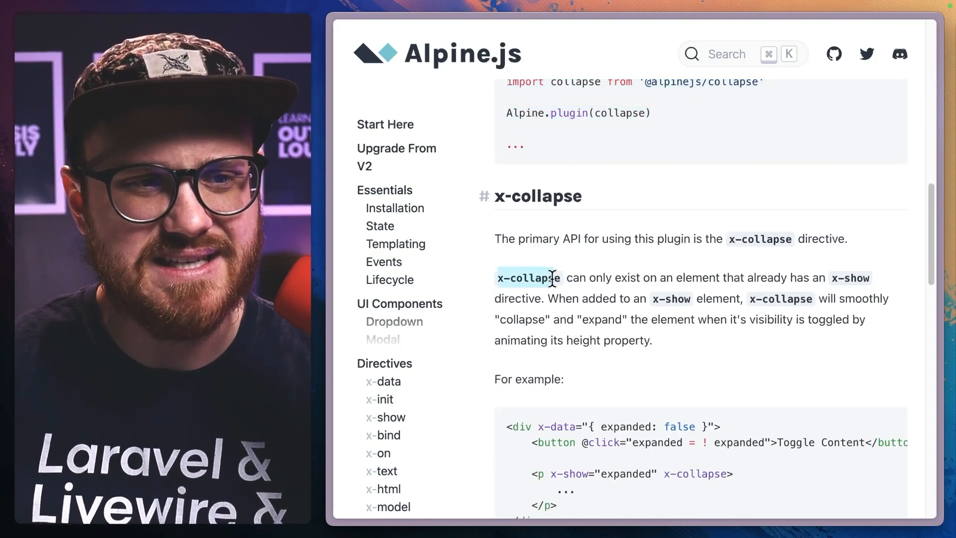
pyautogui.scroll(-3)
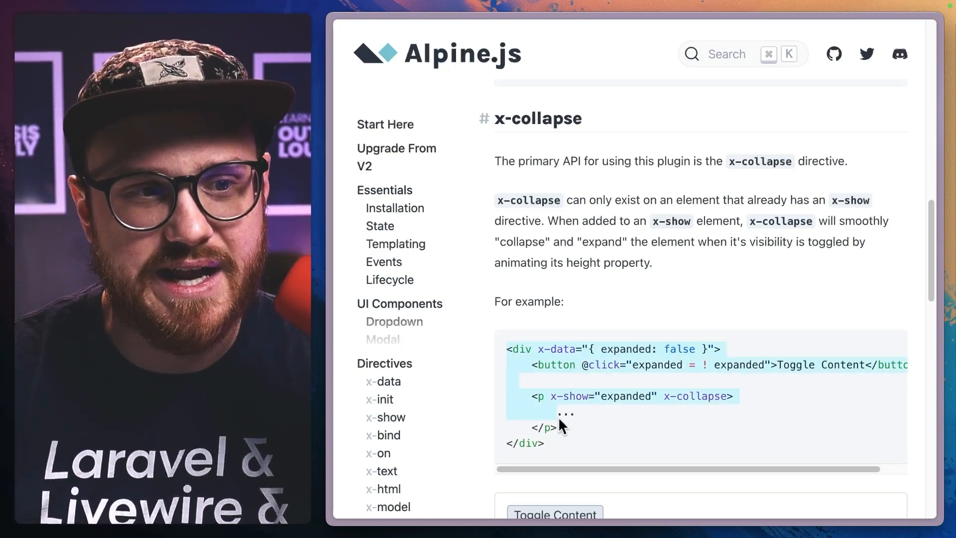
pyautogui.scroll(-3)
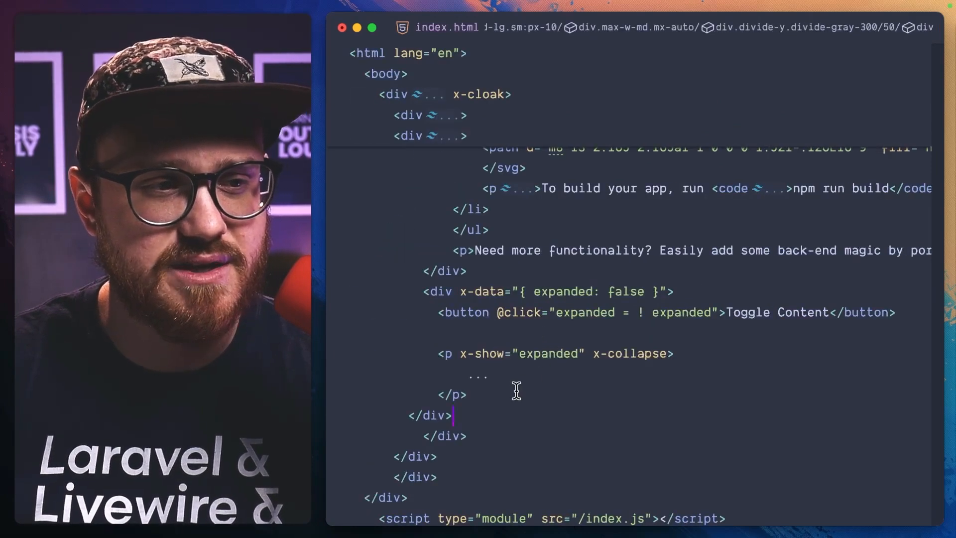
# Replace the paragraph's placeholder text with "Hi there YouTube! 👋"
pyautogui.doubleClick(629, 354)
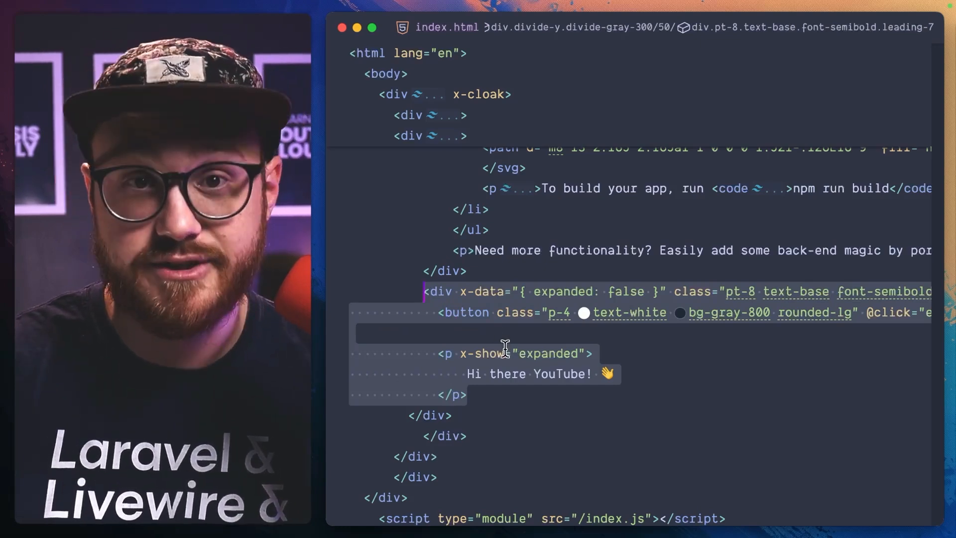
pyautogui.moveTo(505, 387)
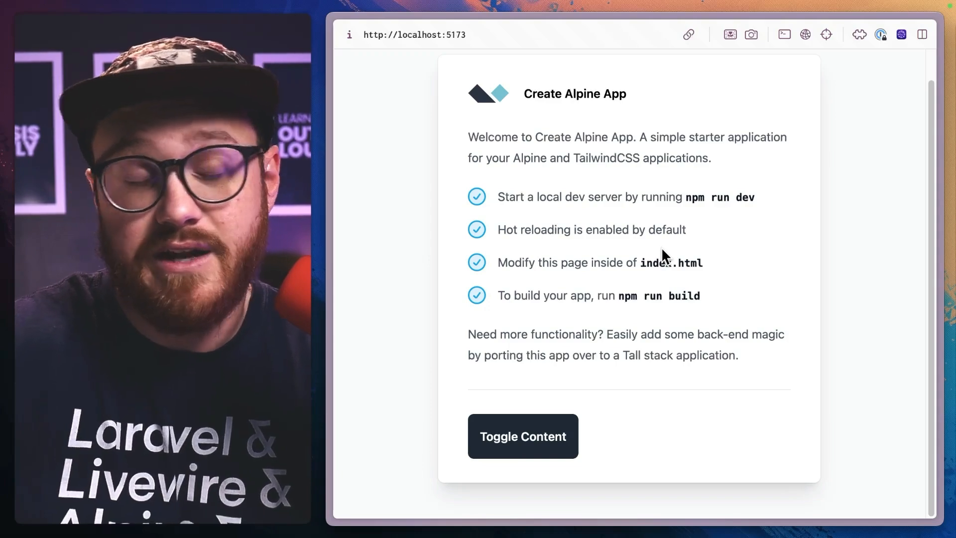
# Turn the paragraph into an x-collapse div with bg-gray-200 and m-8 p-8 classes
pyautogui.click(523, 436)
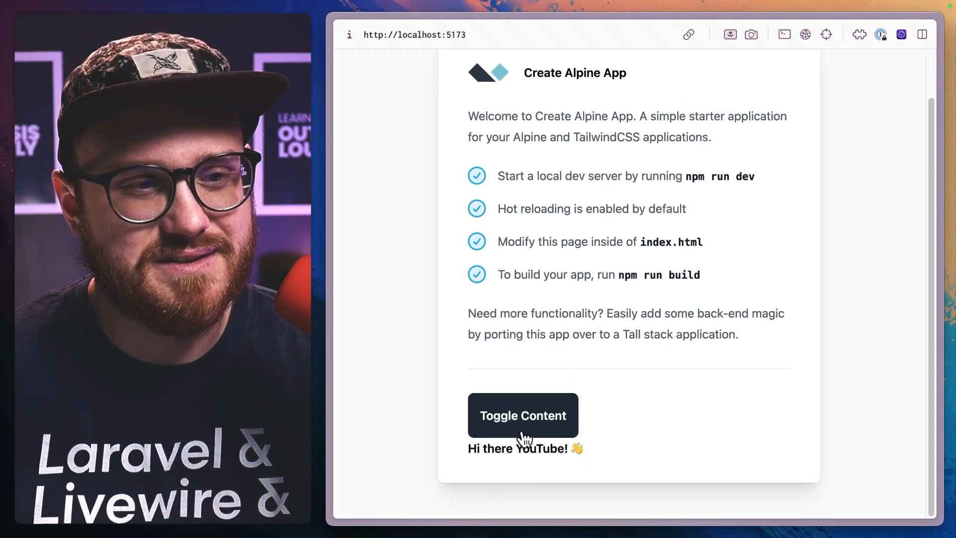
pyautogui.moveTo(597, 458)
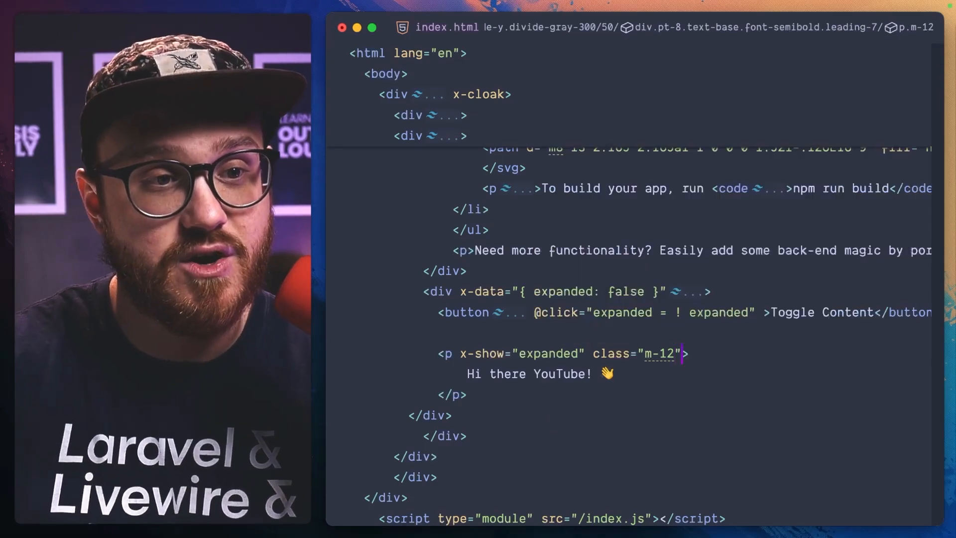
pyautogui.write('x-c')
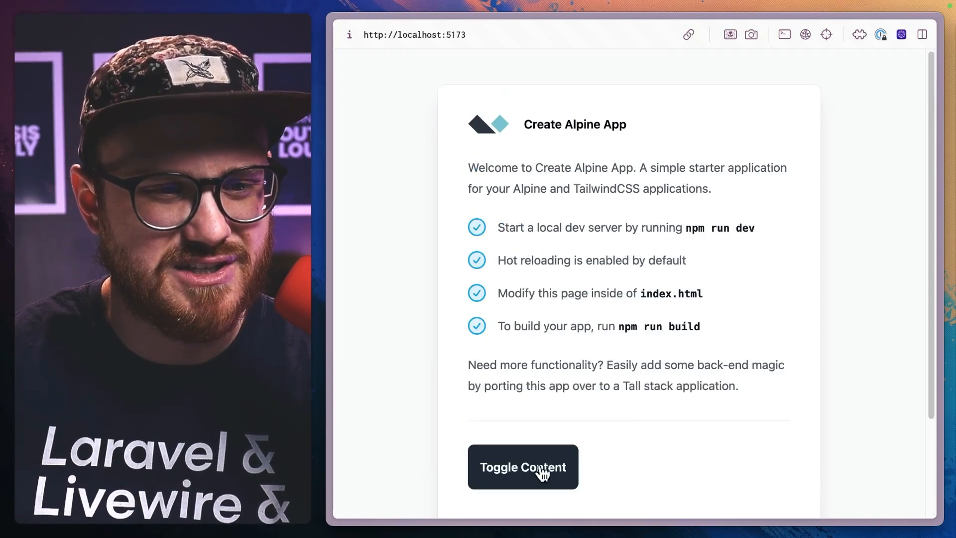
pyautogui.moveTo(857, 405)
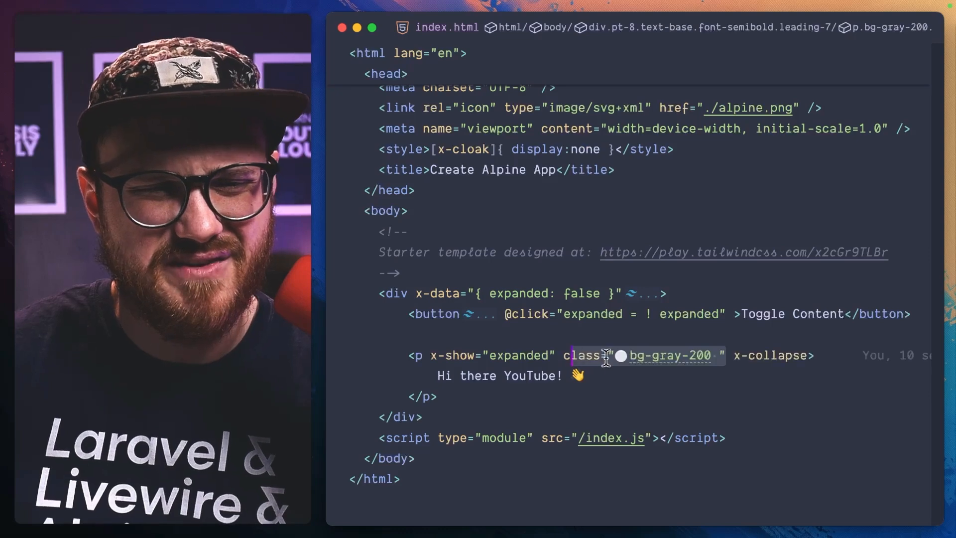
pyautogui.write('p-8')
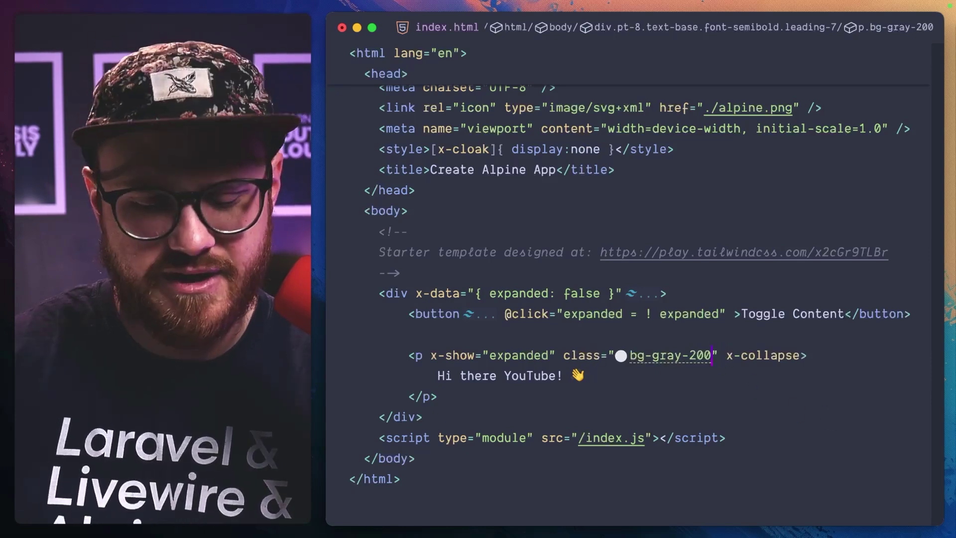
pyautogui.write('m-8 p-8')
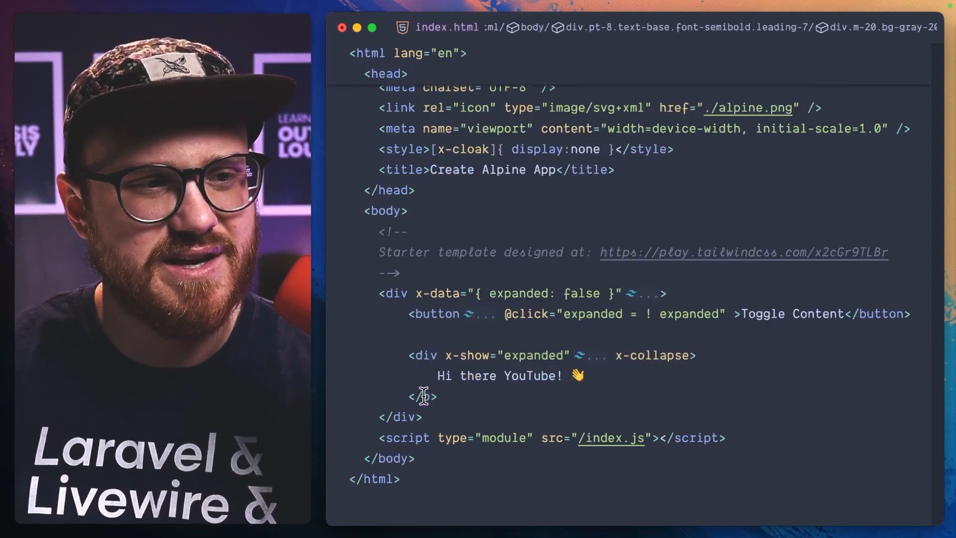
# Wrap the Hi there YouTube! text in a p with p-2 padding
pyautogui.write('<p>')
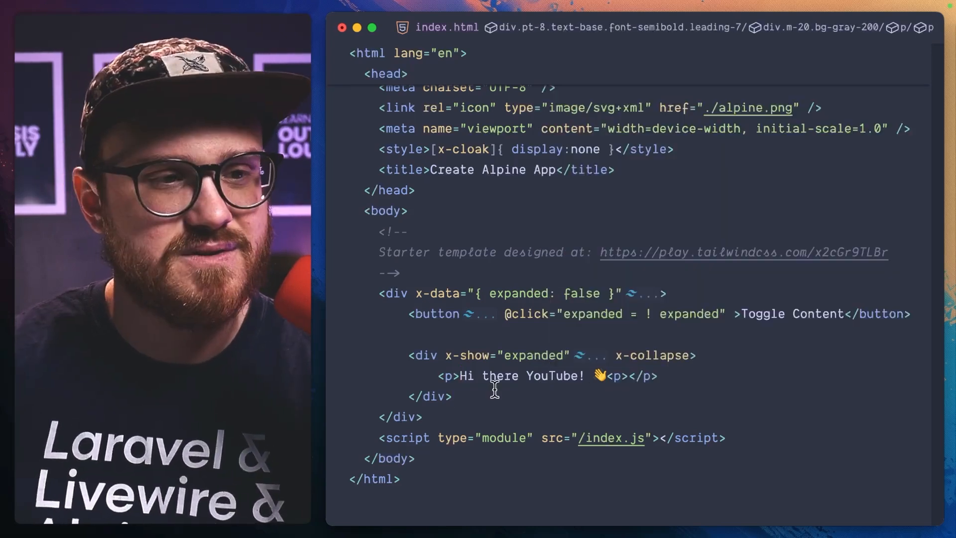
pyautogui.write('class="')
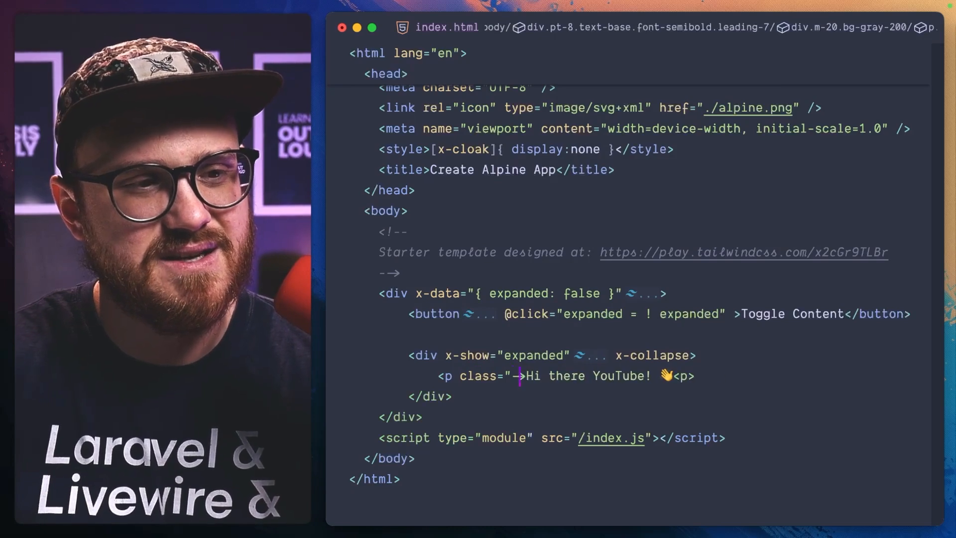
pyautogui.write('p-2')
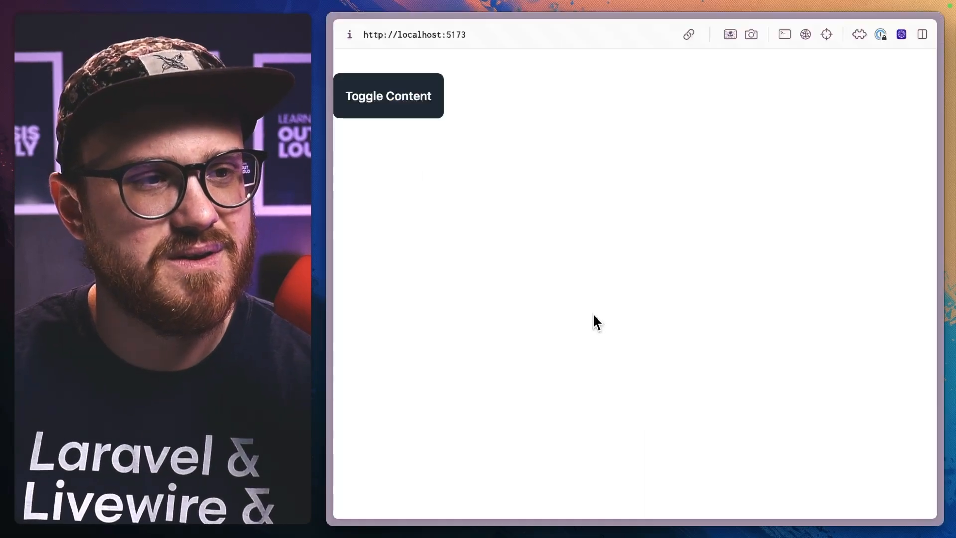
# Use Toggle Content to expand and collapse the grey greeting box
pyautogui.click(387, 96)
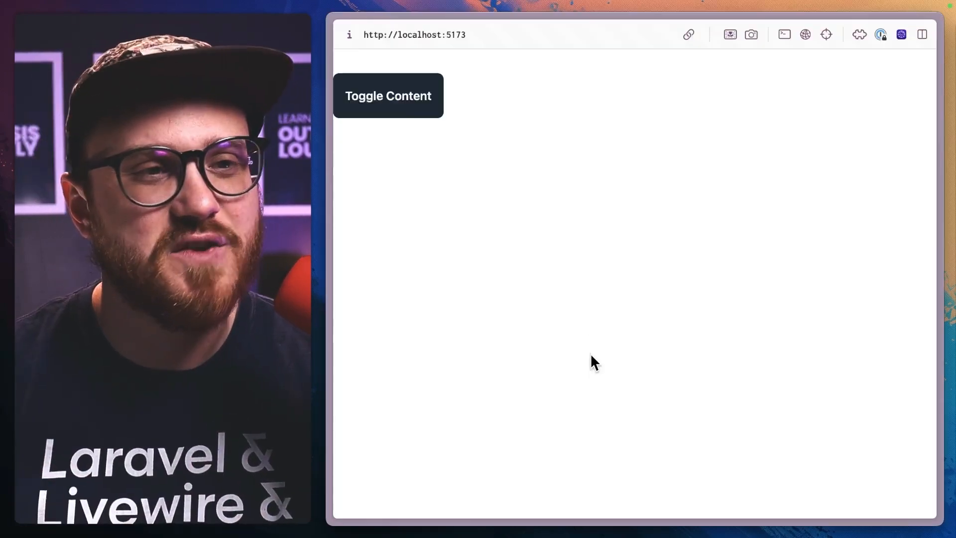
pyautogui.click(388, 96)
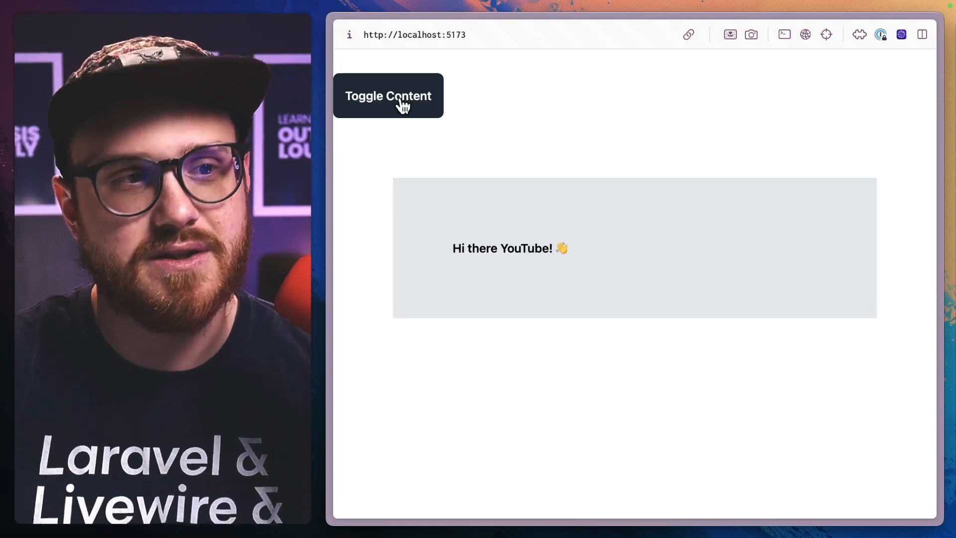
pyautogui.click(388, 96)
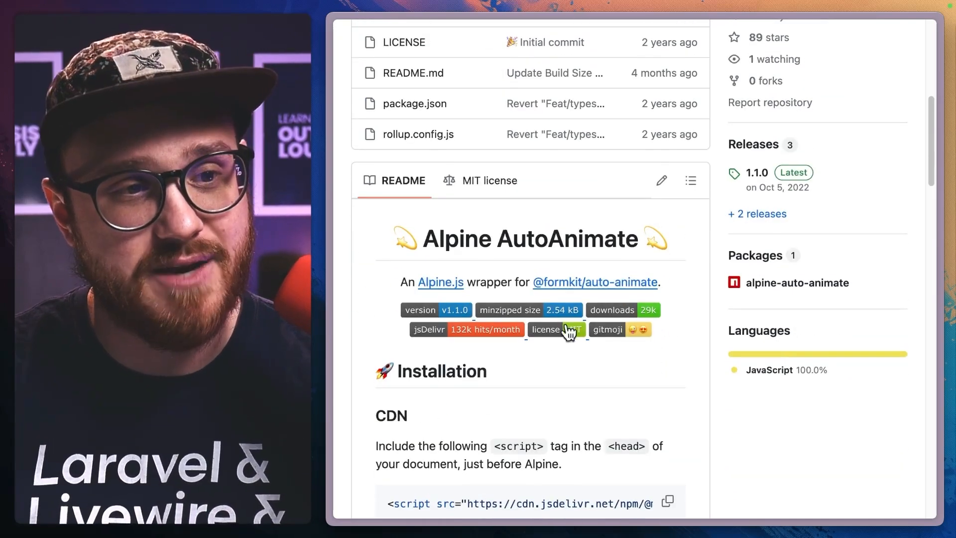
pyautogui.moveTo(639, 334)
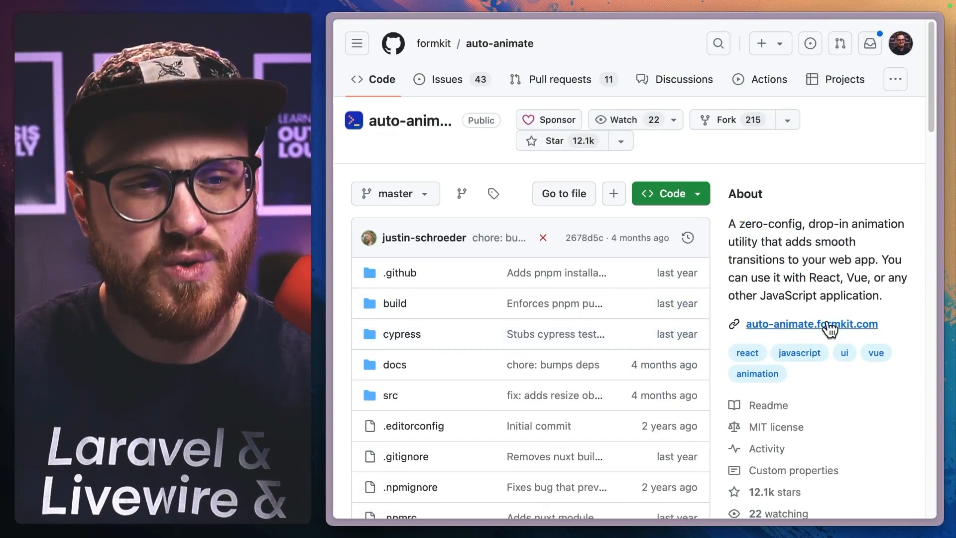
# Visit auto-animate.formkit.com and reorder Nuxt.js in the plain demo list
pyautogui.click(811, 324)
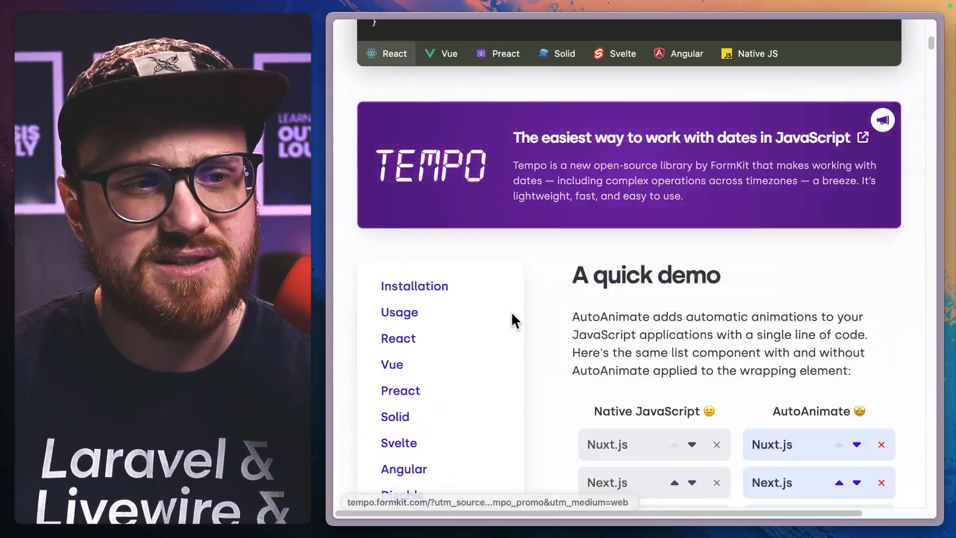
pyautogui.scroll(-3)
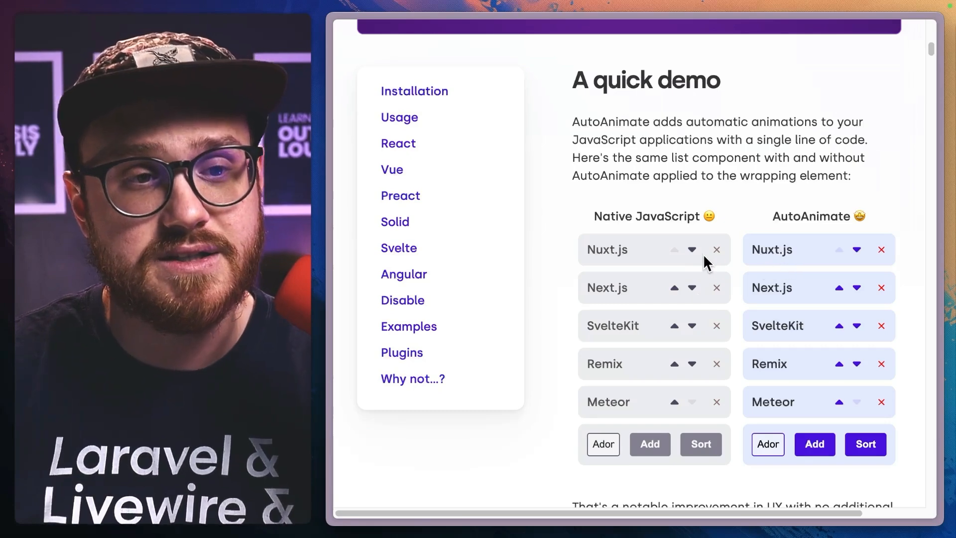
pyautogui.click(692, 249)
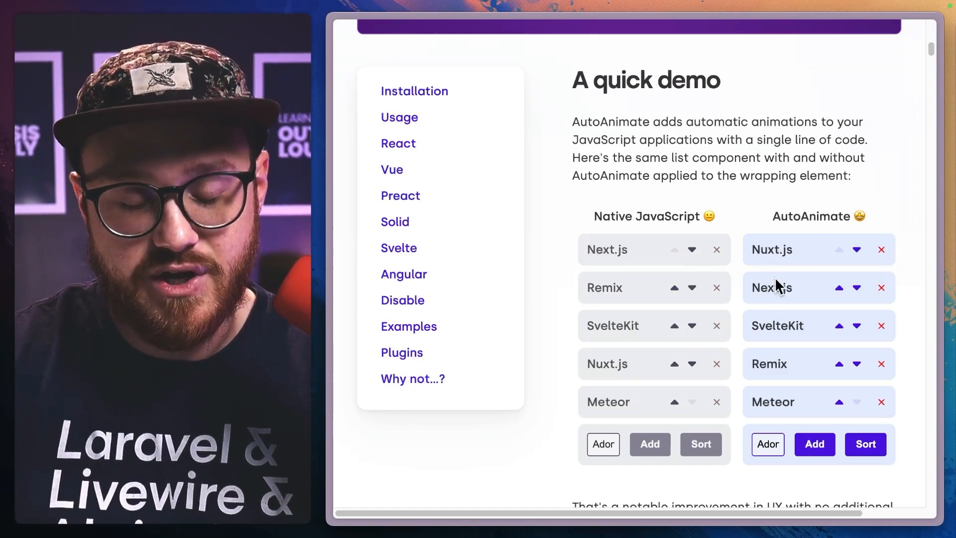
pyautogui.scroll(3)
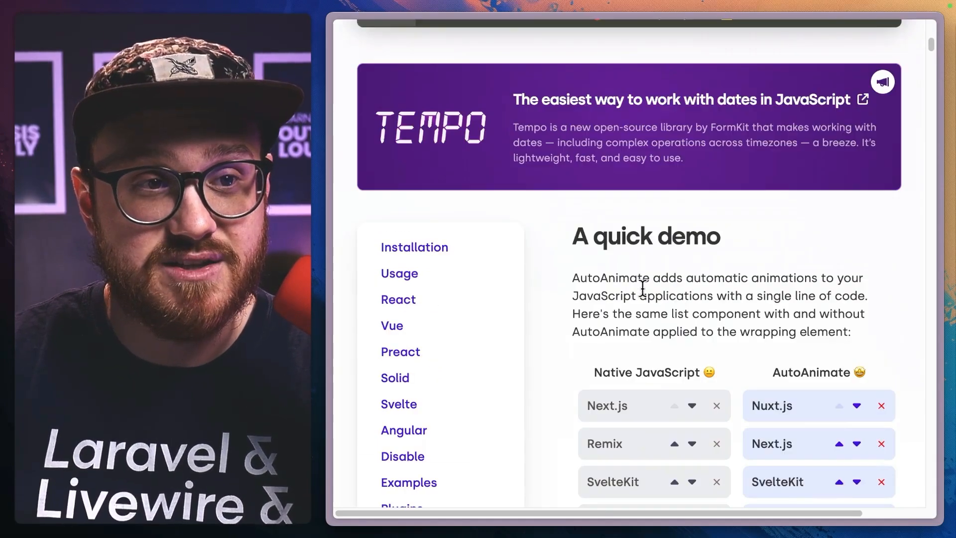
pyautogui.scroll(-3)
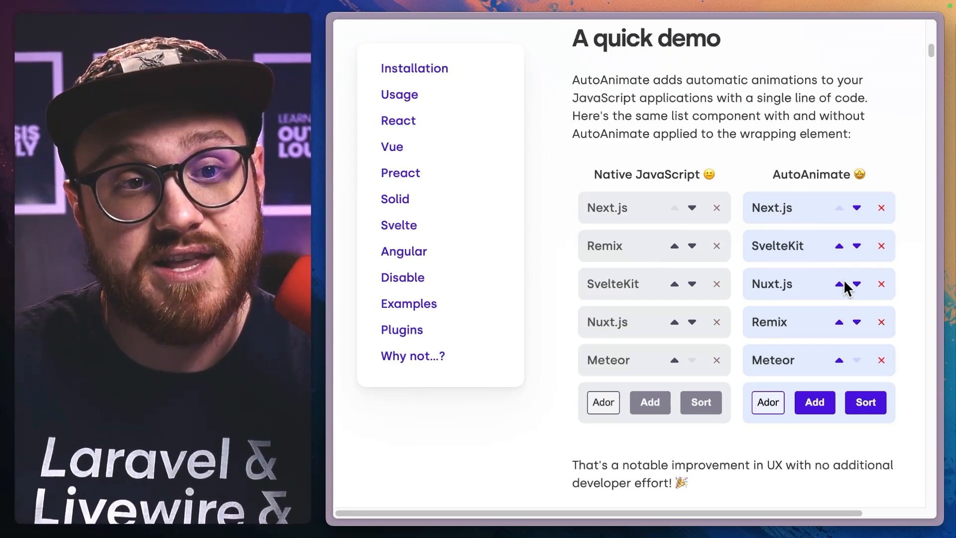
# Browse the usage examples, viewing the Vue and Native JS code samples
pyautogui.scroll(-3)
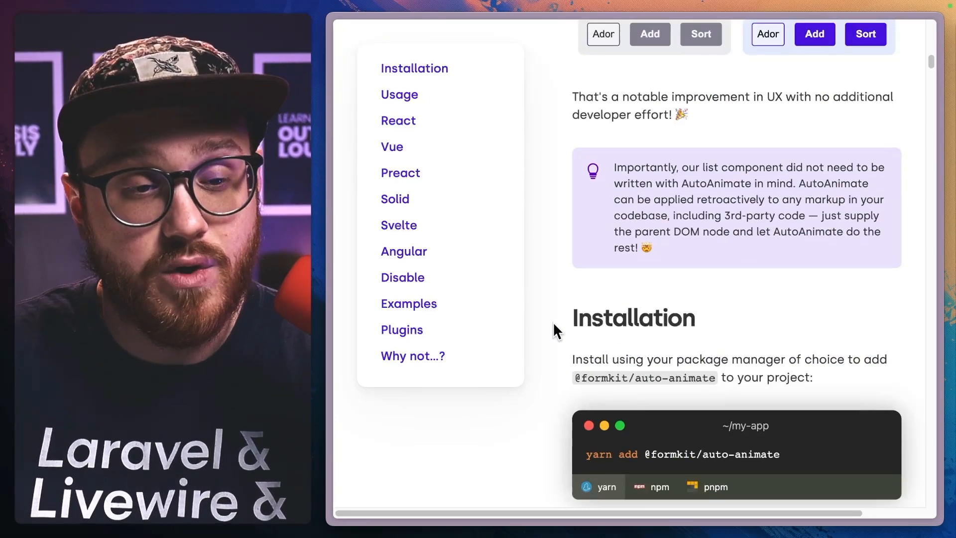
pyautogui.scroll(-3)
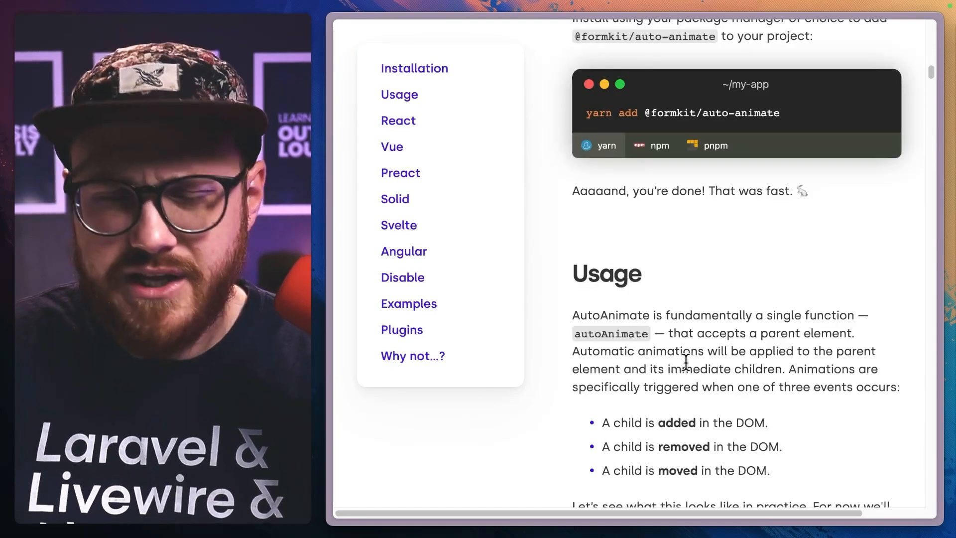
pyautogui.scroll(3)
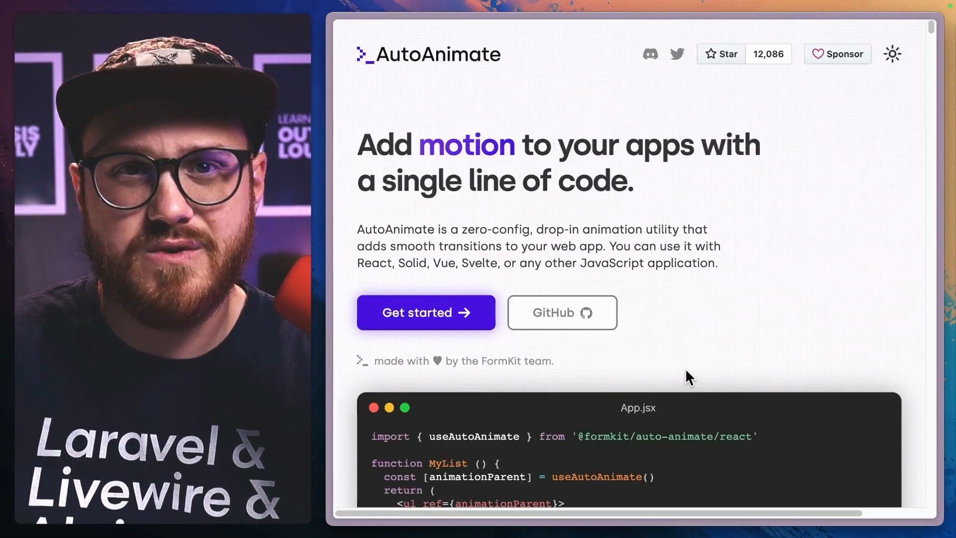
pyautogui.scroll(-3)
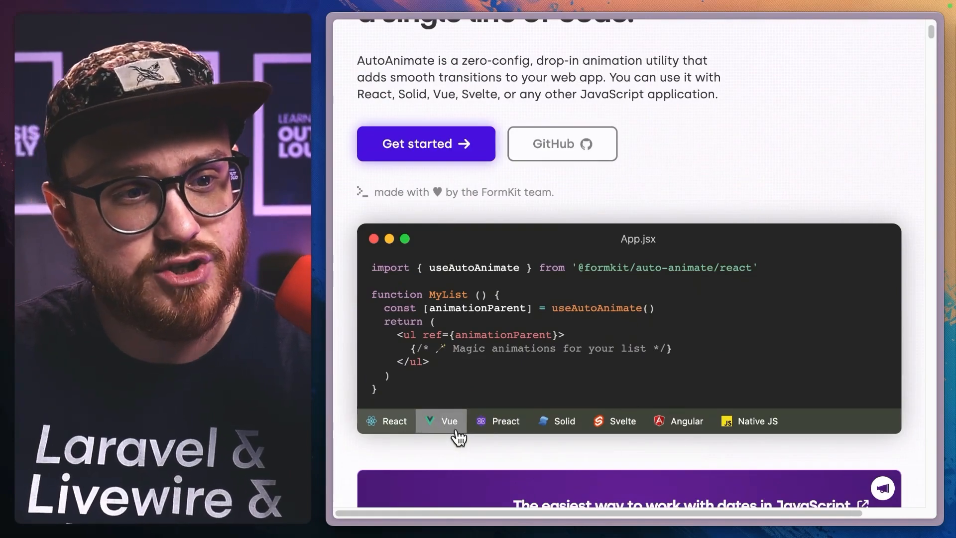
pyautogui.click(757, 420)
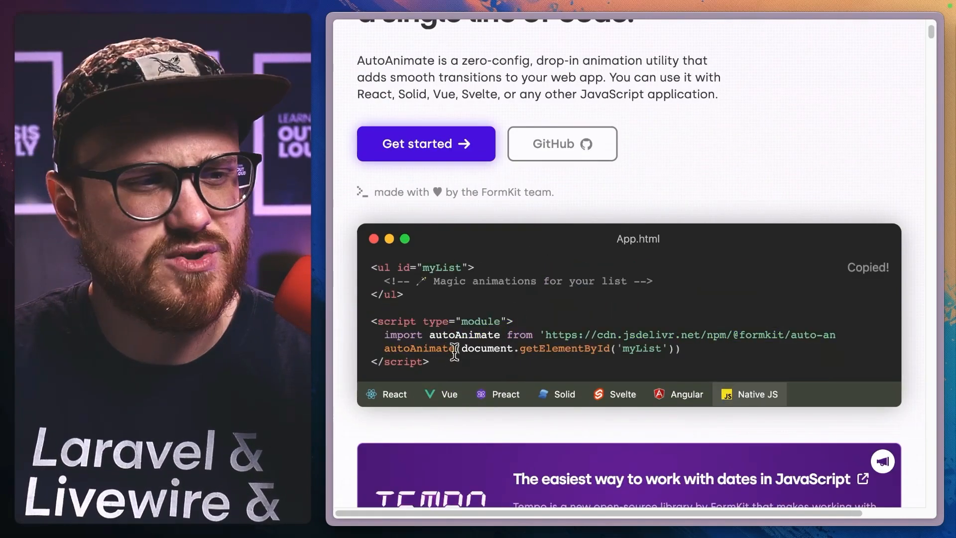
pyautogui.click(441, 395)
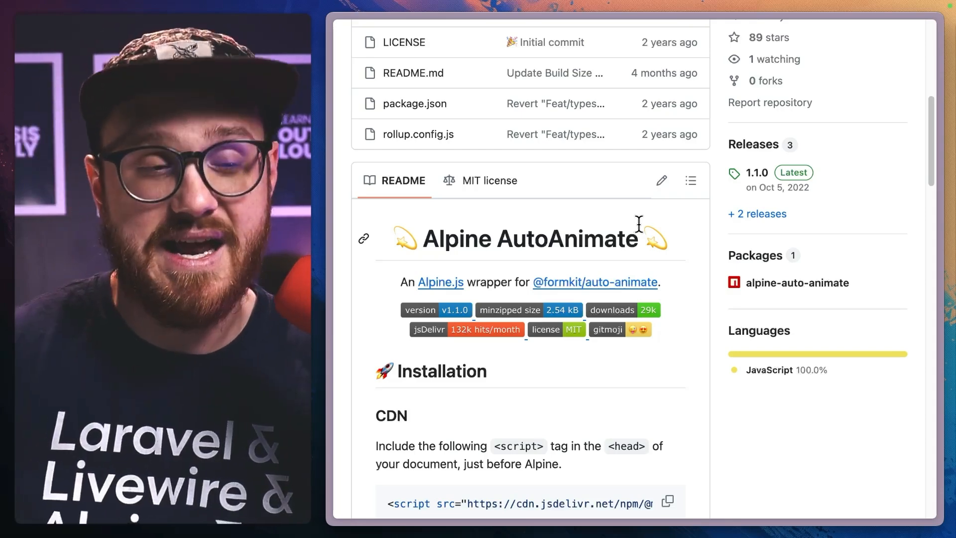
# Dismiss the terminal, scroll to Usage and select the x-auto-animate directive name
pyautogui.scroll(-3)
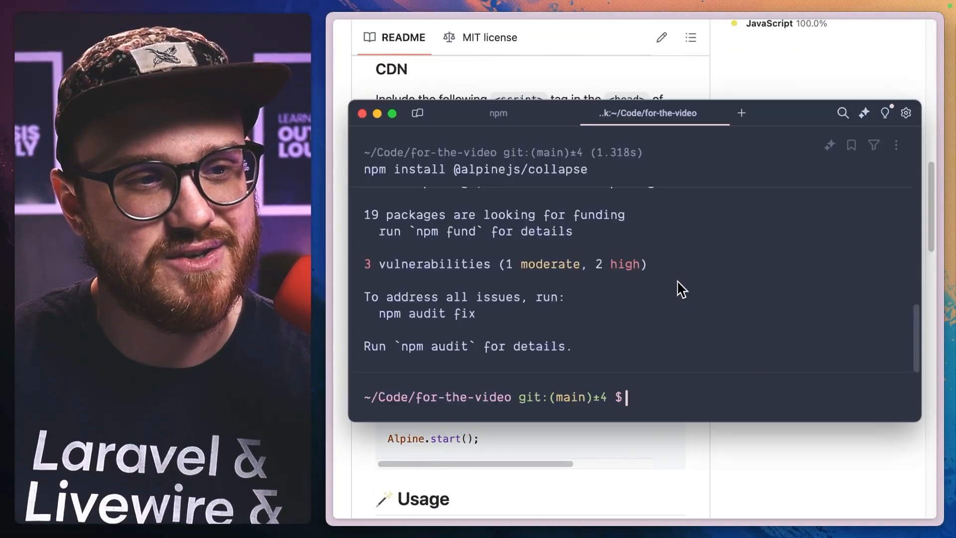
pyautogui.click(362, 113)
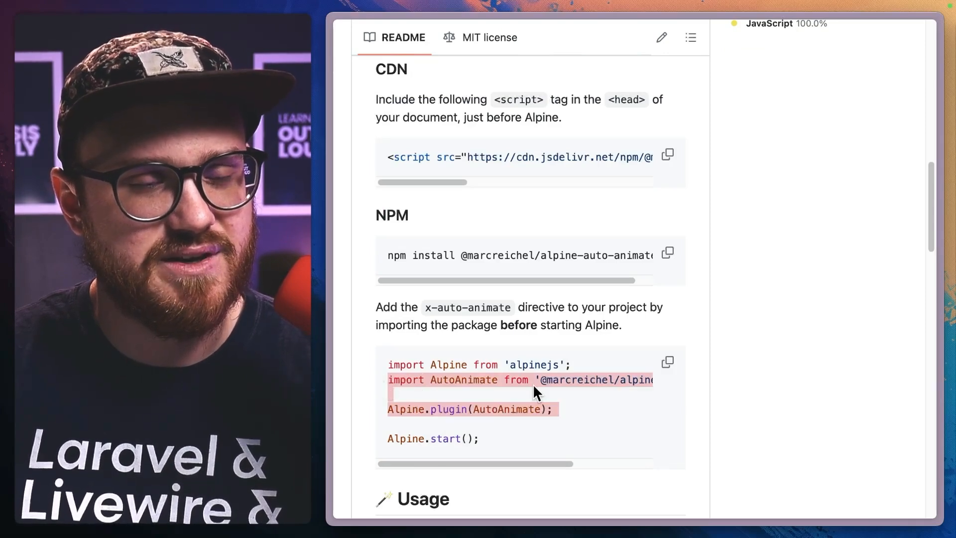
pyautogui.scroll(-3)
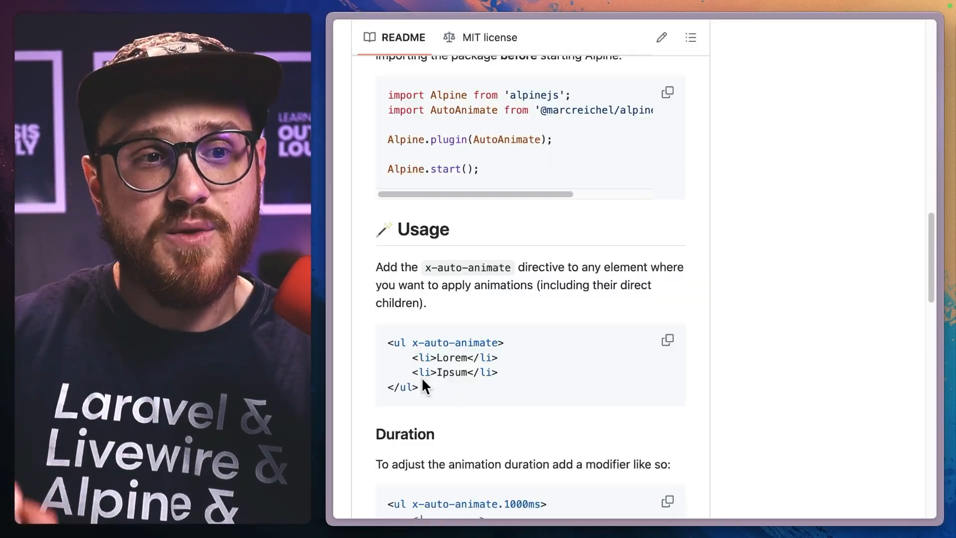
pyautogui.moveTo(430, 341)
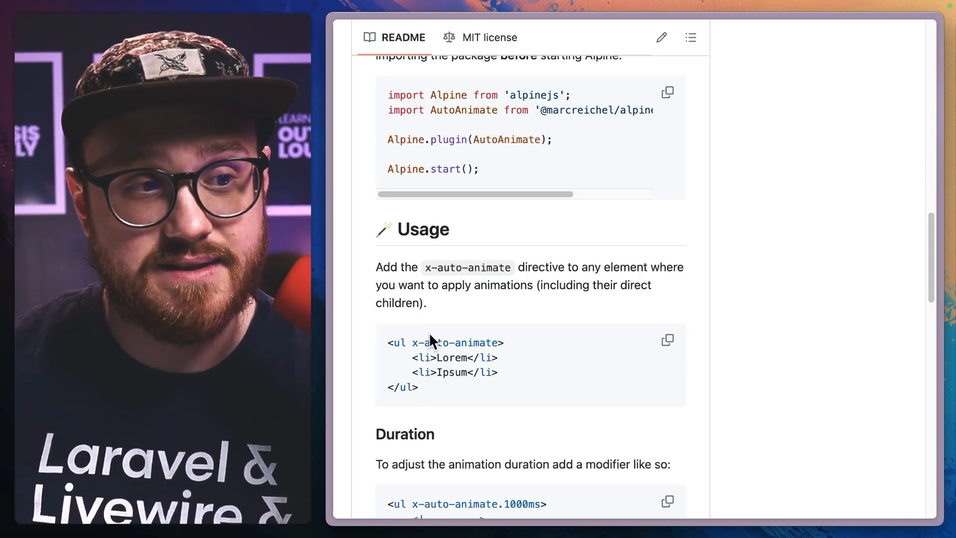
pyautogui.doubleClick(456, 341)
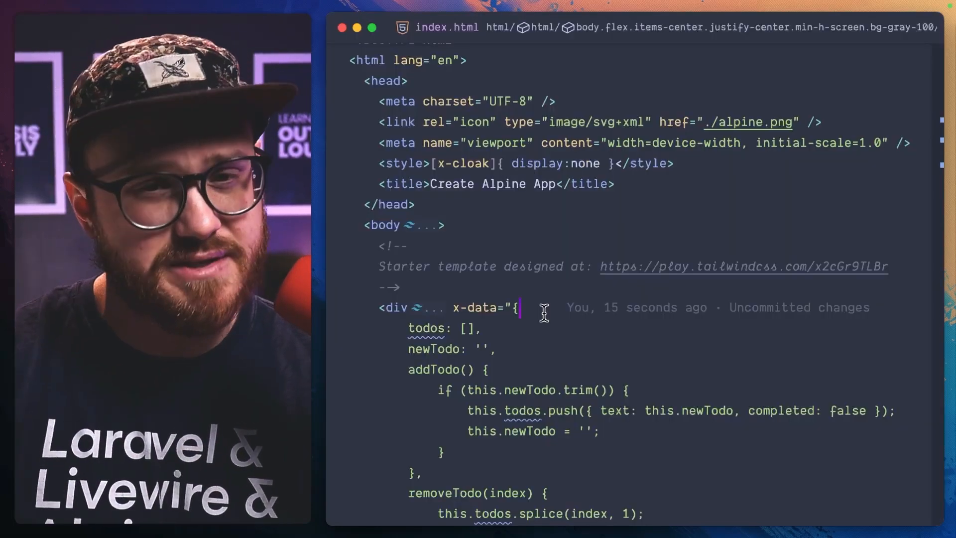
# Scroll through the todo component's x-data with its addTodo and removeTodo functions
pyautogui.scroll(-3)
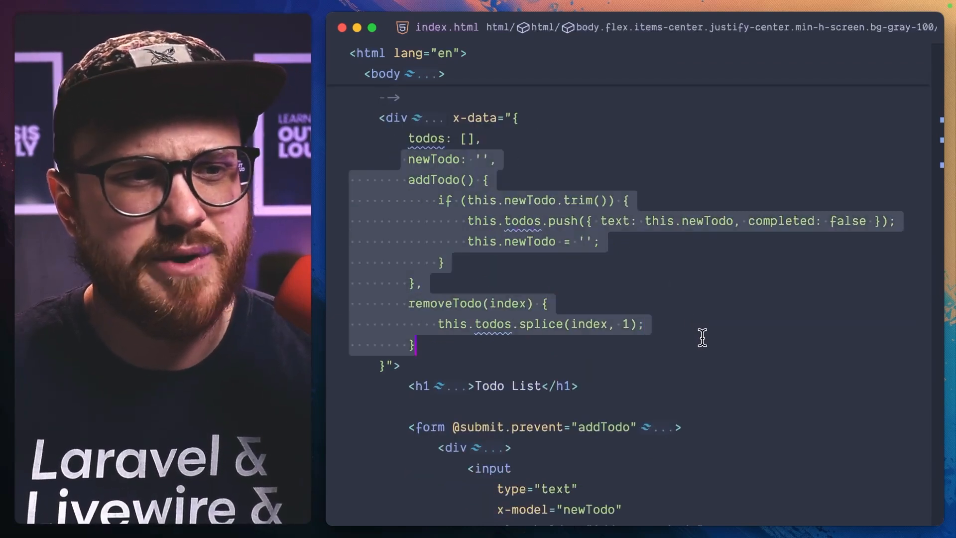
pyautogui.scroll(-3)
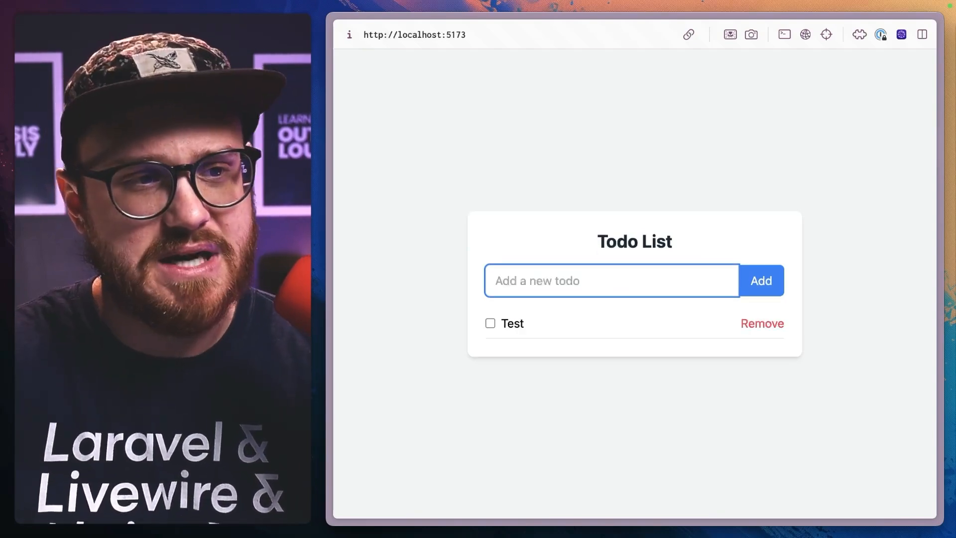
pyautogui.click(759, 281)
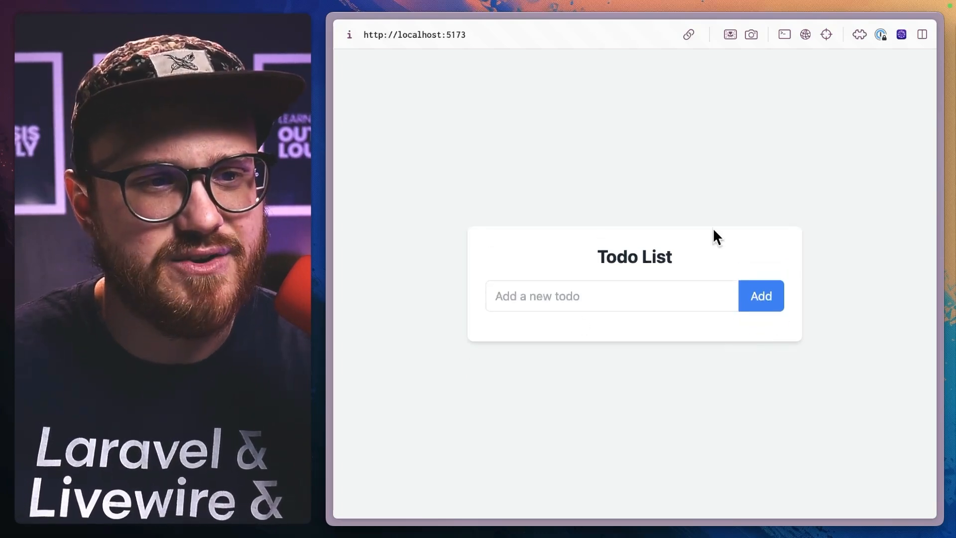
pyautogui.moveTo(390, 290)
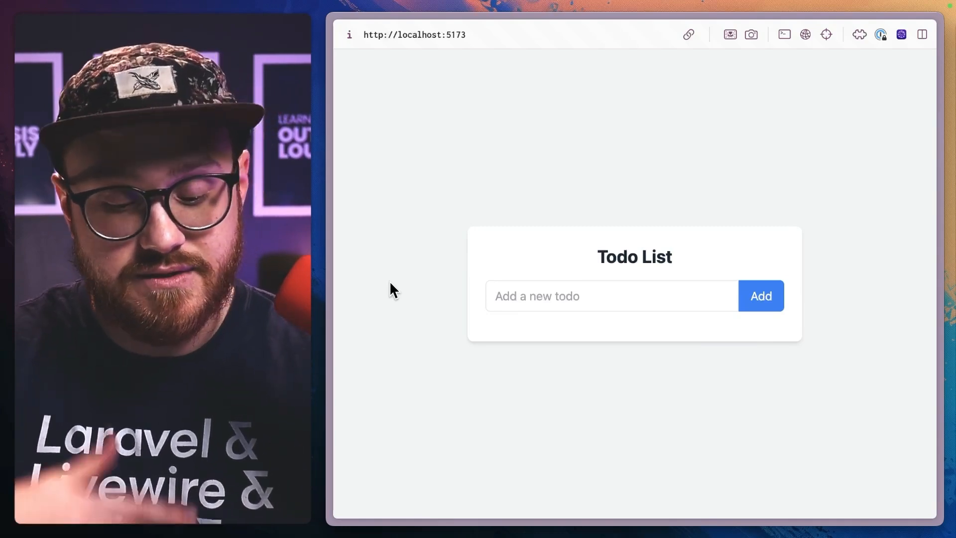
pyautogui.moveTo(456, 217)
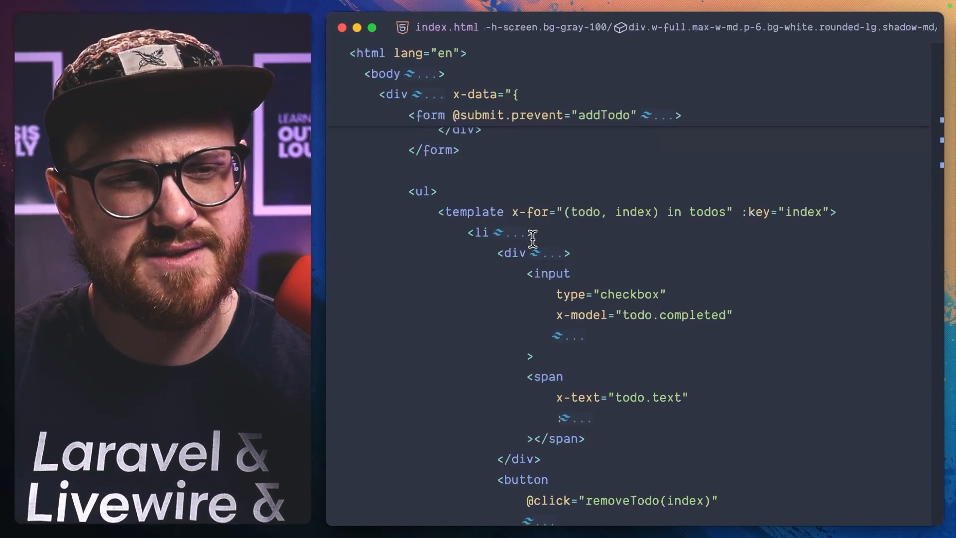
# Add x-auto-animate to the todo list's ul and return to the plugin's GitHub page
pyautogui.click(535, 232)
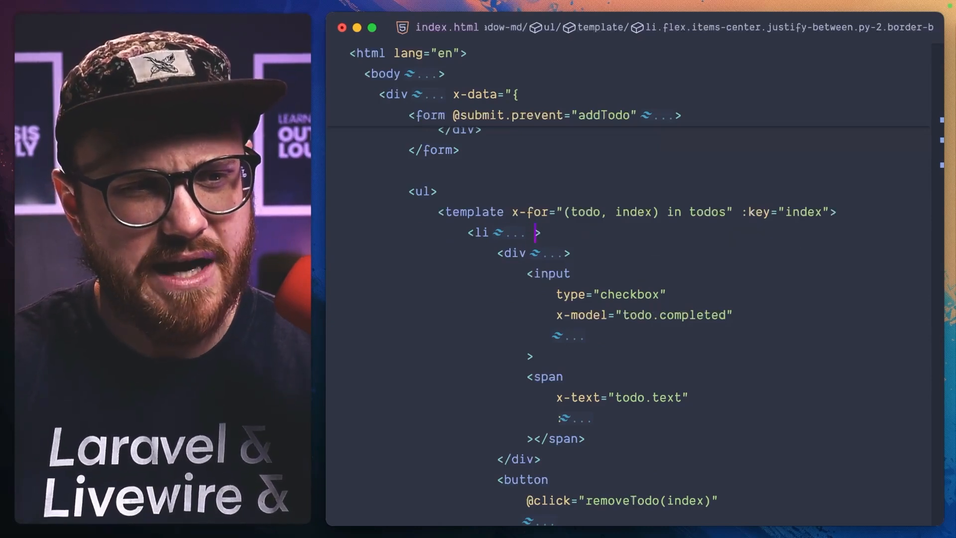
pyautogui.write('x-autoa')
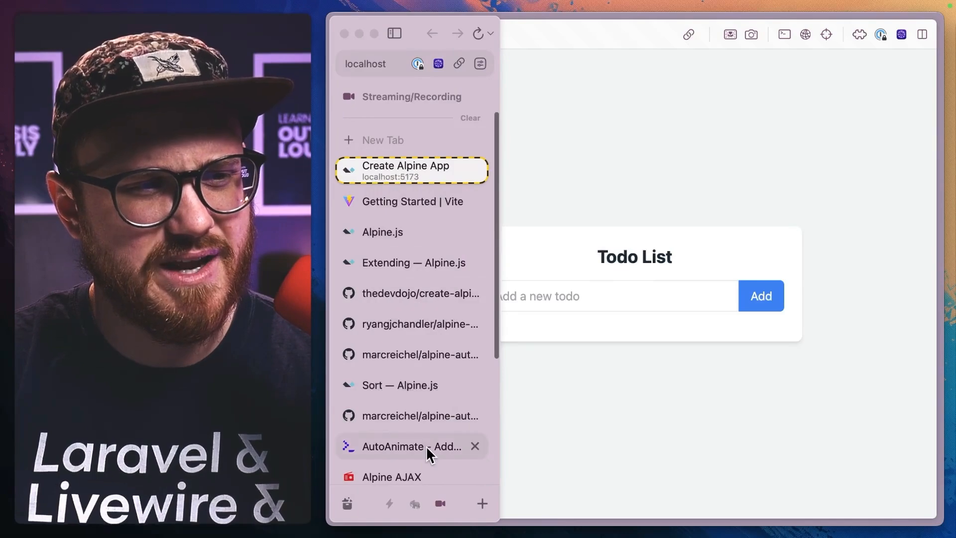
pyautogui.click(402, 446)
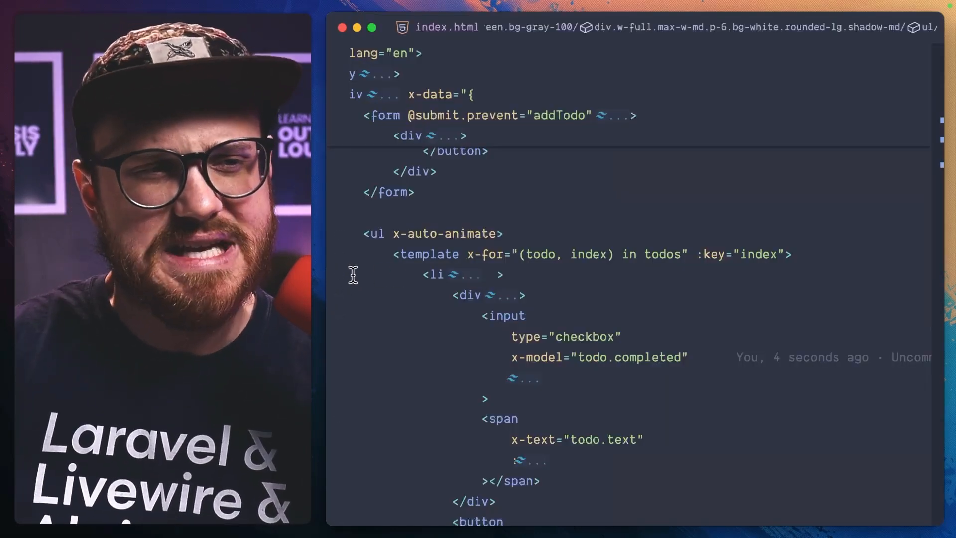
pyautogui.click(340, 275)
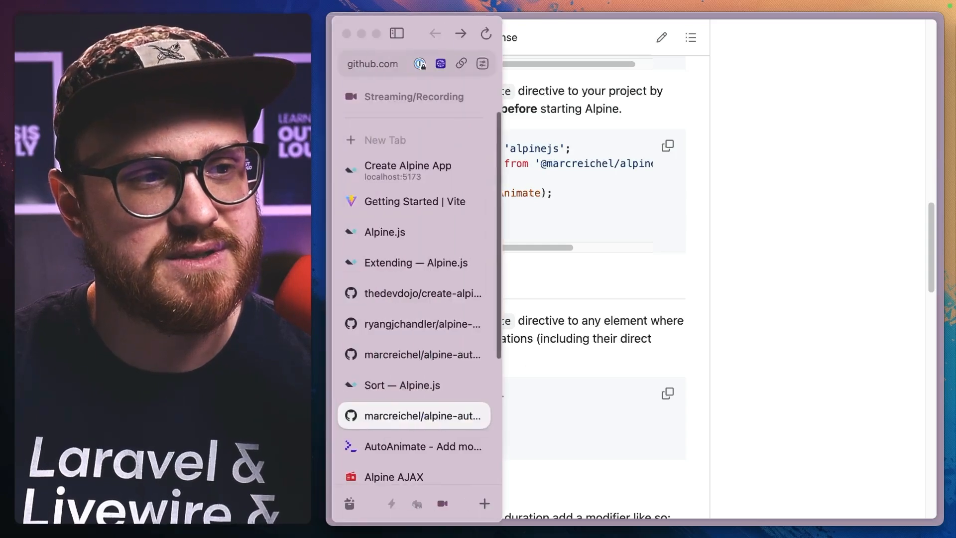
# Add a todo, remove it, then add another to watch the list animate
pyautogui.click(407, 170)
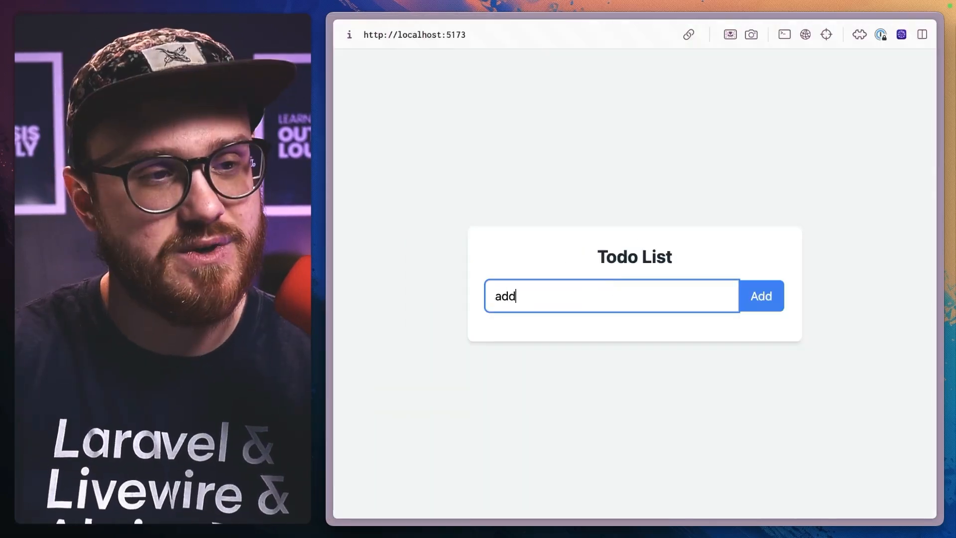
pyautogui.click(760, 295)
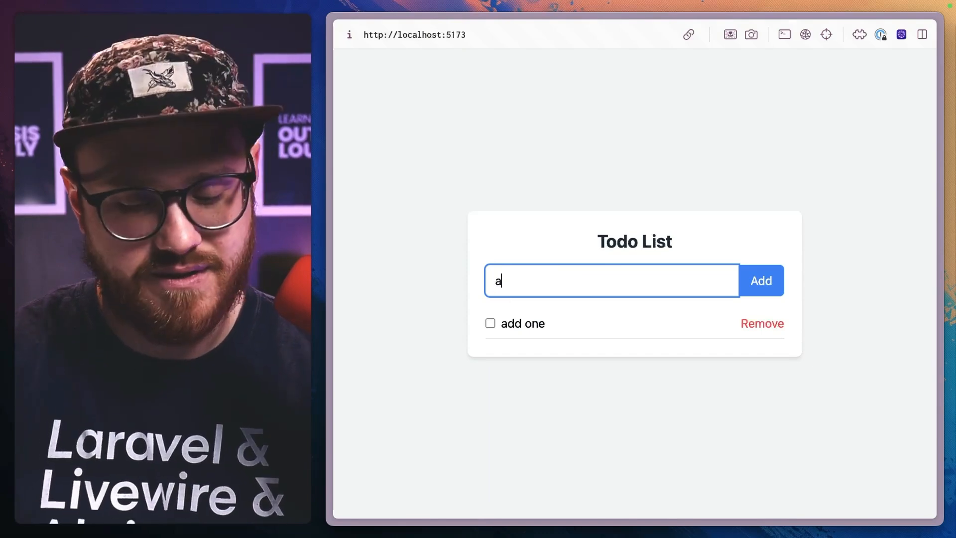
pyautogui.click(759, 281)
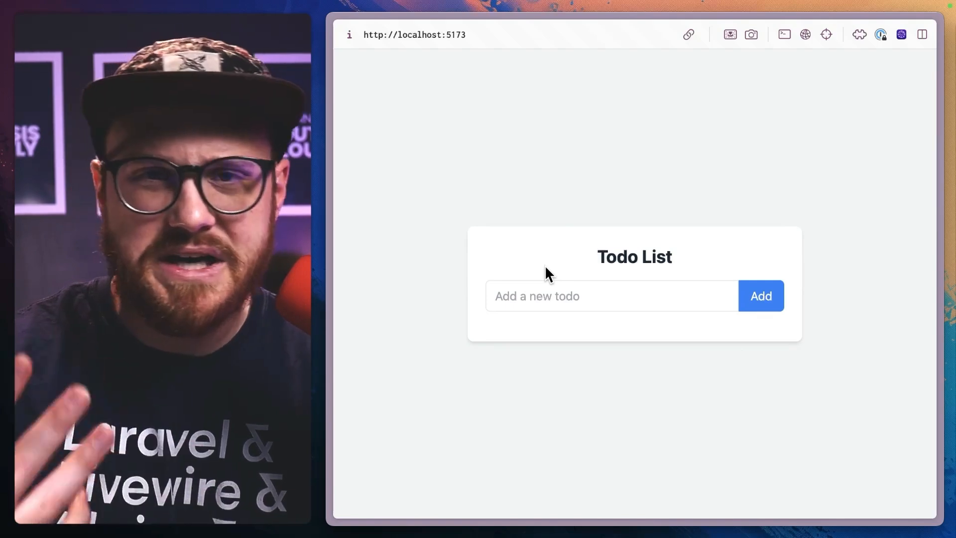
pyautogui.write('te')
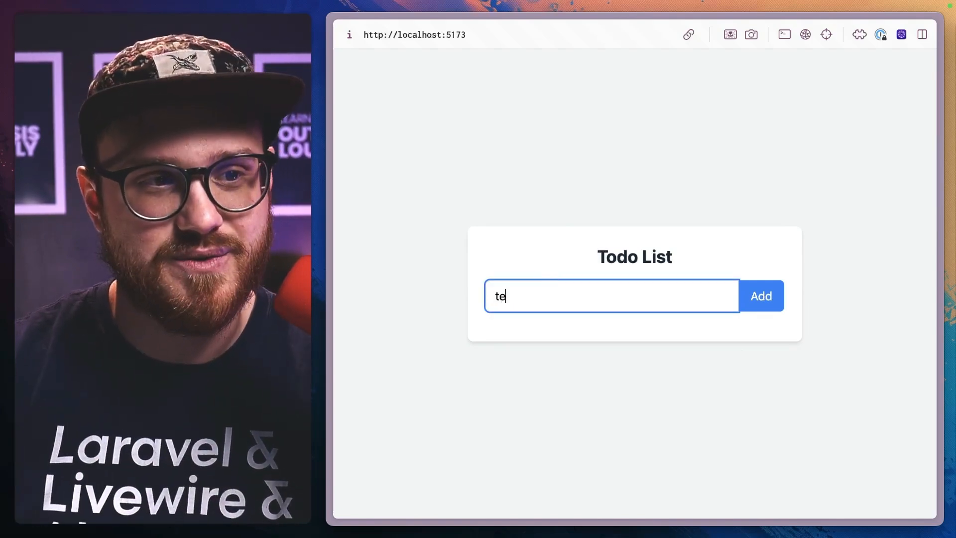
pyautogui.click(760, 296)
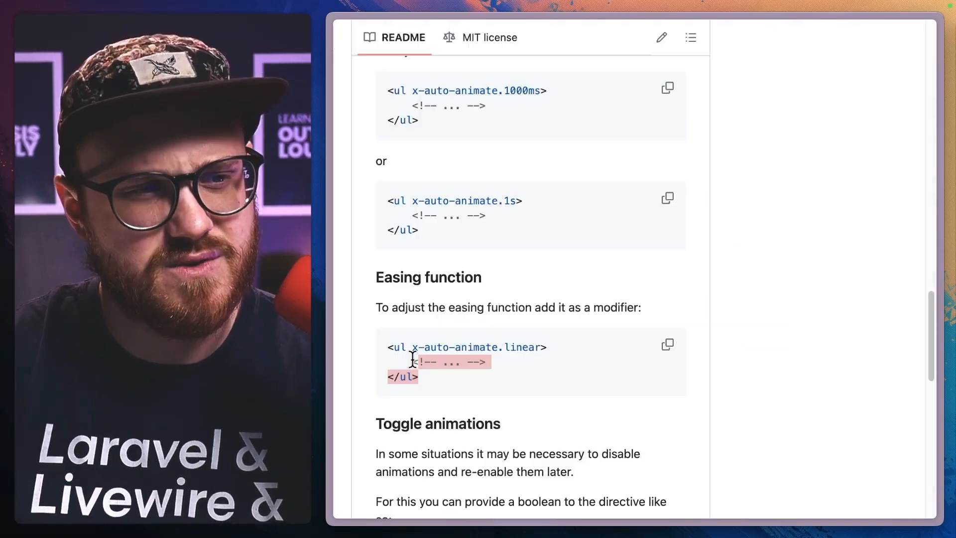
# Scroll the README to the Duration, Easing function and Toggle animations sections
pyautogui.scroll(3)
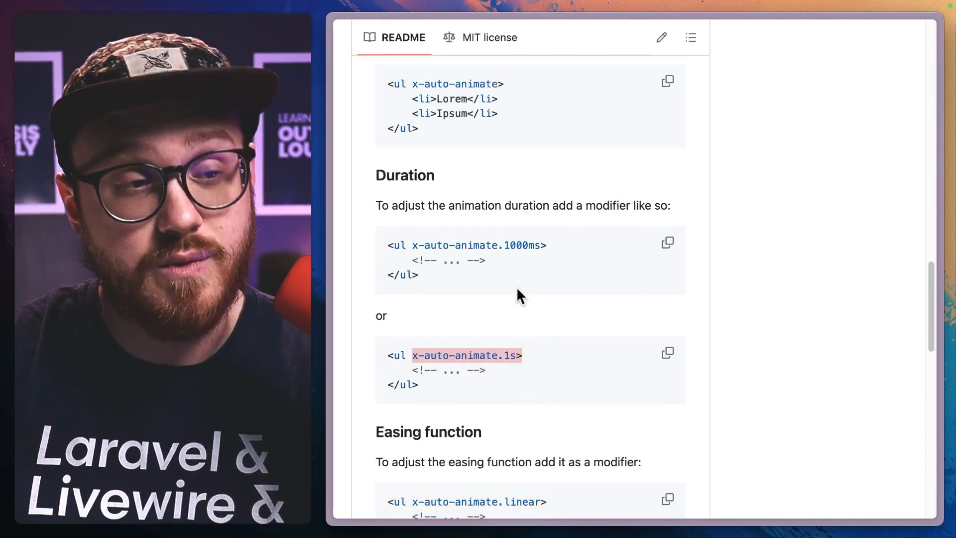
pyautogui.scroll(-3)
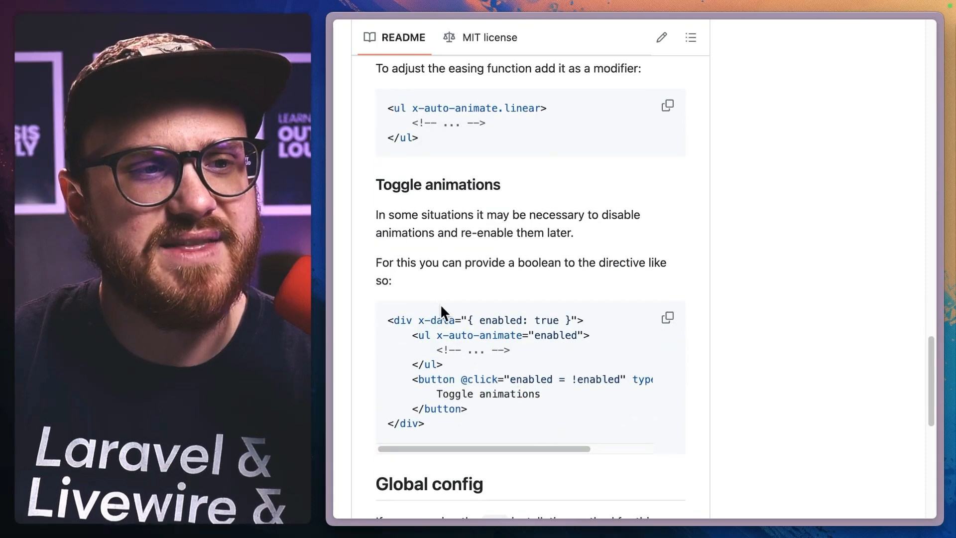
pyautogui.moveTo(479, 406)
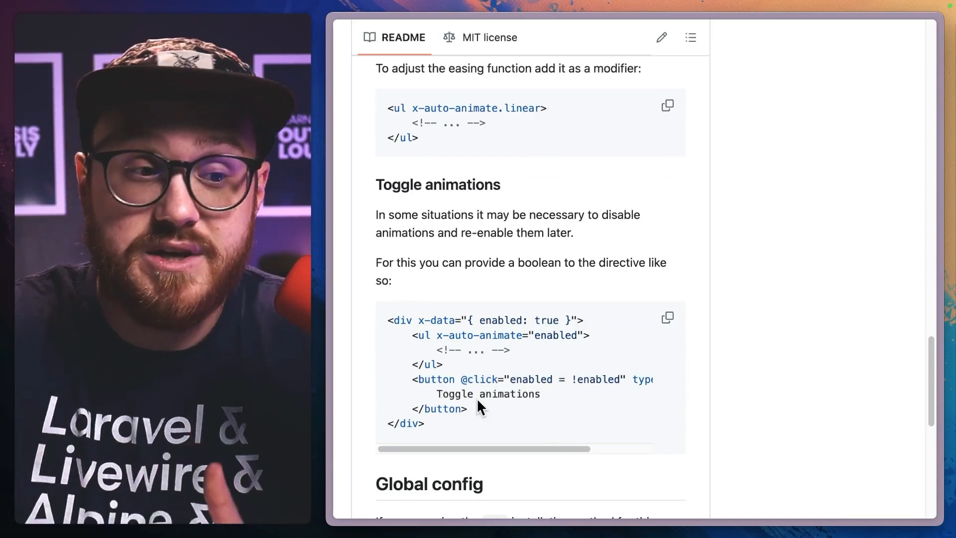
pyautogui.scroll(-3)
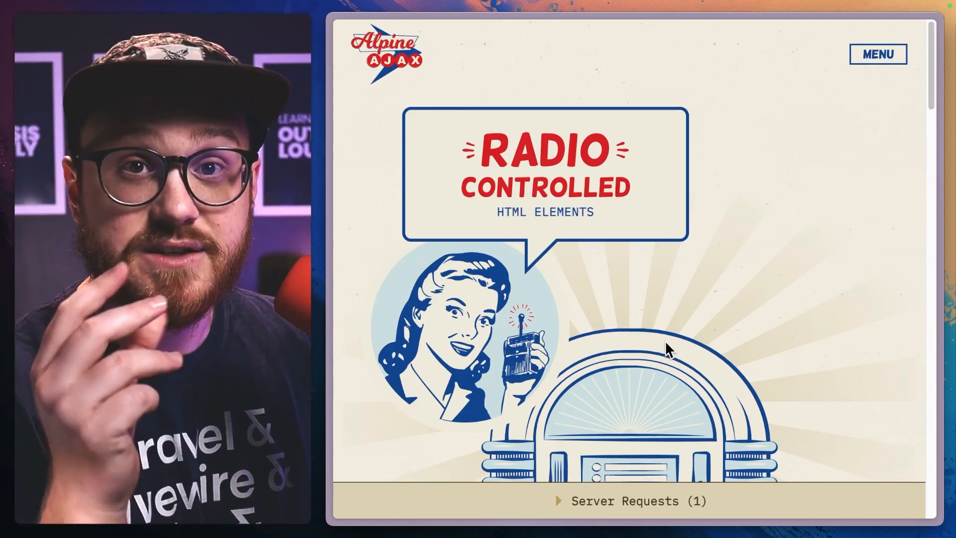
pyautogui.moveTo(667, 349)
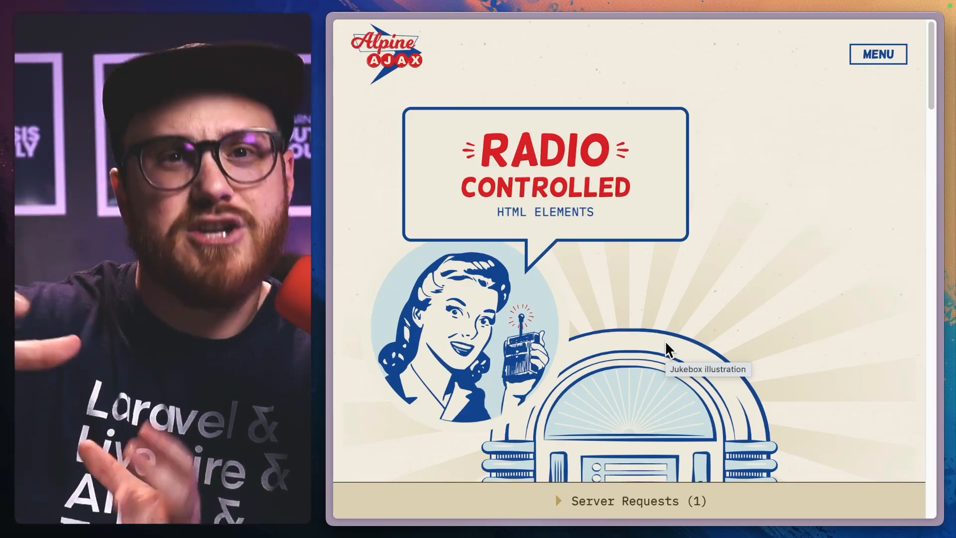
pyautogui.moveTo(427, 108)
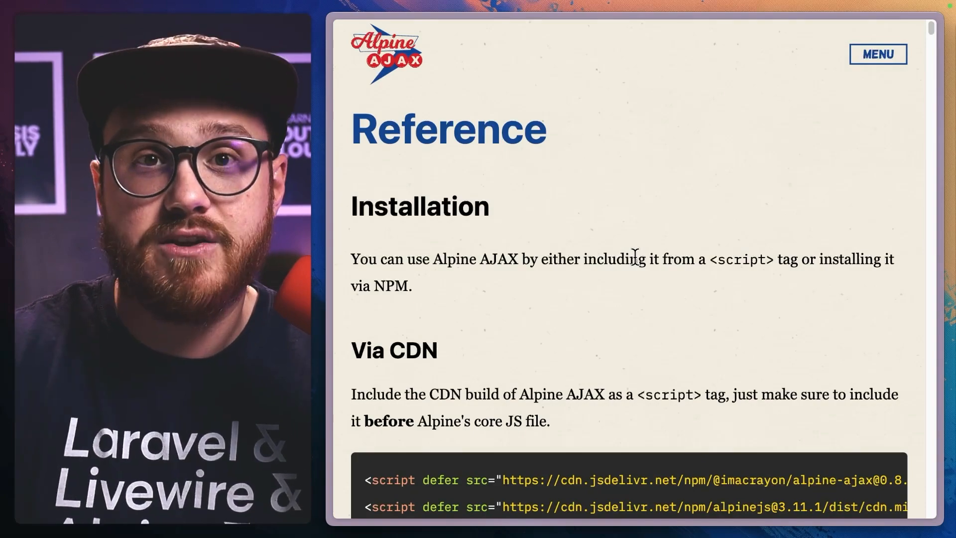
# Scroll through the Reference page to the Via CDN and Via NPM installation sections
pyautogui.scroll(-3)
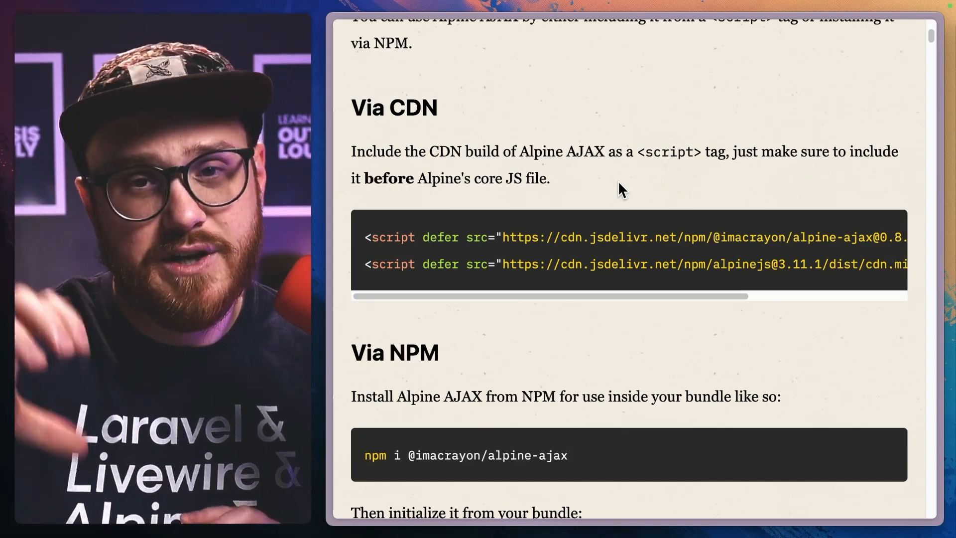
pyautogui.scroll(-3)
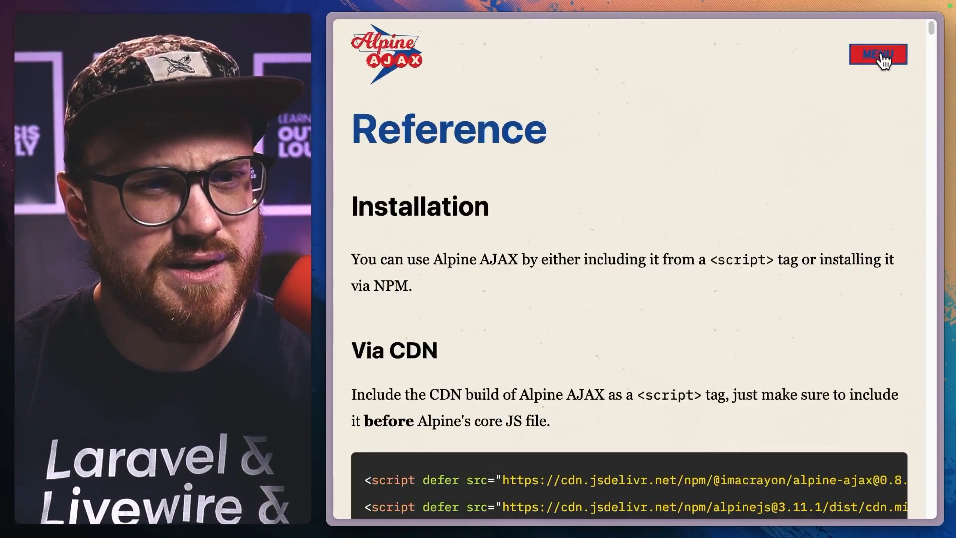
pyautogui.scroll(-3)
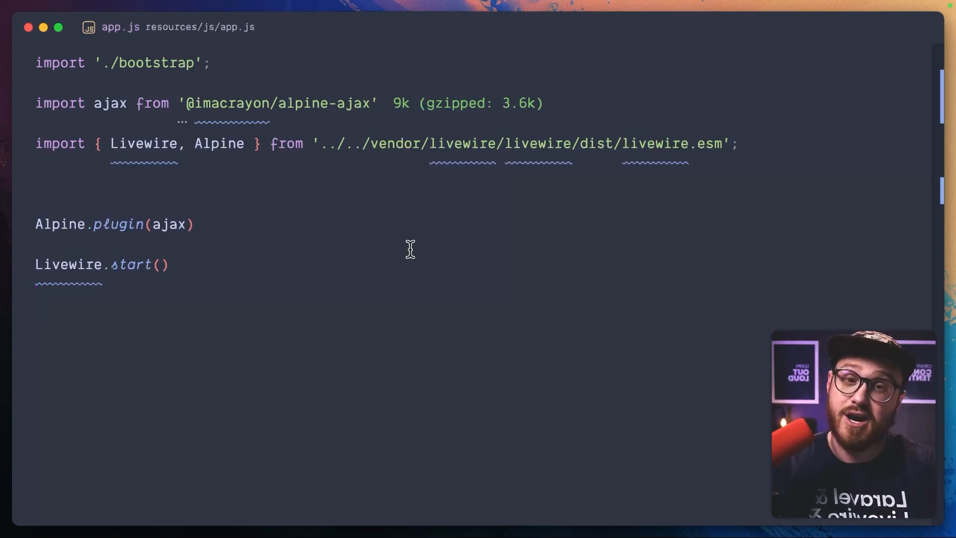
# Add the alpine-ajax import and Alpine.plugin(ajax) in app.js, then bring up the file search
pyautogui.click(169, 264)
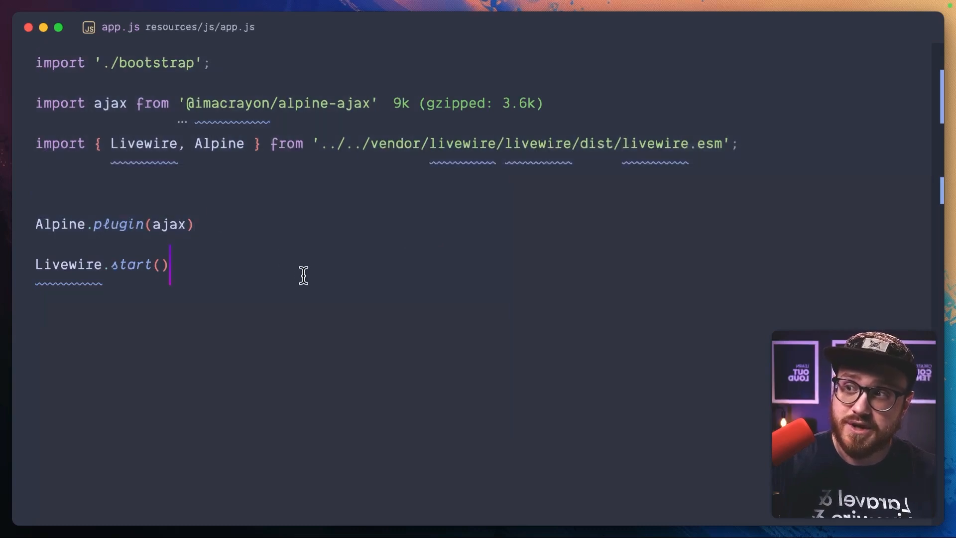
pyautogui.moveTo(583, 205)
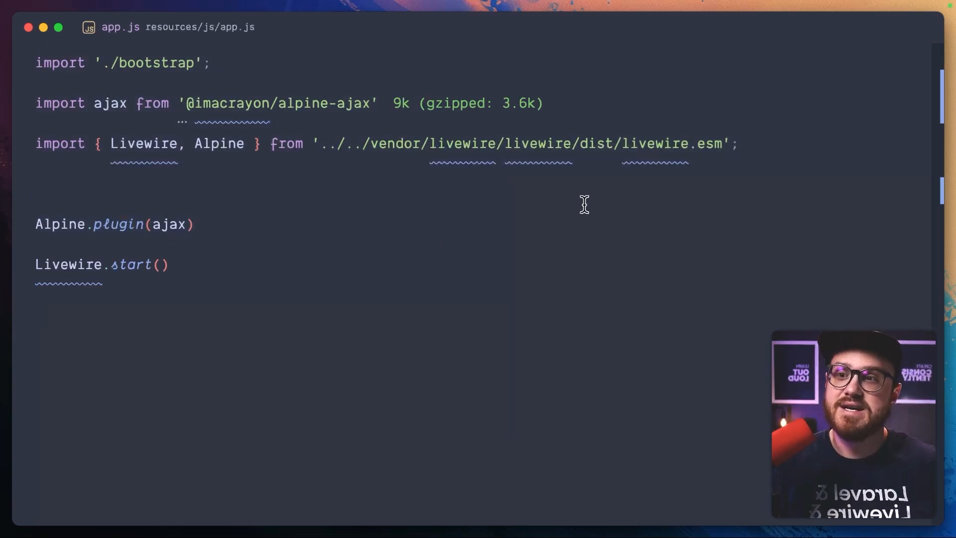
pyautogui.click(70, 144)
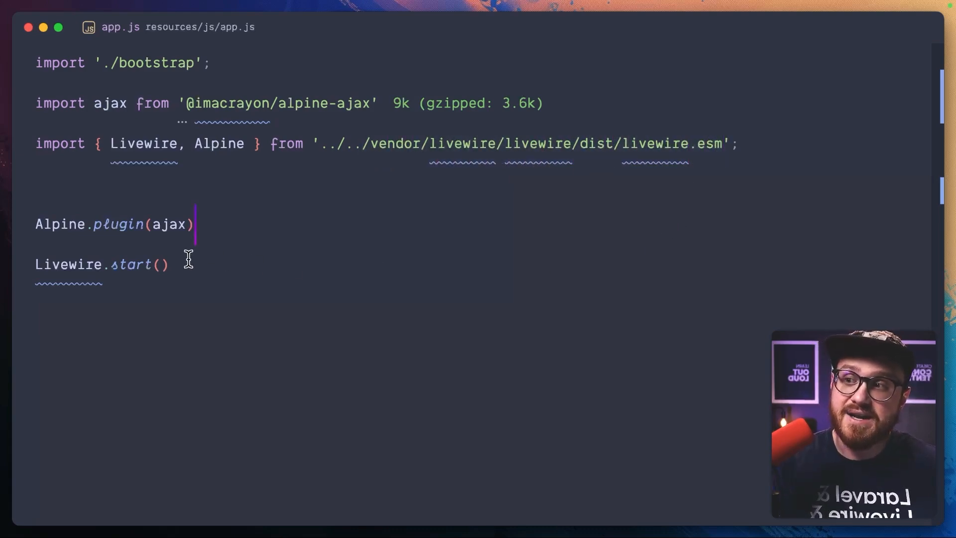
pyautogui.moveTo(316, 253)
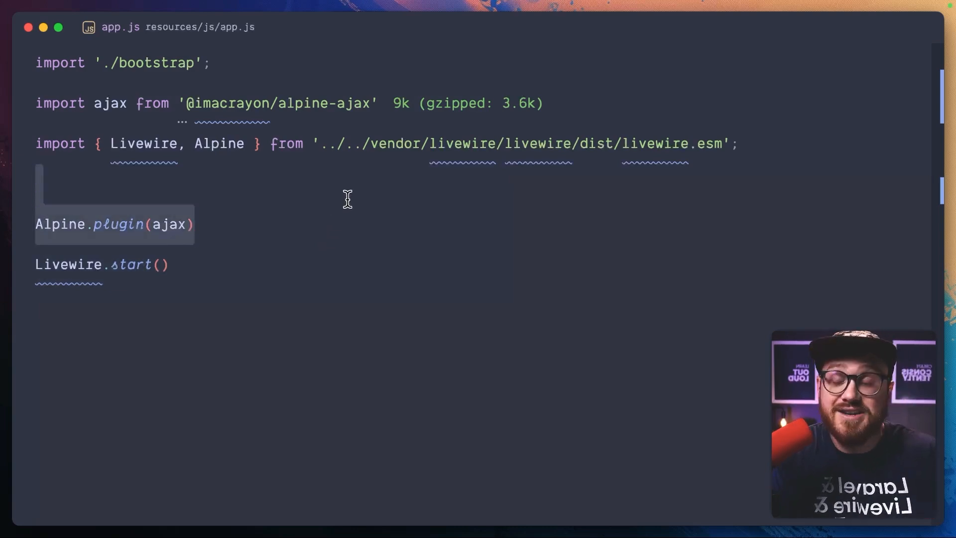
pyautogui.press('cmd+p')
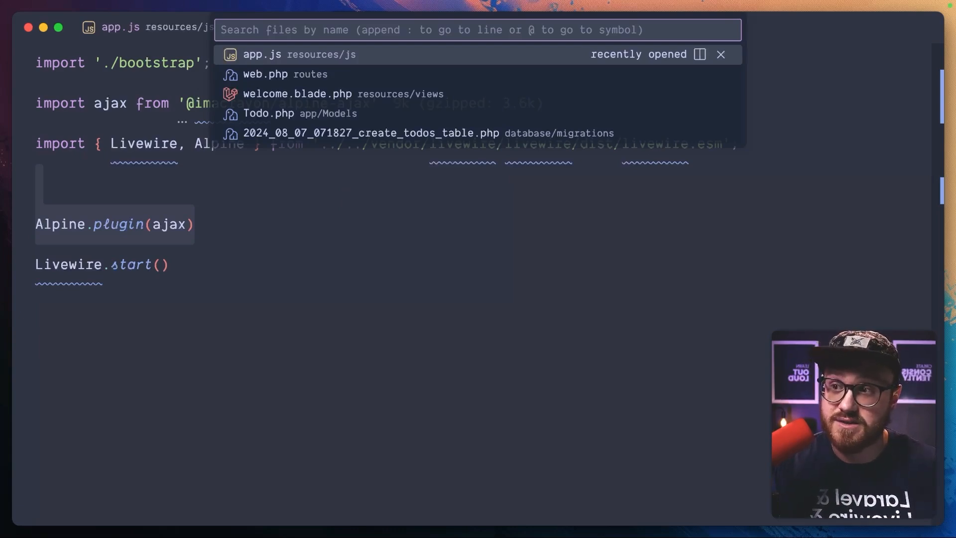
pyautogui.click(297, 94)
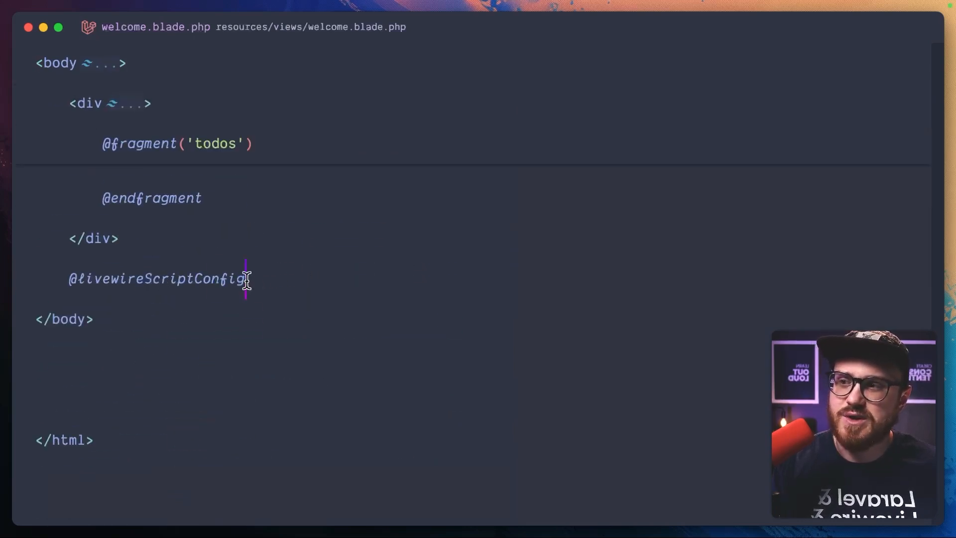
pyautogui.doubleClick(157, 278)
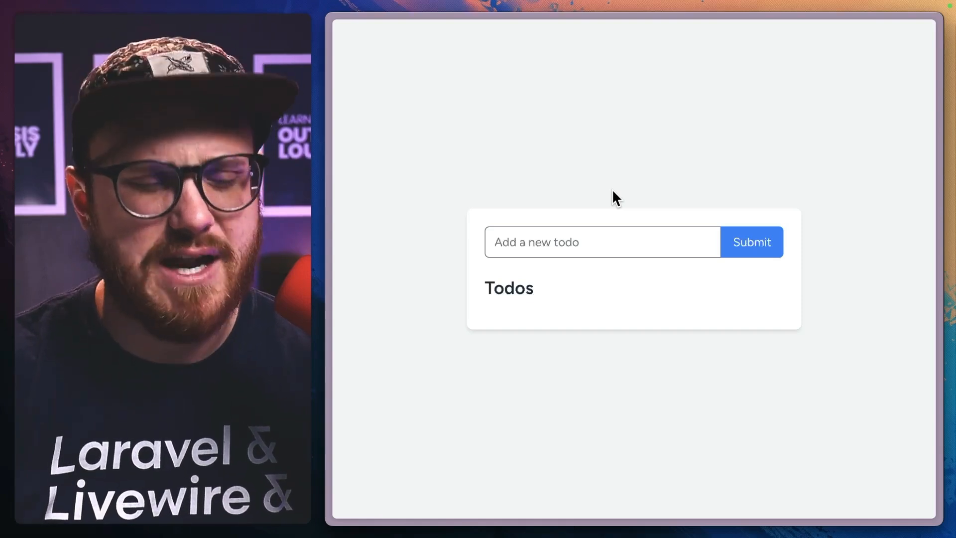
# Enter the todo 'Hello there YouTube' and open the developer tools
pyautogui.click(602, 241)
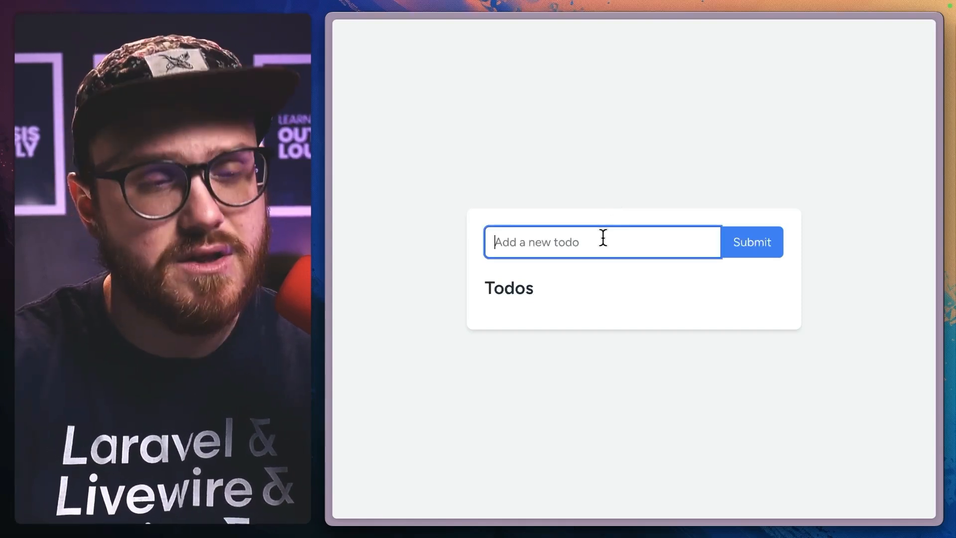
pyautogui.write('He')
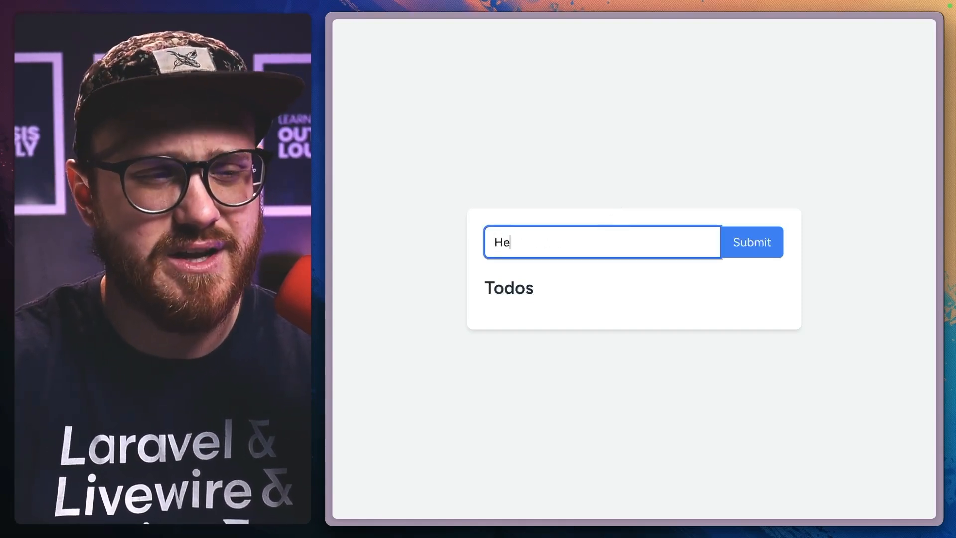
pyautogui.write('llo there YouTube')
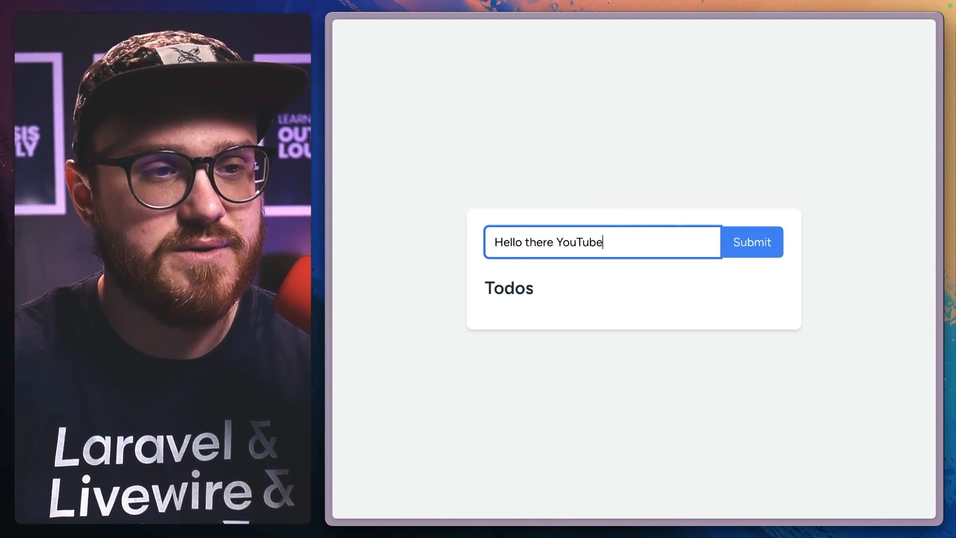
pyautogui.click(752, 241)
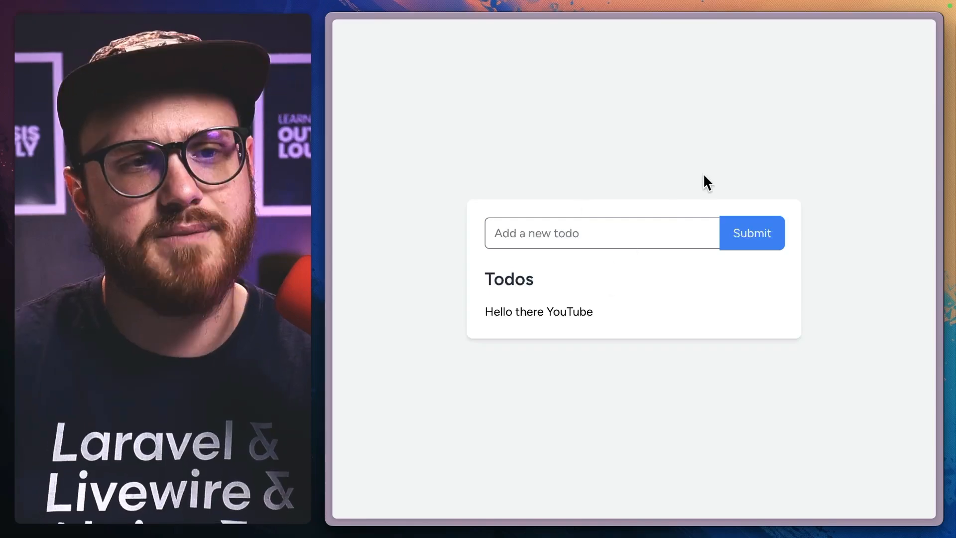
pyautogui.press('F12')
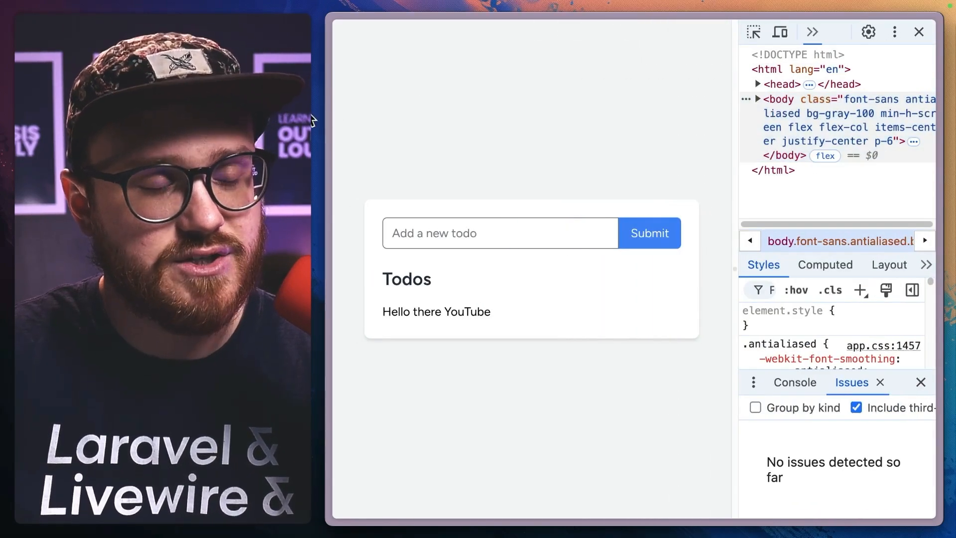
# Submit the todo 'Add a new one' so it joins the list without a reload
pyautogui.click(499, 247)
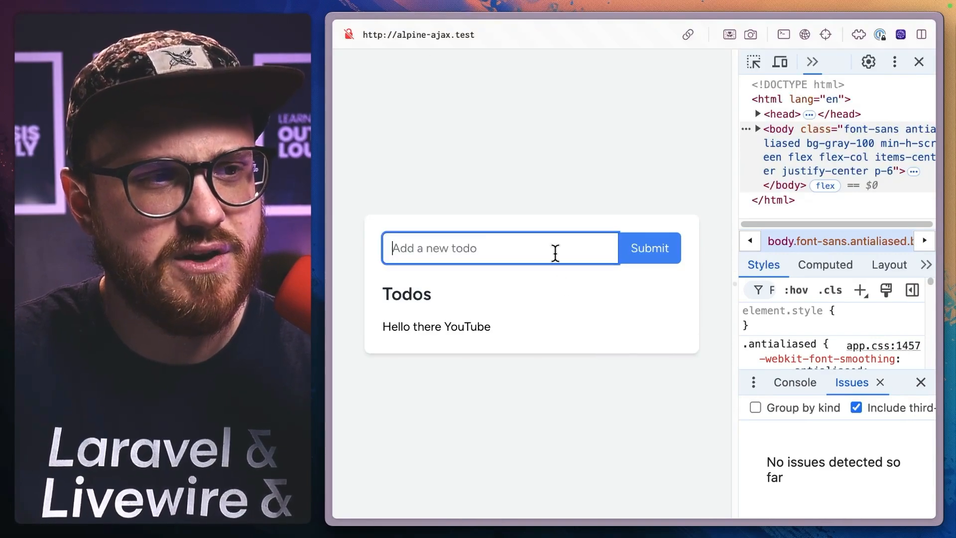
pyautogui.write('Add a new one')
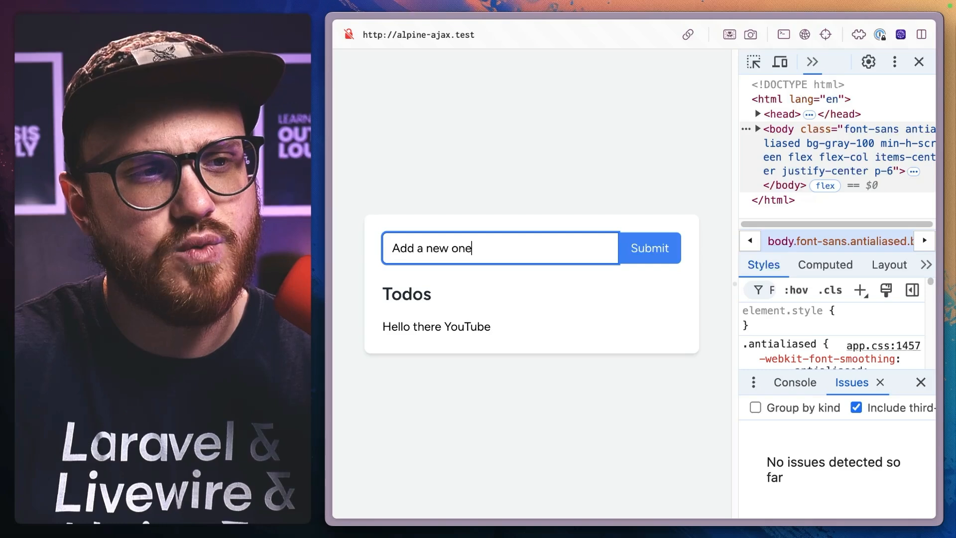
pyautogui.click(648, 248)
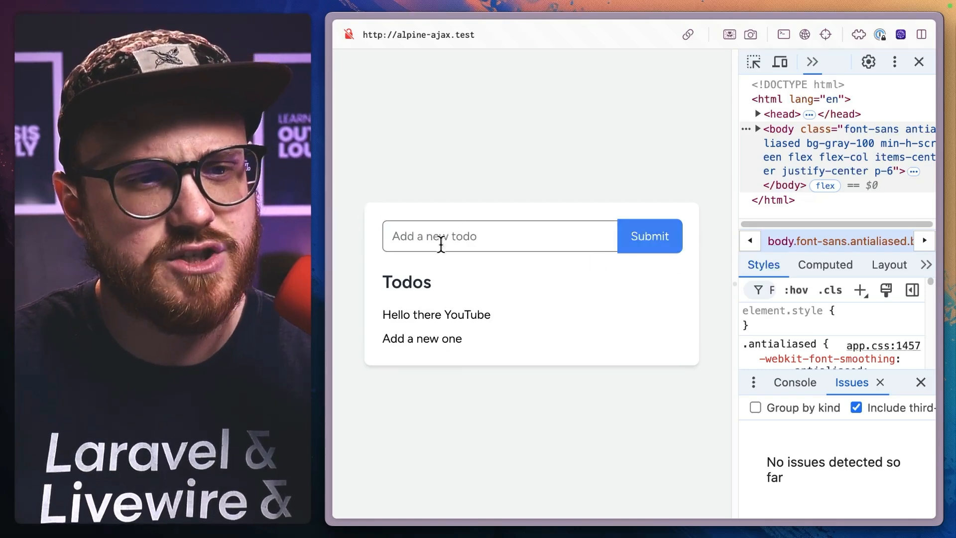
pyautogui.click(812, 62)
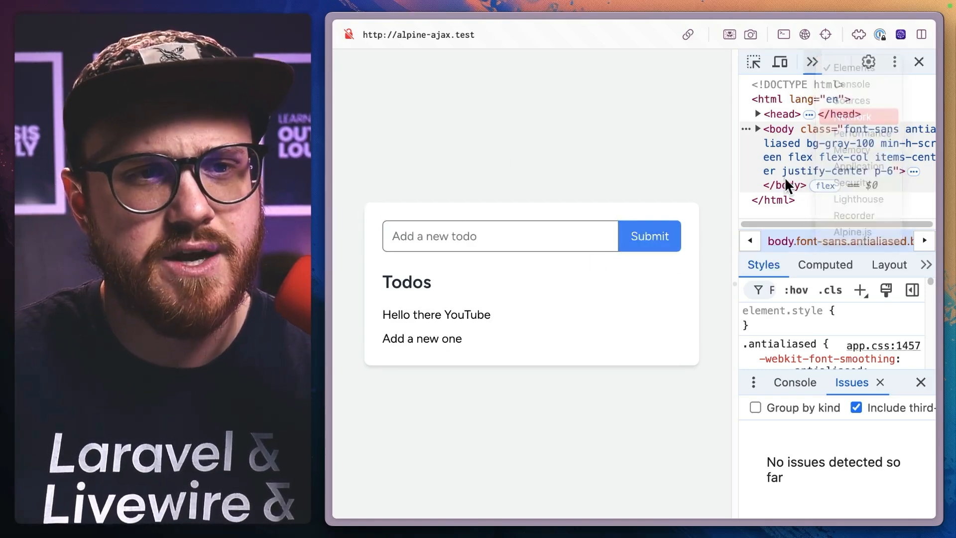
# With the Network panel showing, submit the todo 'create a new one'
pyautogui.click(758, 62)
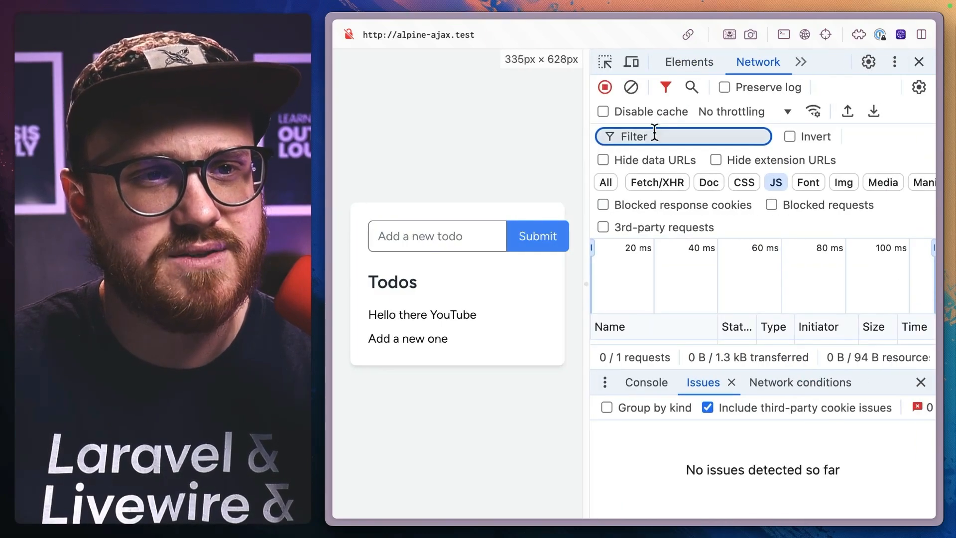
pyautogui.write('create a n')
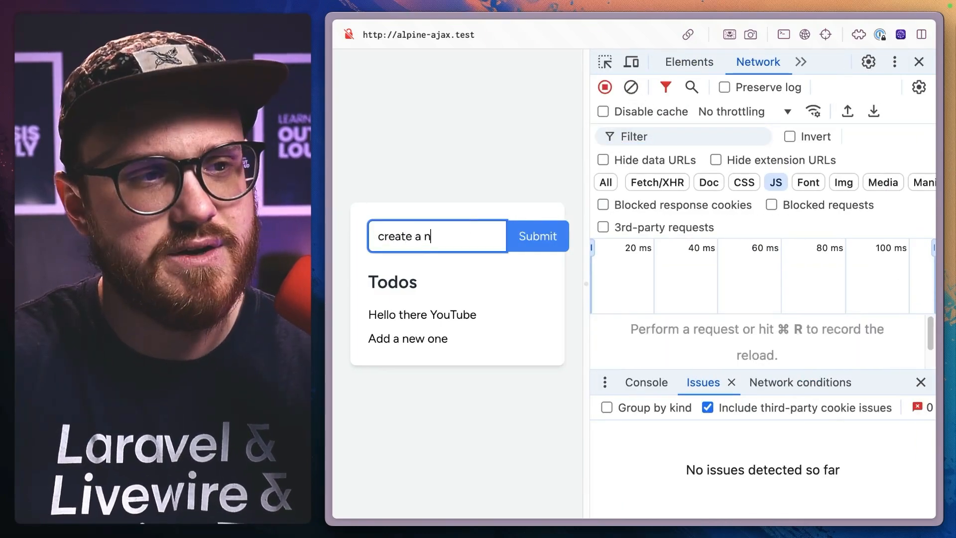
pyautogui.click(537, 236)
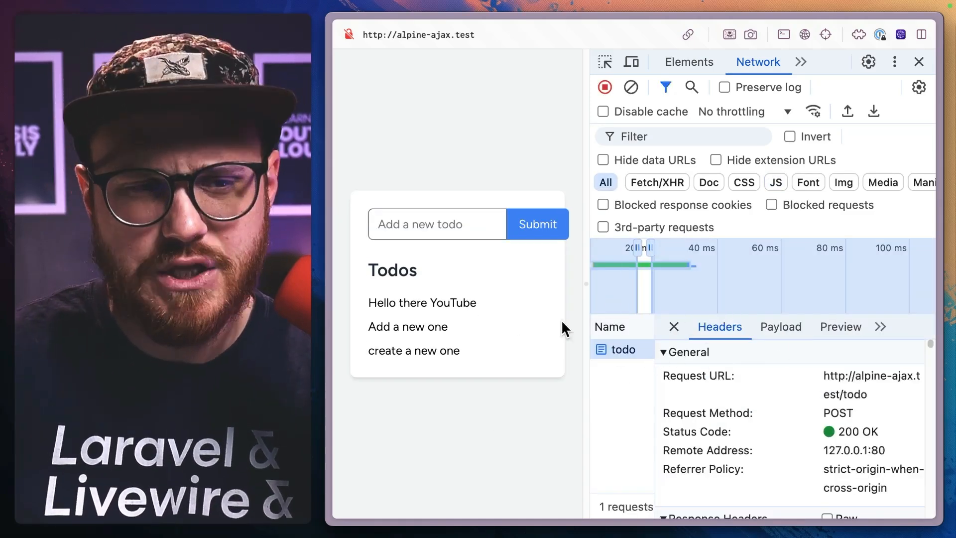
# Inspect the todo POST request's Payload form data and the Preview of the returned list item
pyautogui.scroll(-3)
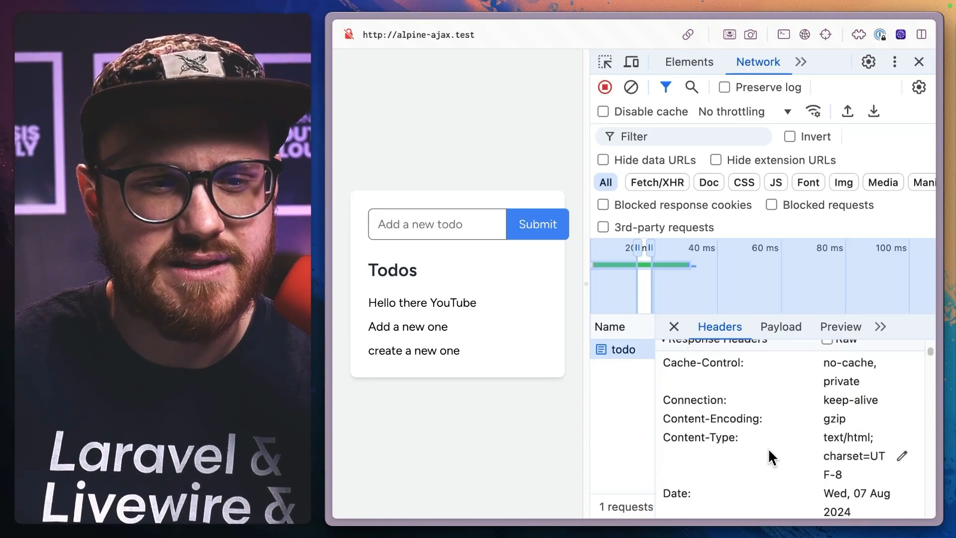
pyautogui.click(779, 327)
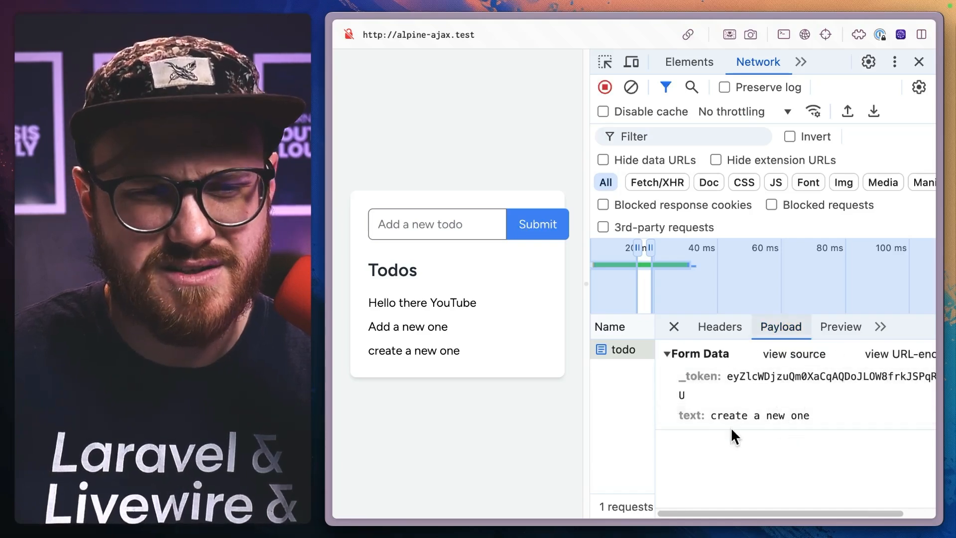
pyautogui.click(840, 327)
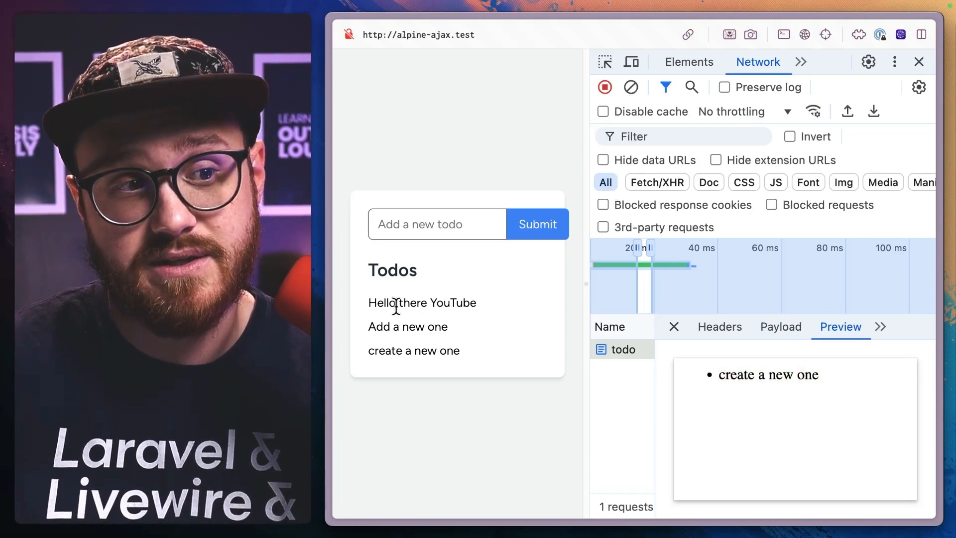
pyautogui.moveTo(414, 344)
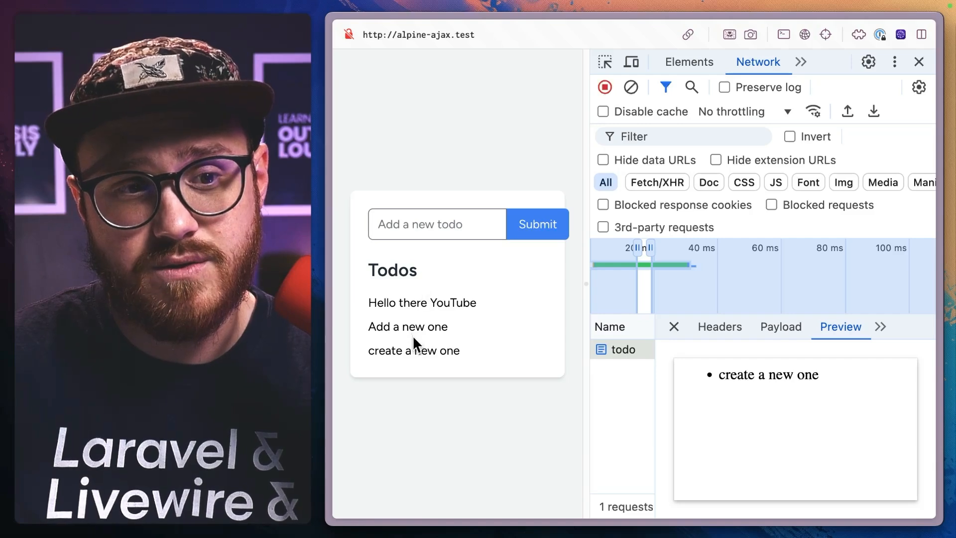
pyautogui.moveTo(508, 314)
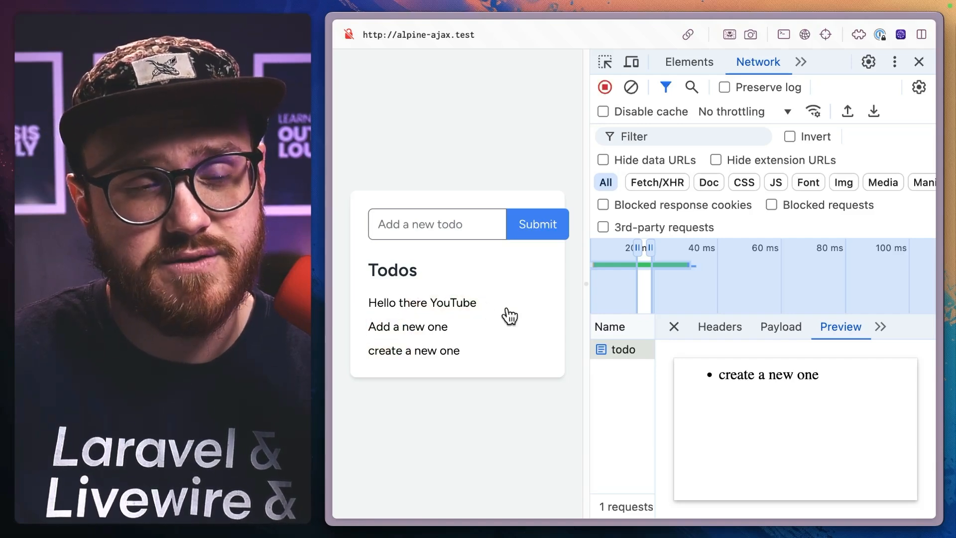
pyautogui.moveTo(515, 356)
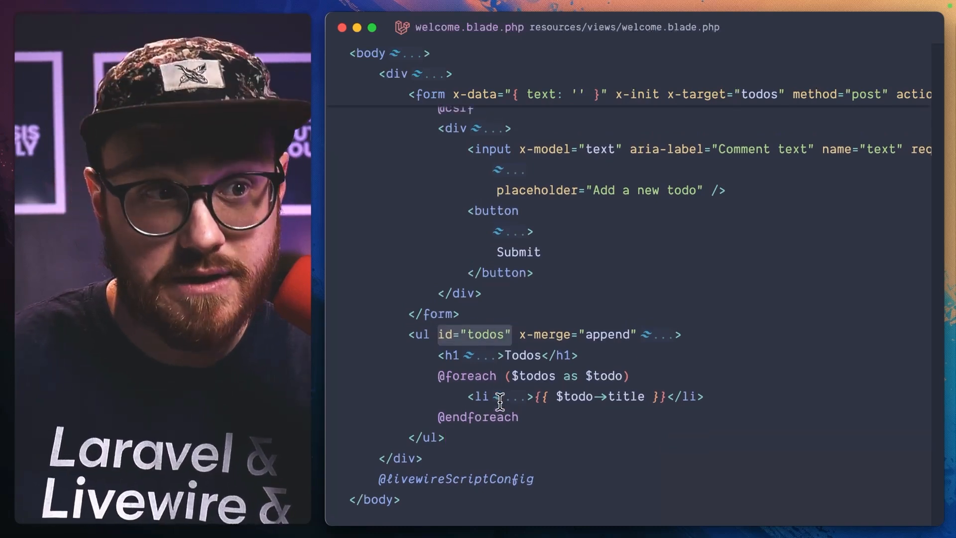
pyautogui.scroll(3)
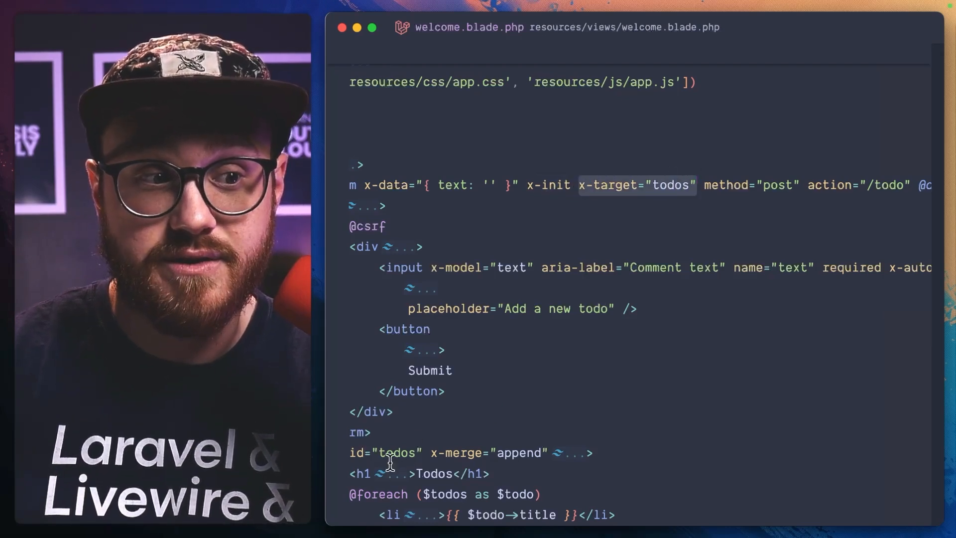
pyautogui.hscroll(3)
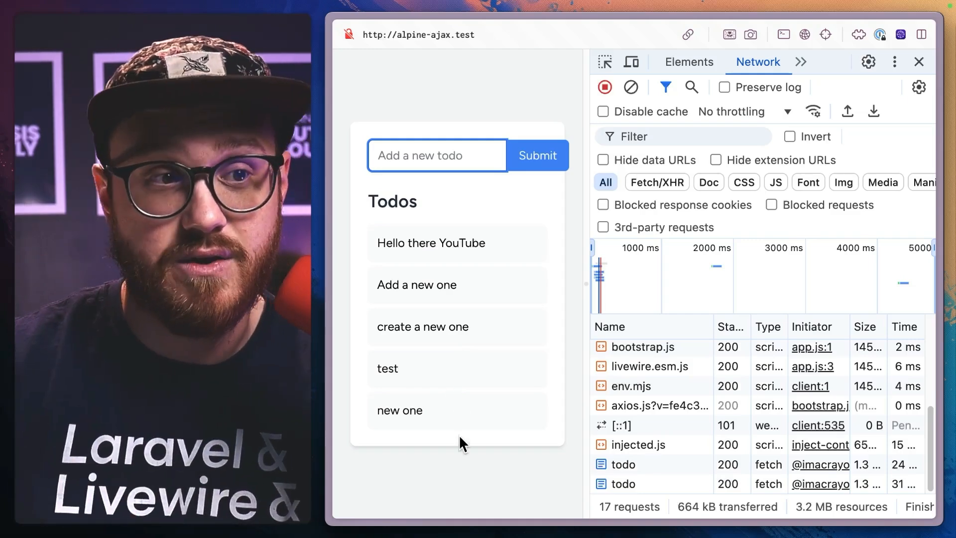
pyautogui.click(919, 62)
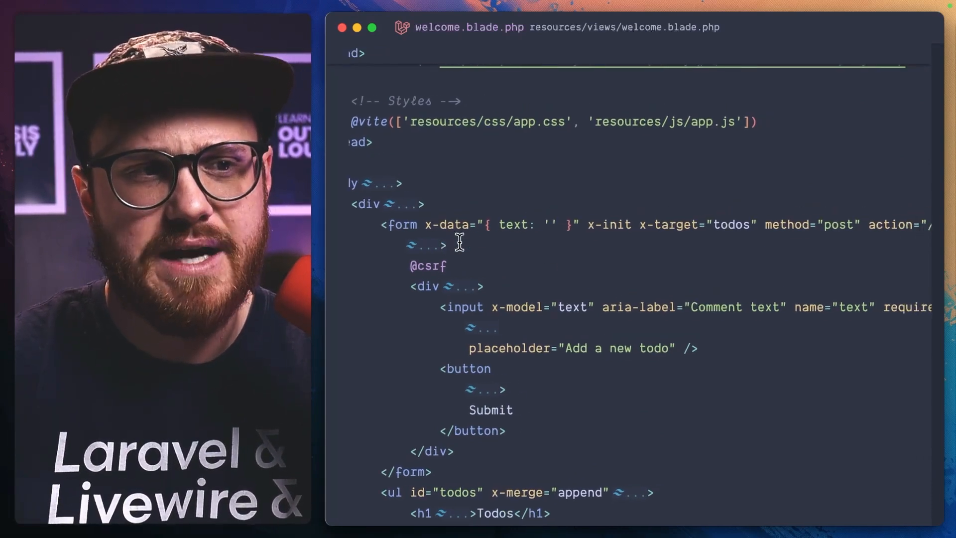
pyautogui.hscroll(3)
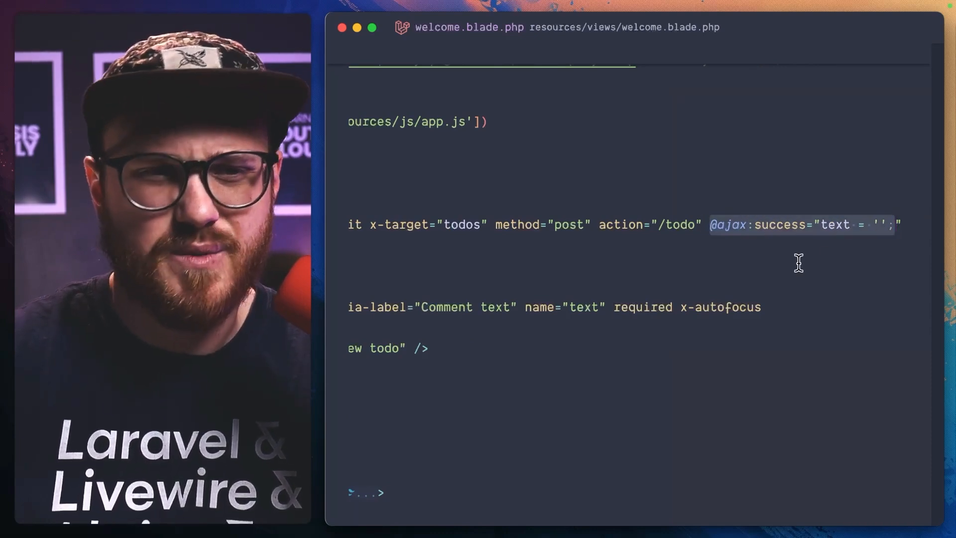
pyautogui.scroll(3)
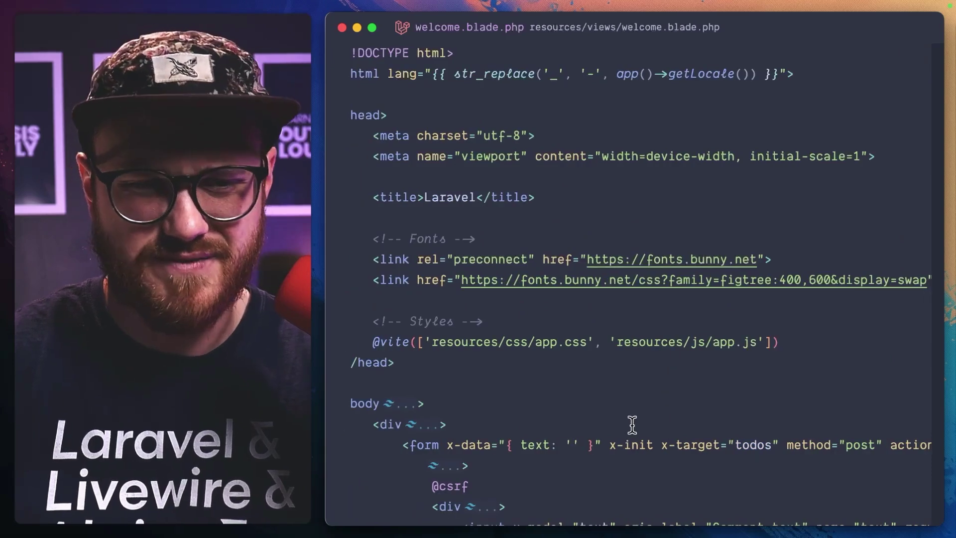
pyautogui.scroll(-3)
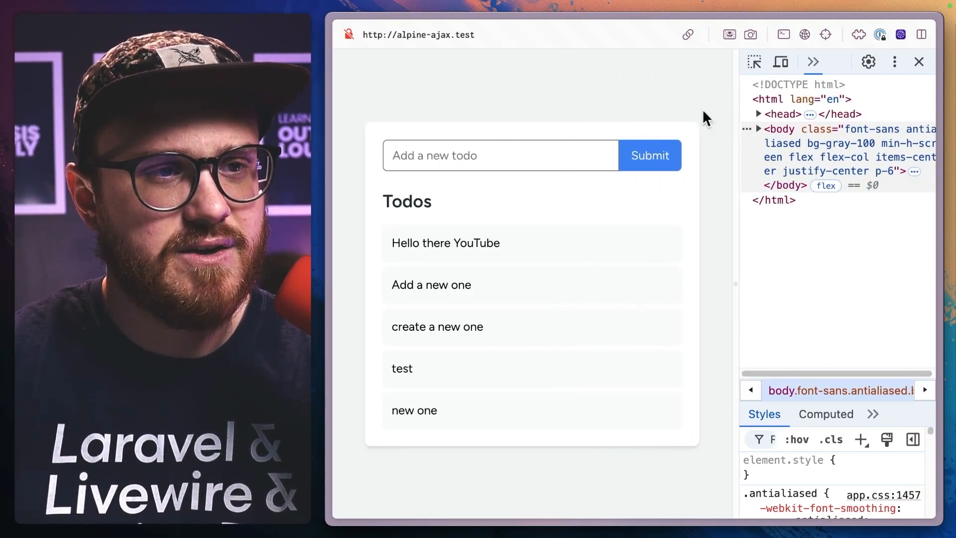
pyautogui.click(499, 156)
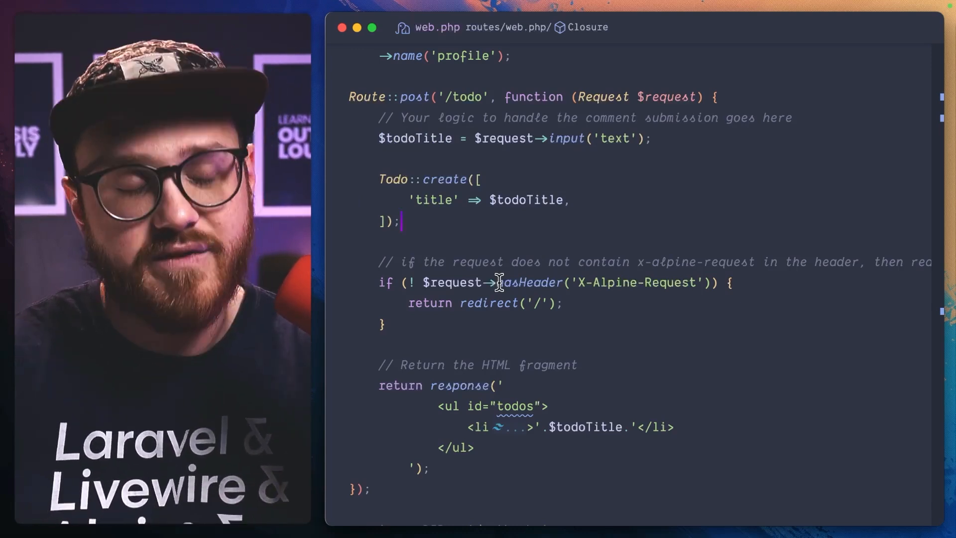
pyautogui.scroll(-3)
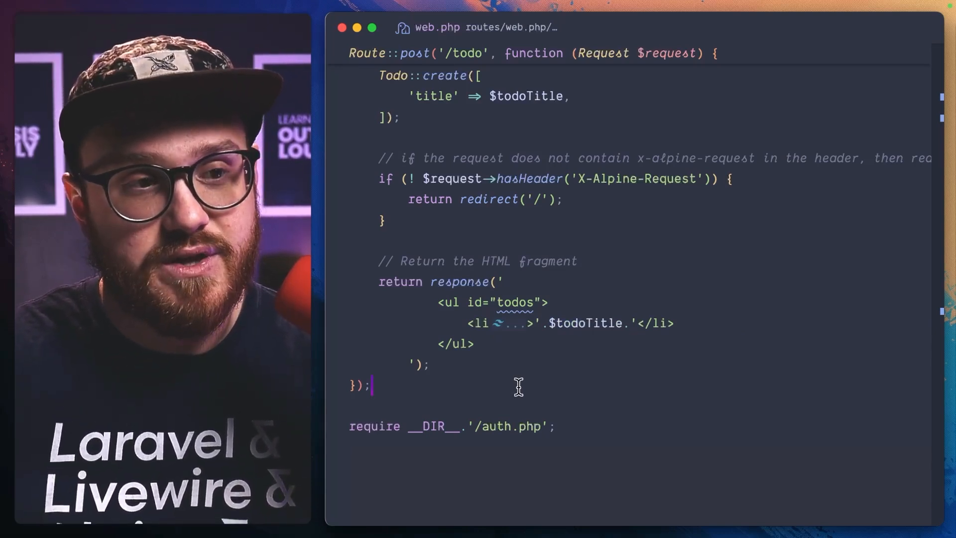
pyautogui.moveTo(551, 351)
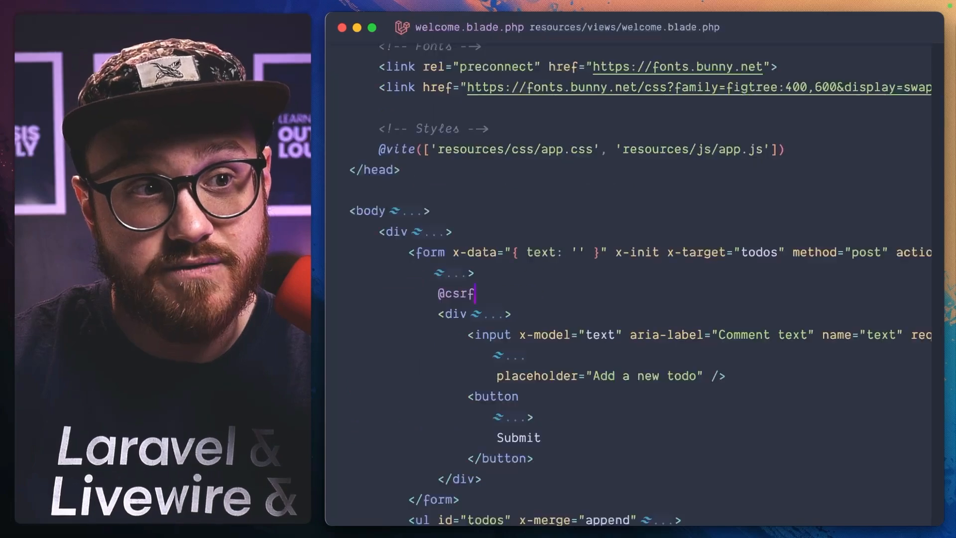
pyautogui.scroll(-3)
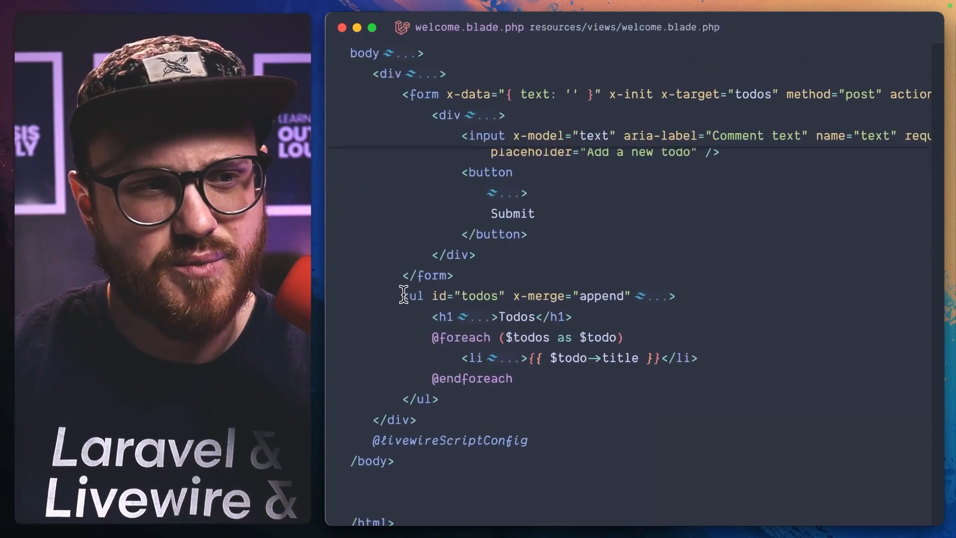
pyautogui.write('@fragent(')
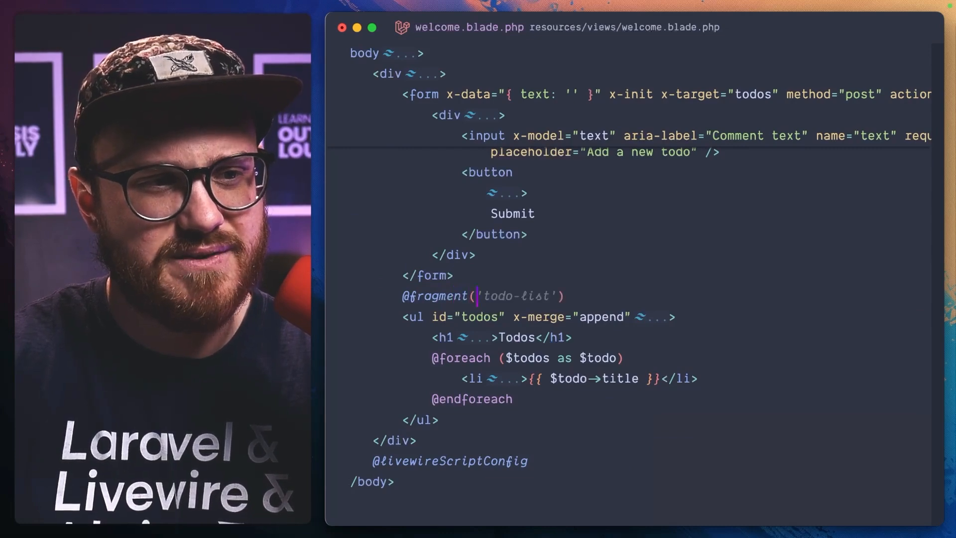
pyautogui.write("todos'")
pyautogui.write('@endfragment')
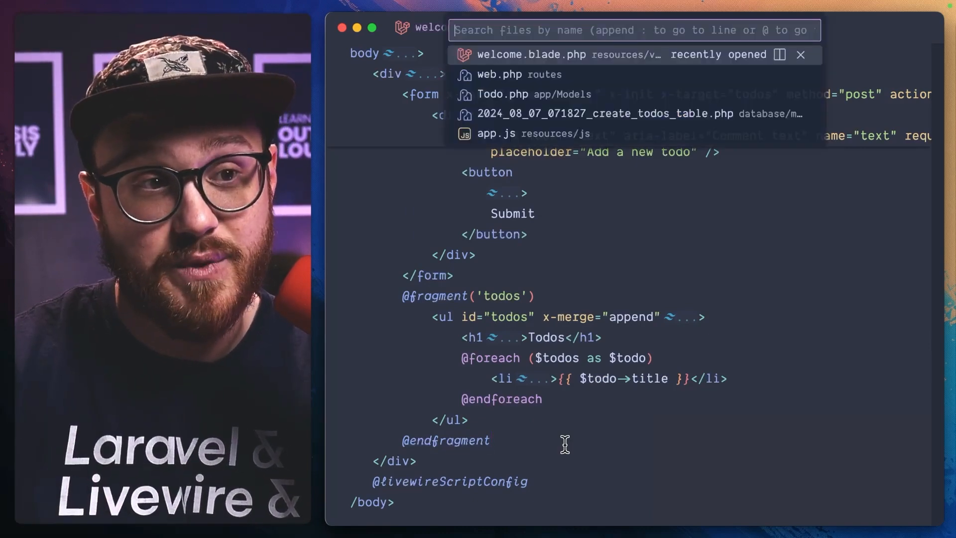
pyautogui.click(499, 74)
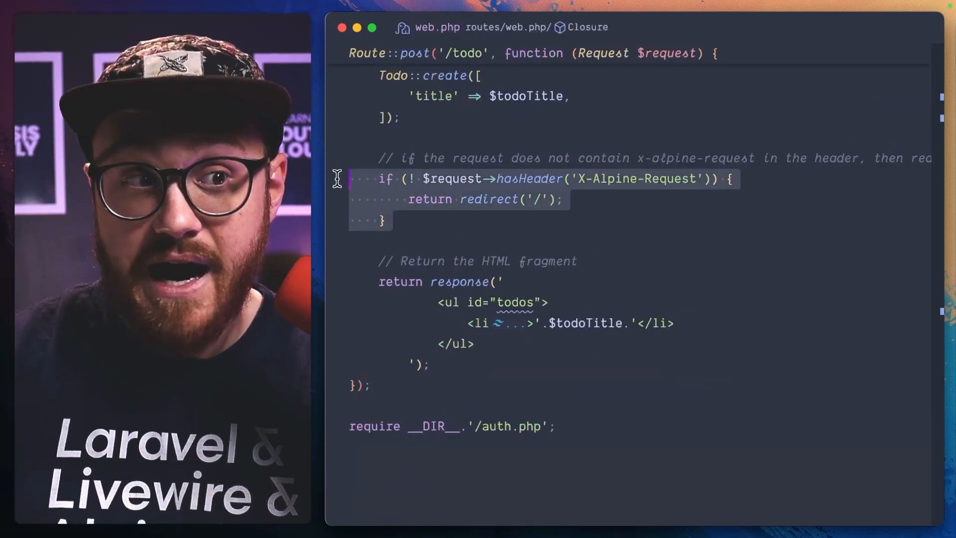